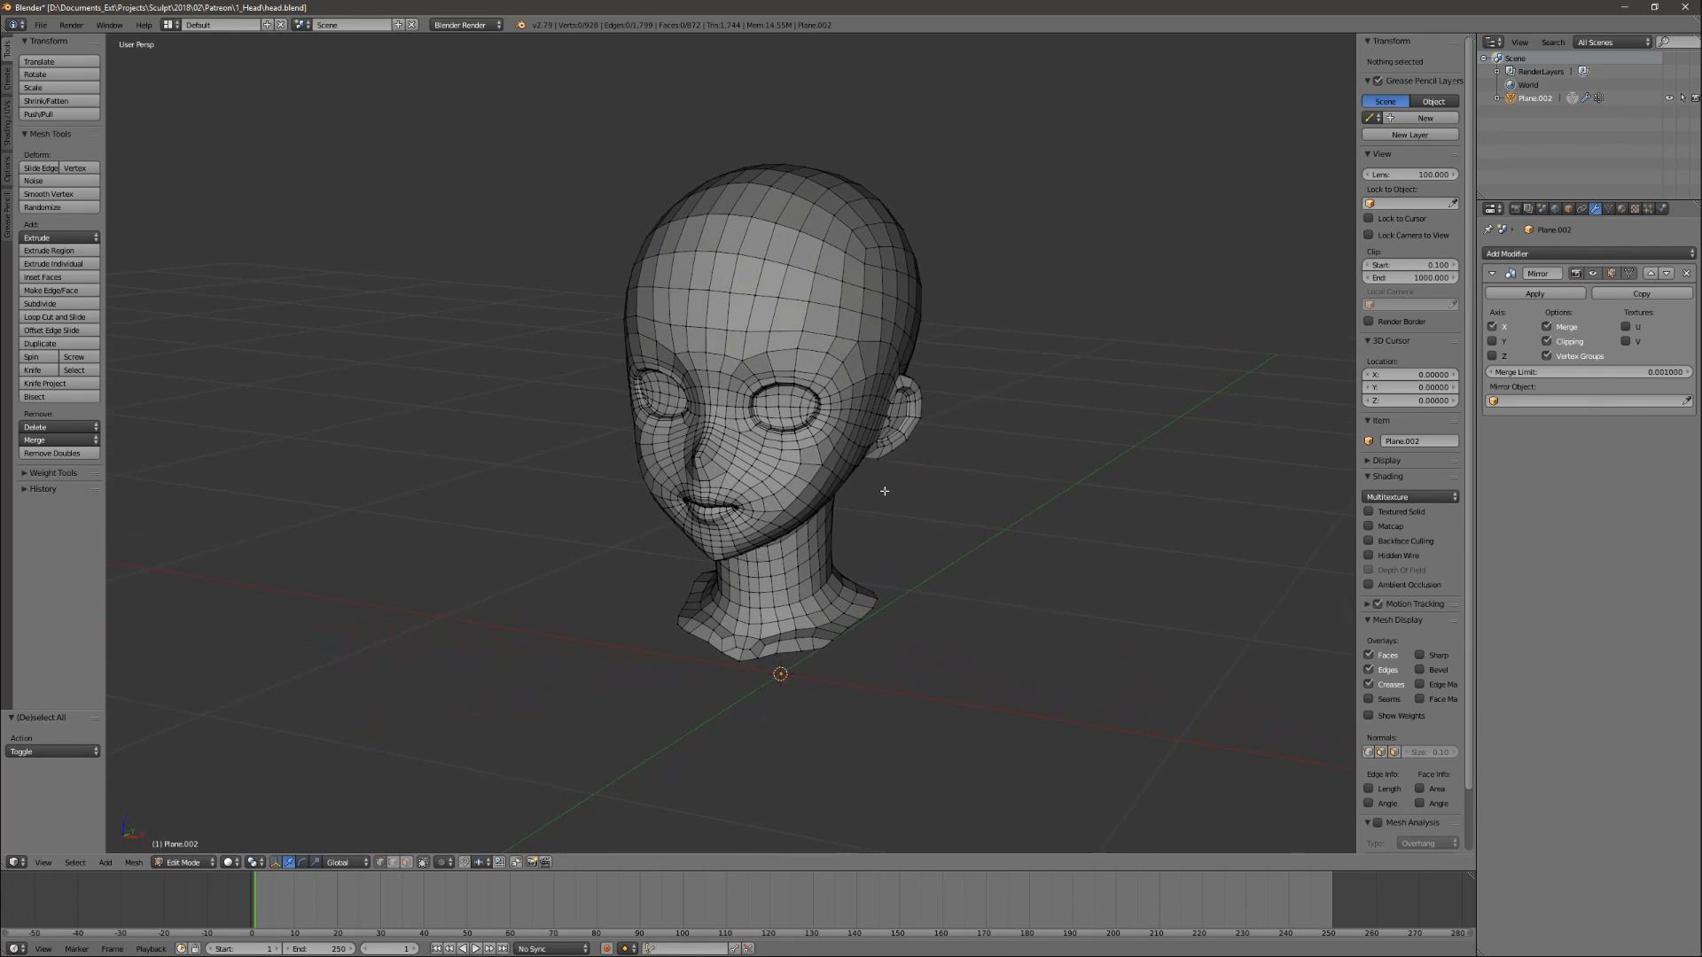
mouse_move(914, 474)
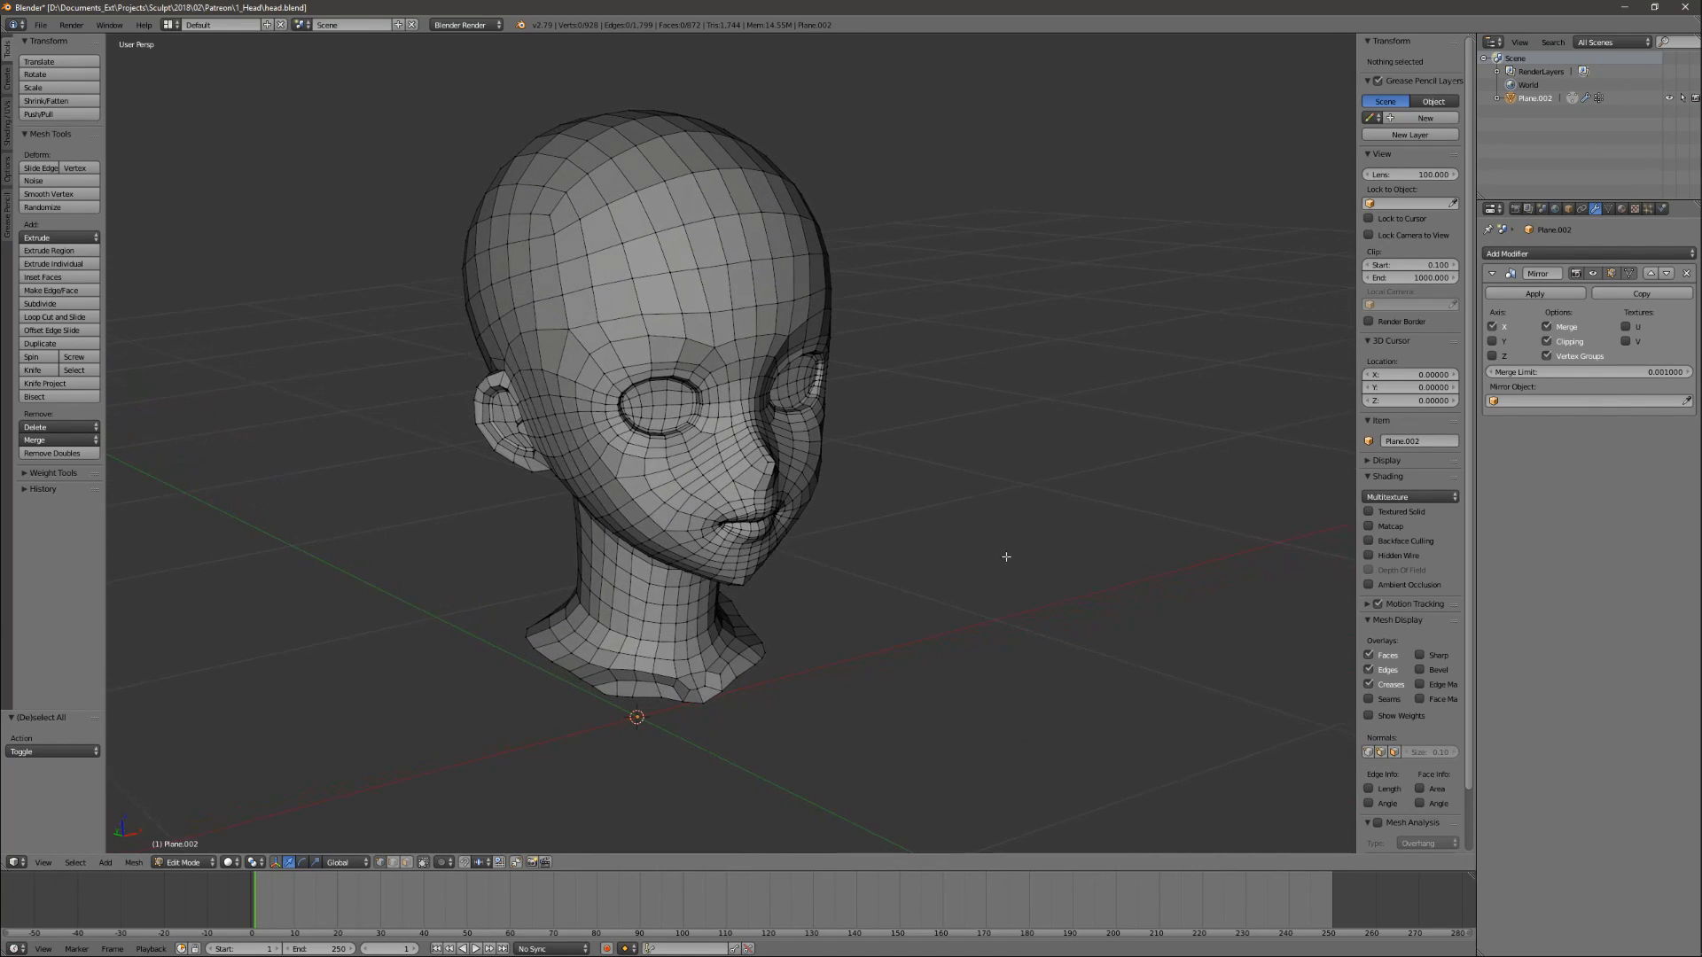
mouse_move(993, 541)
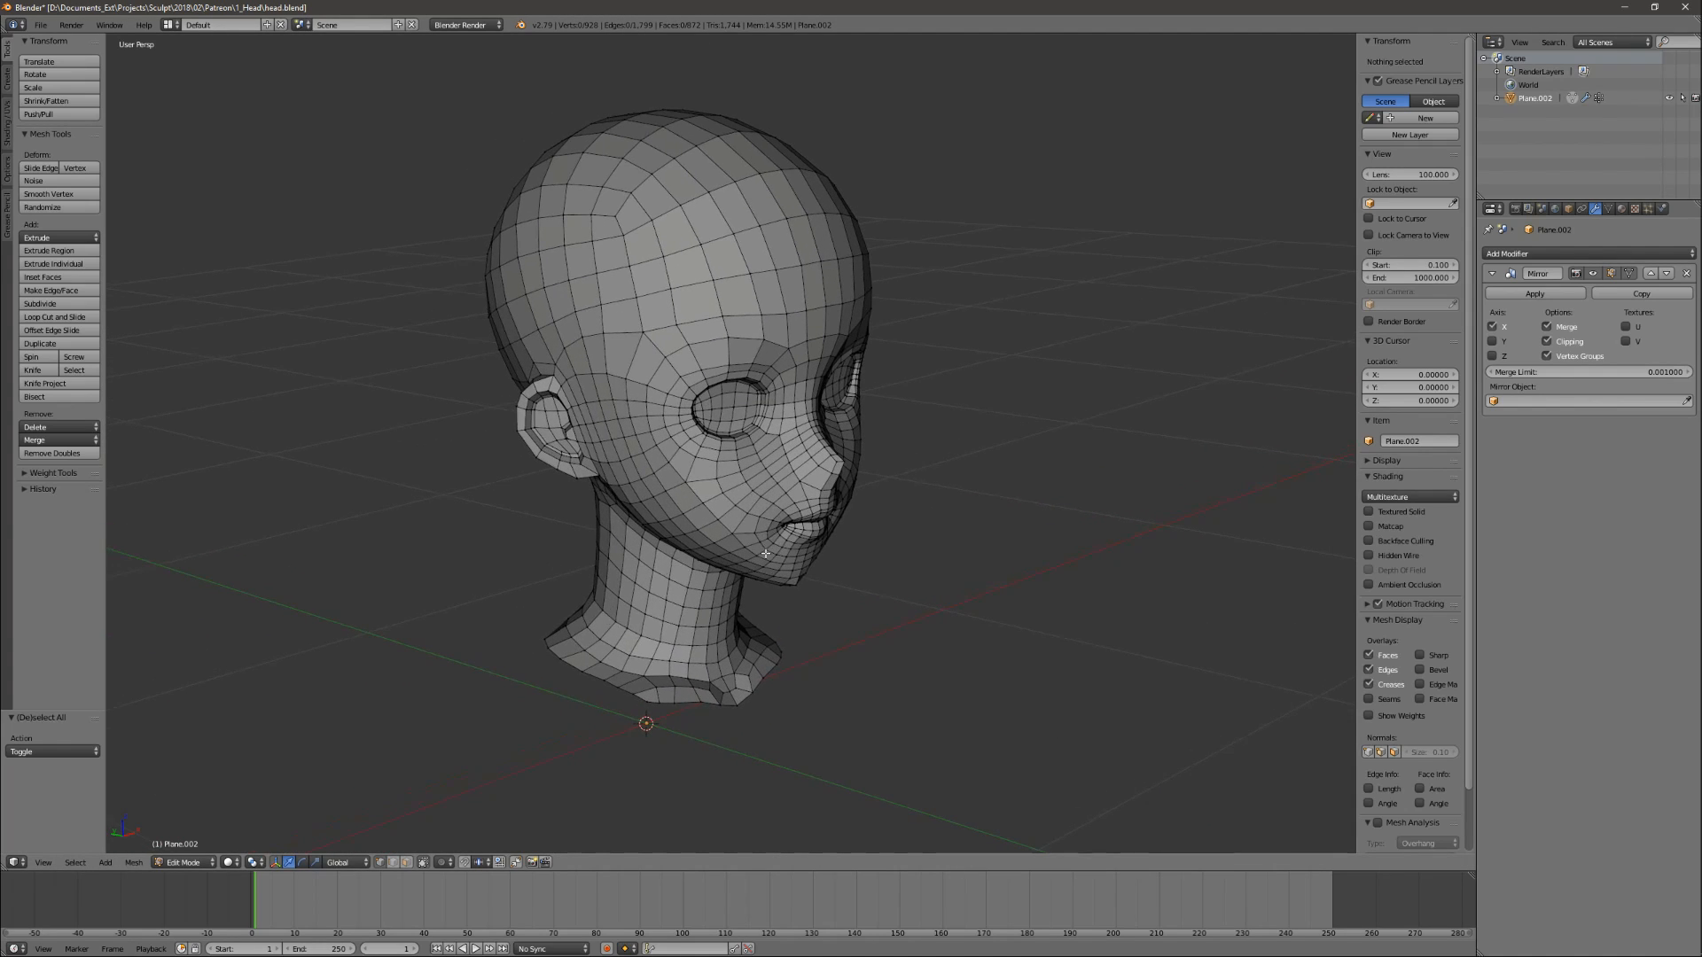
Select all of the new cube in Edit Mode and subdivide it into 2x2 faces per side.
key("Tab")
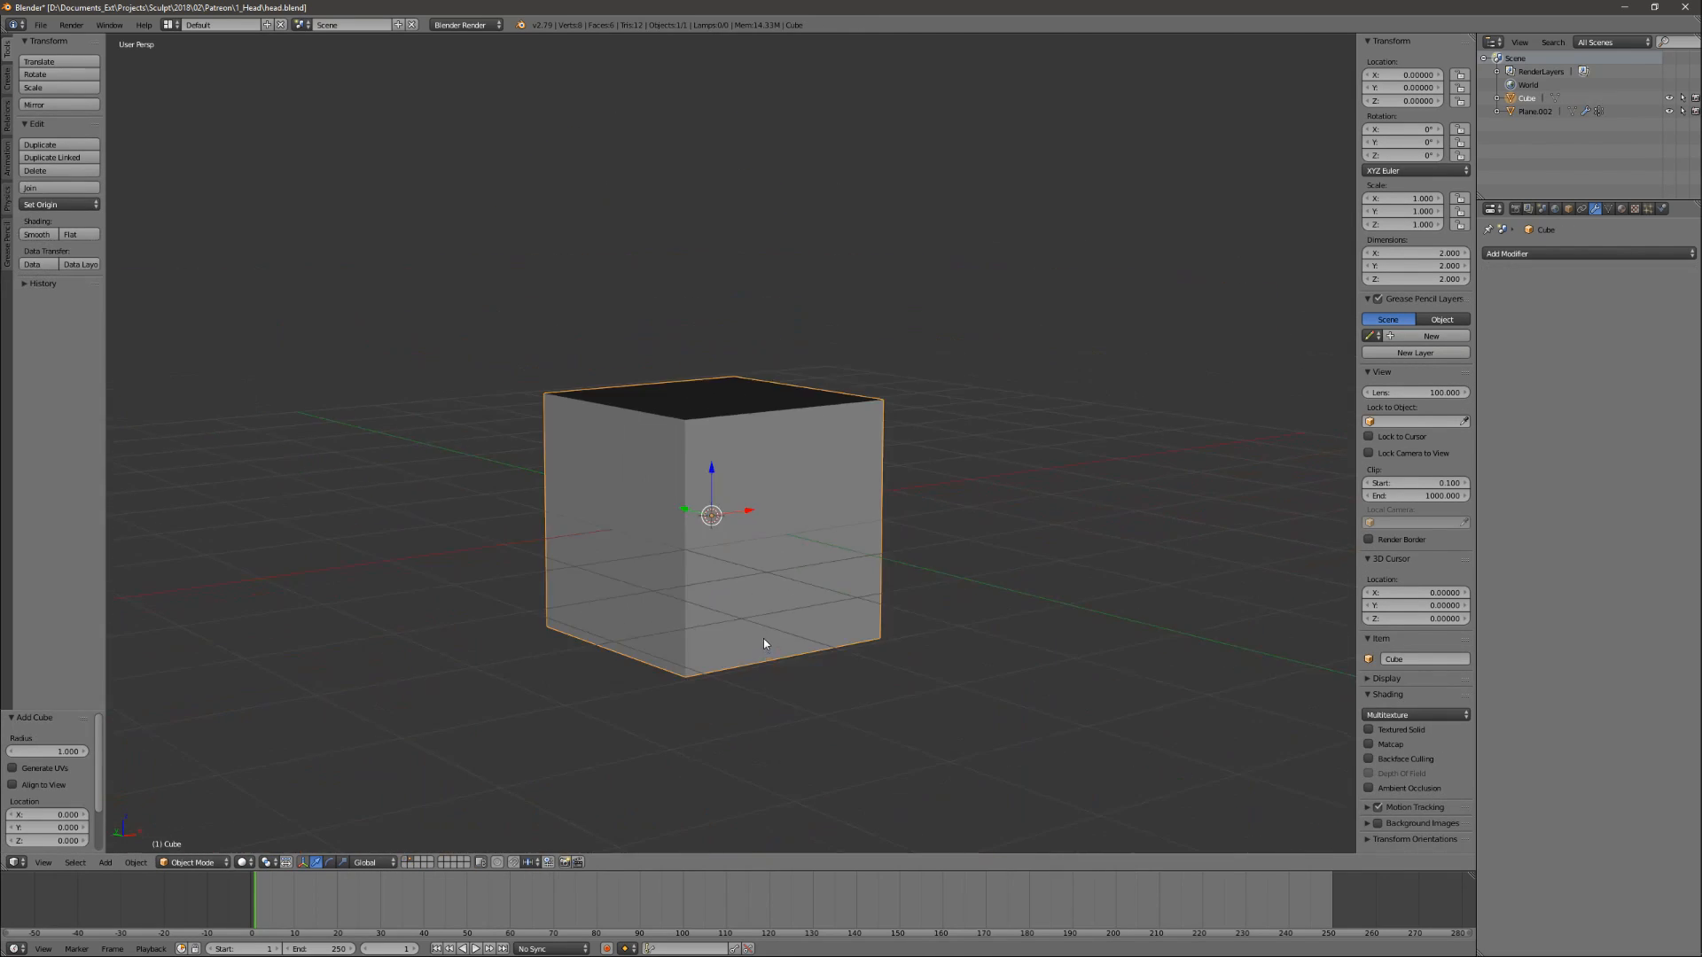
key("Tab")
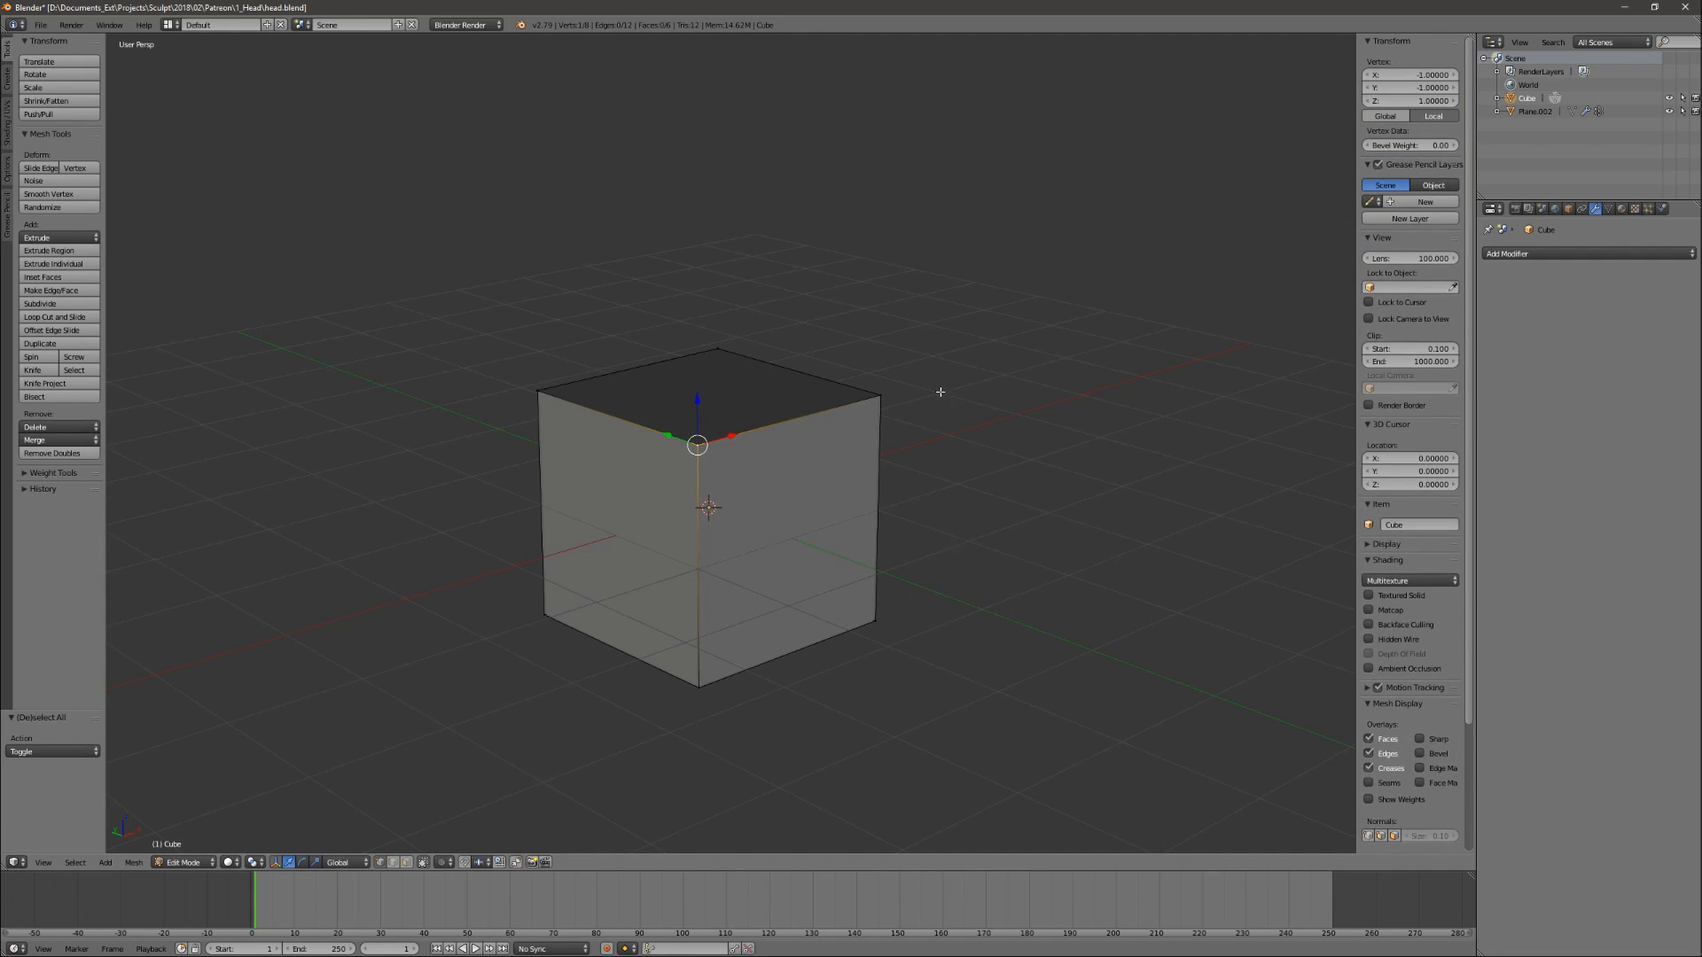
mouse_move(879, 468)
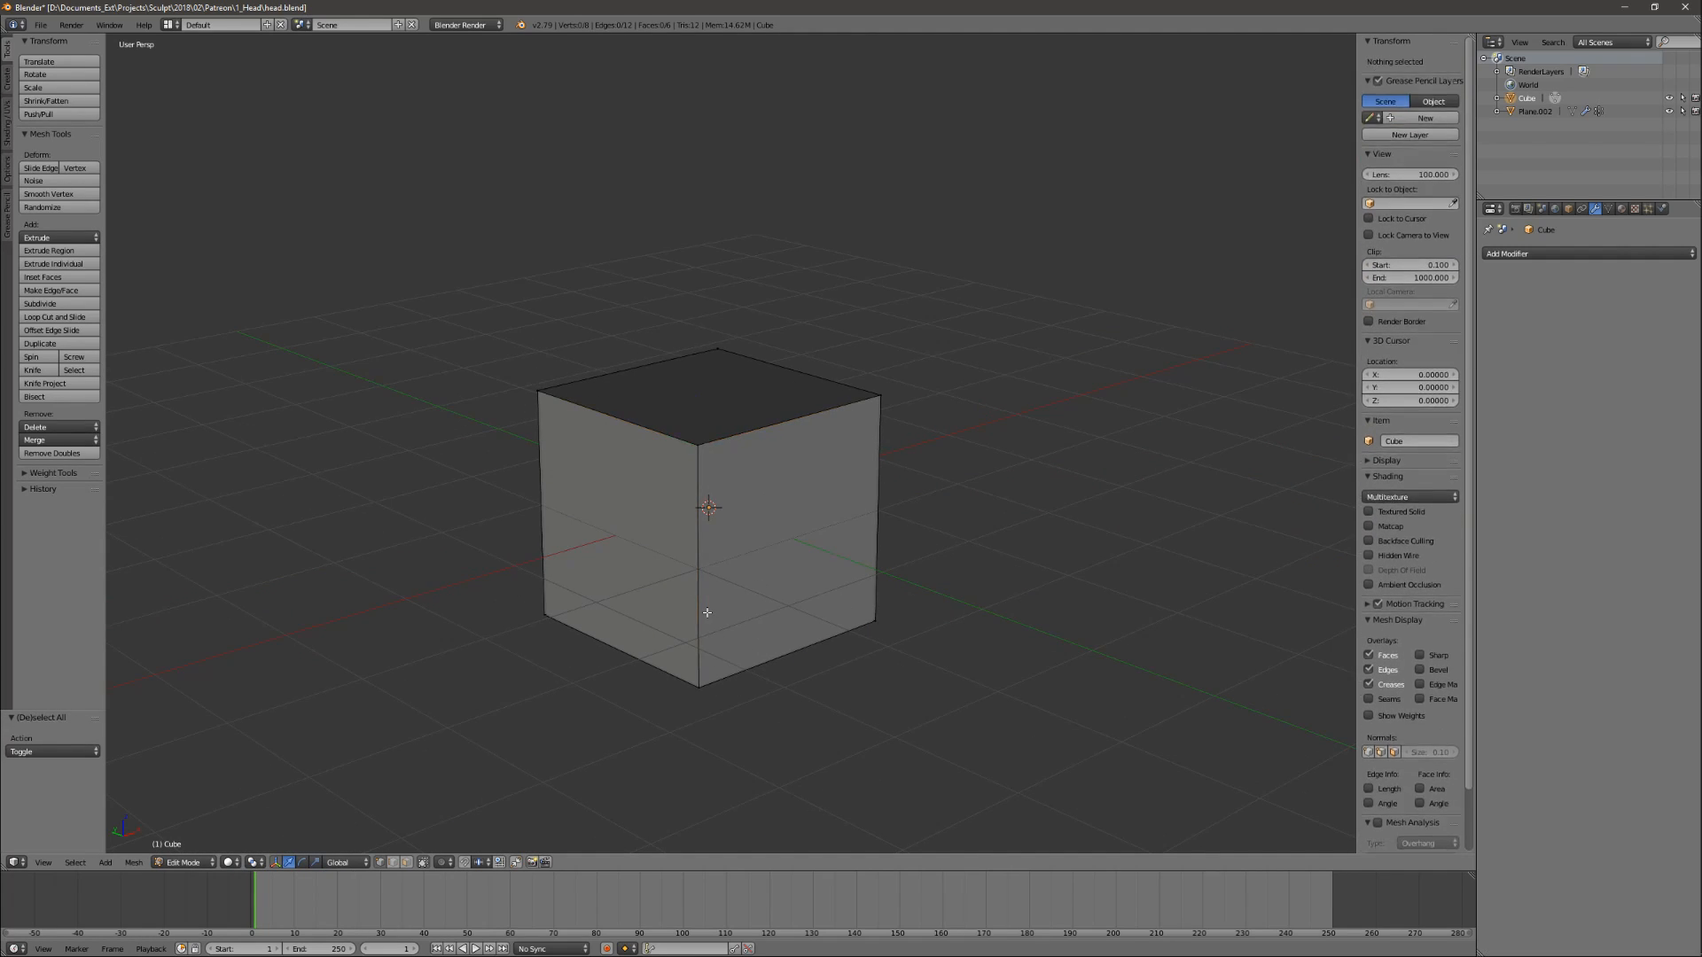
key("a")
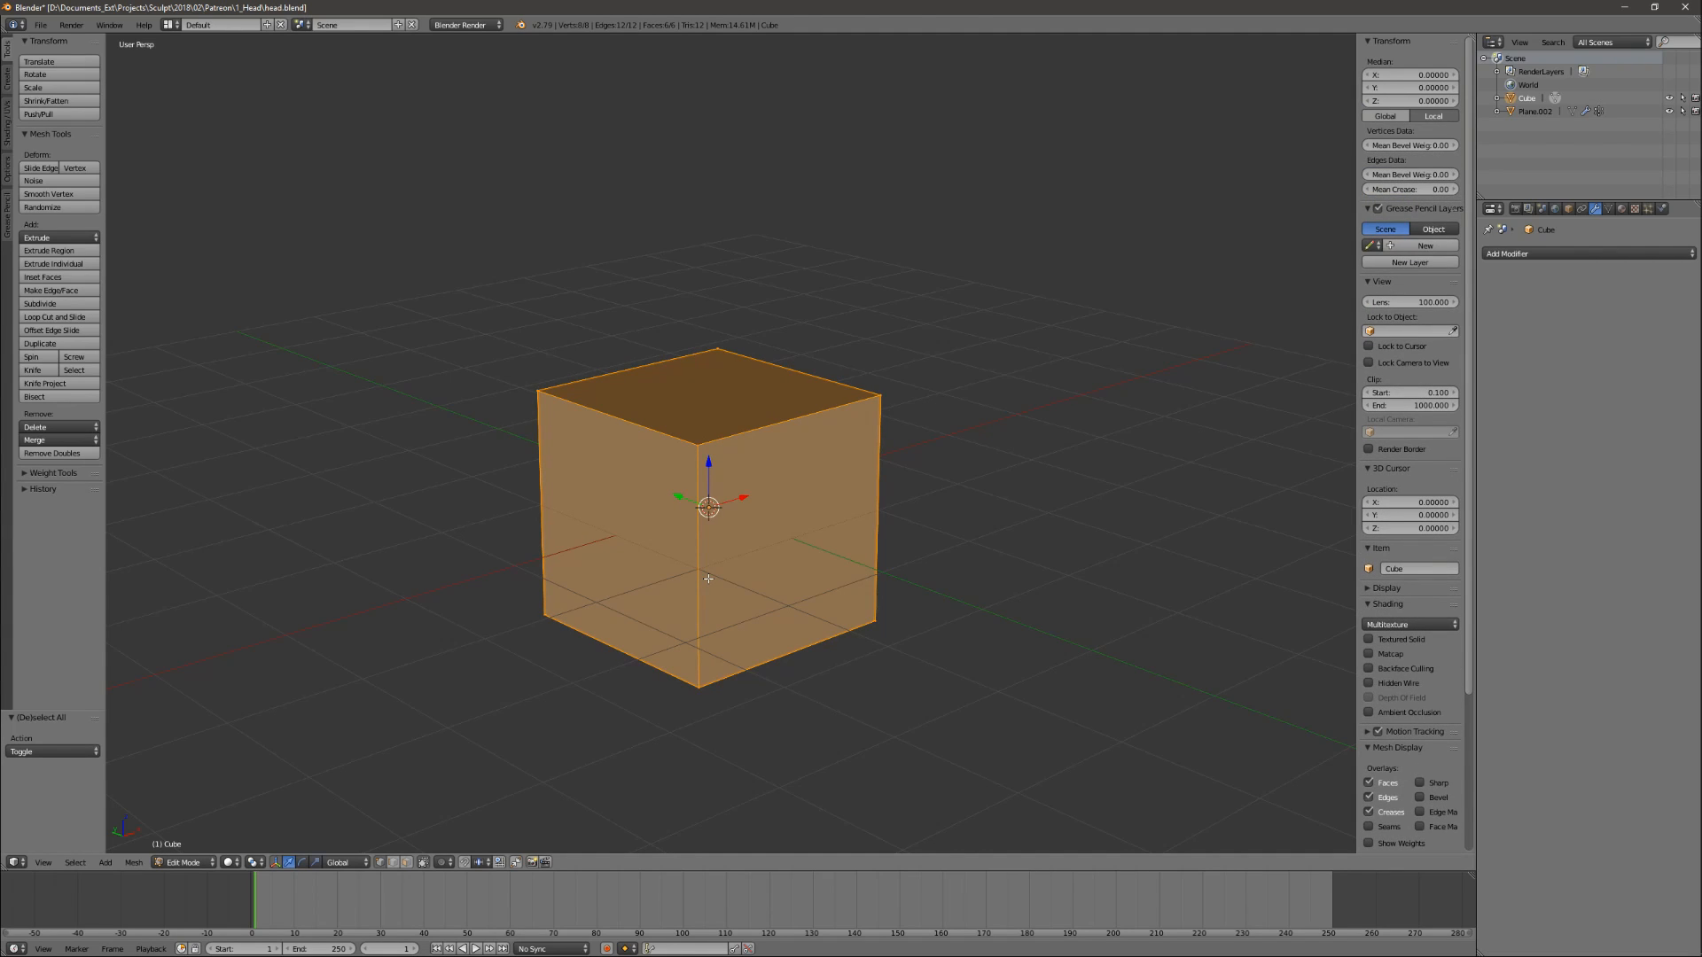
left_click(39, 303)
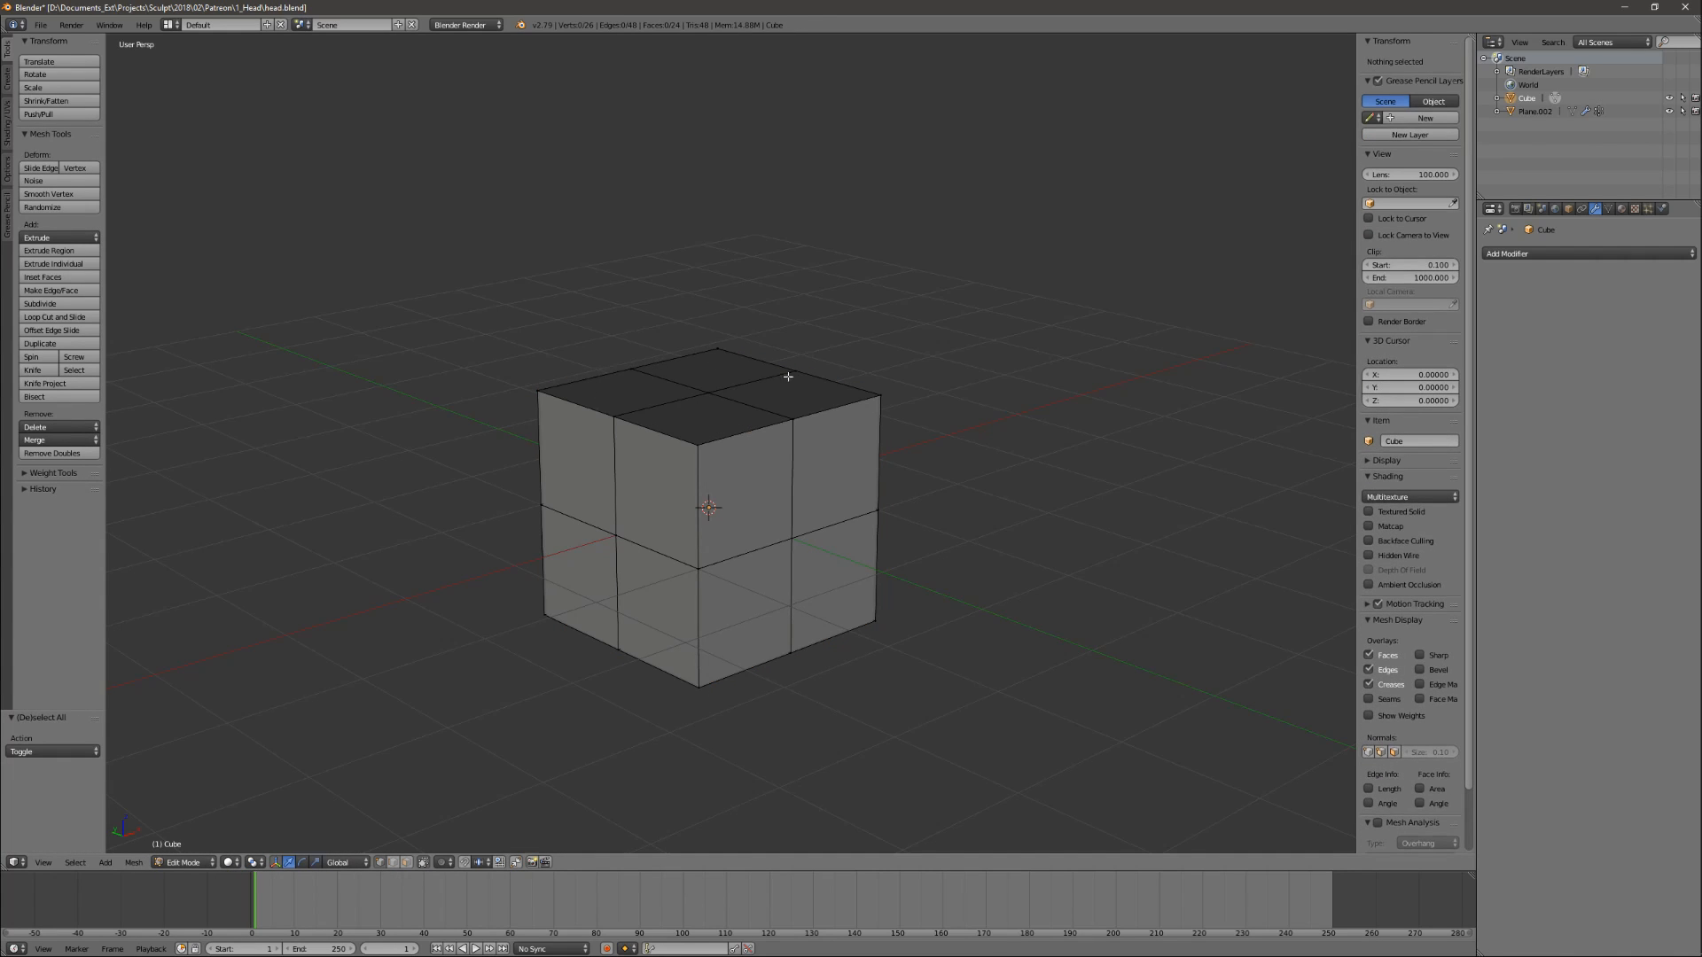
mouse_move(798, 494)
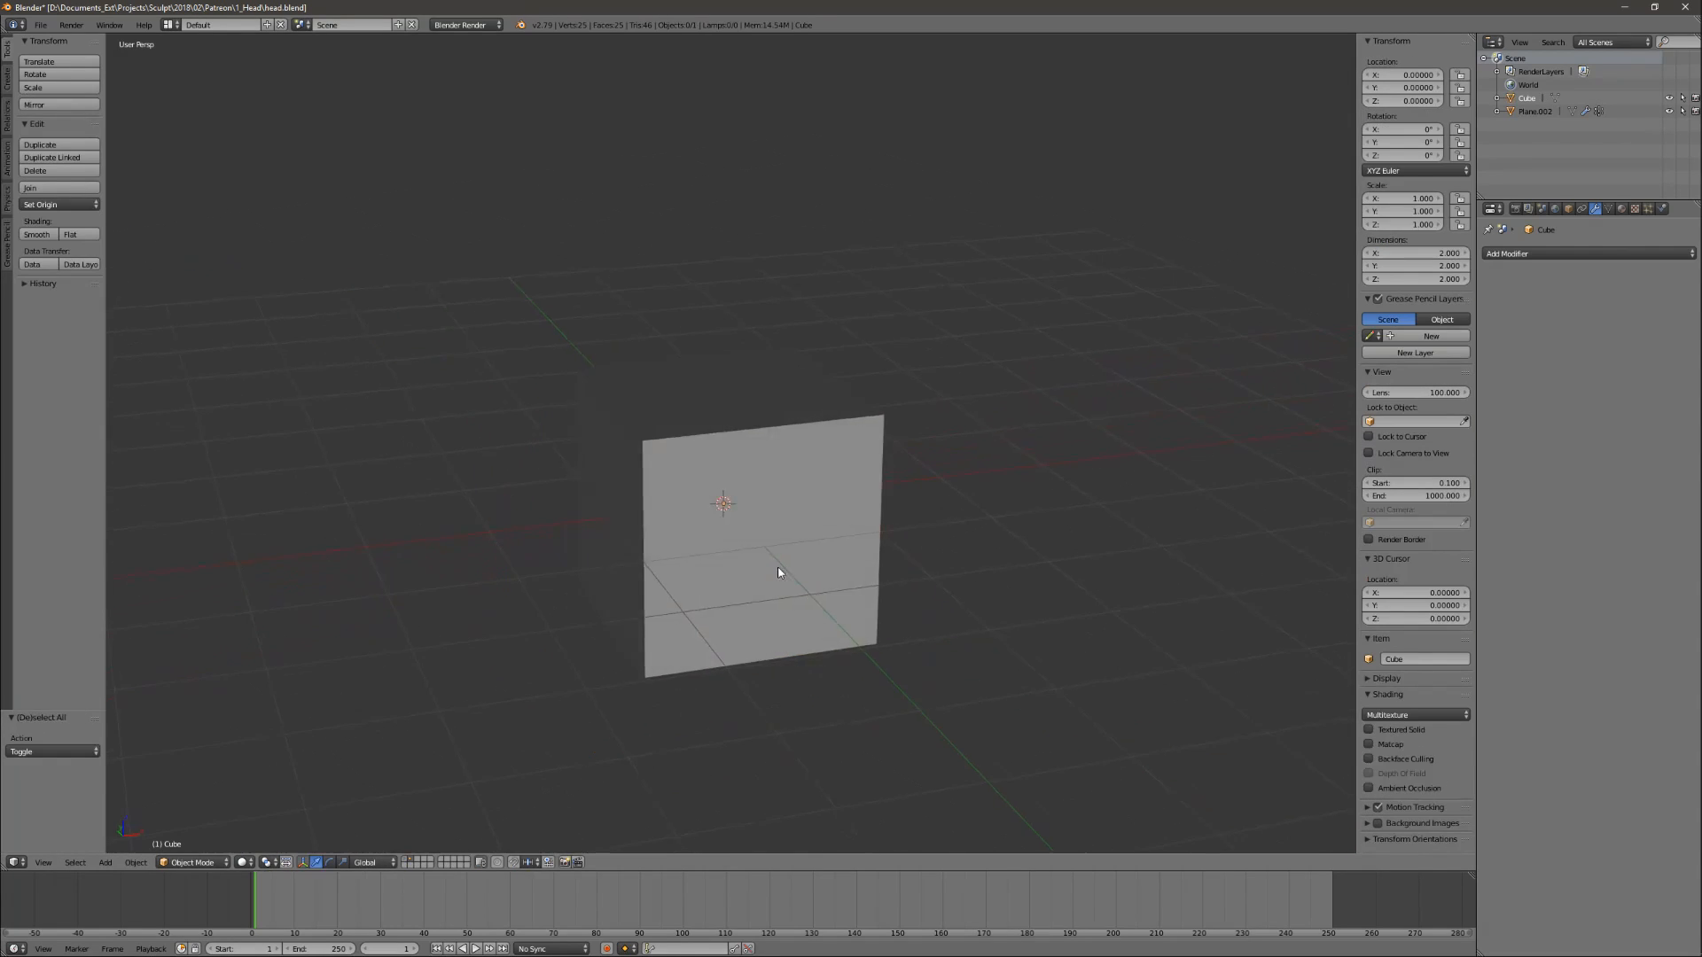
Re-enter Edit Mode on the subdivided cube to reshape a corner into triangles.
key("Tab")
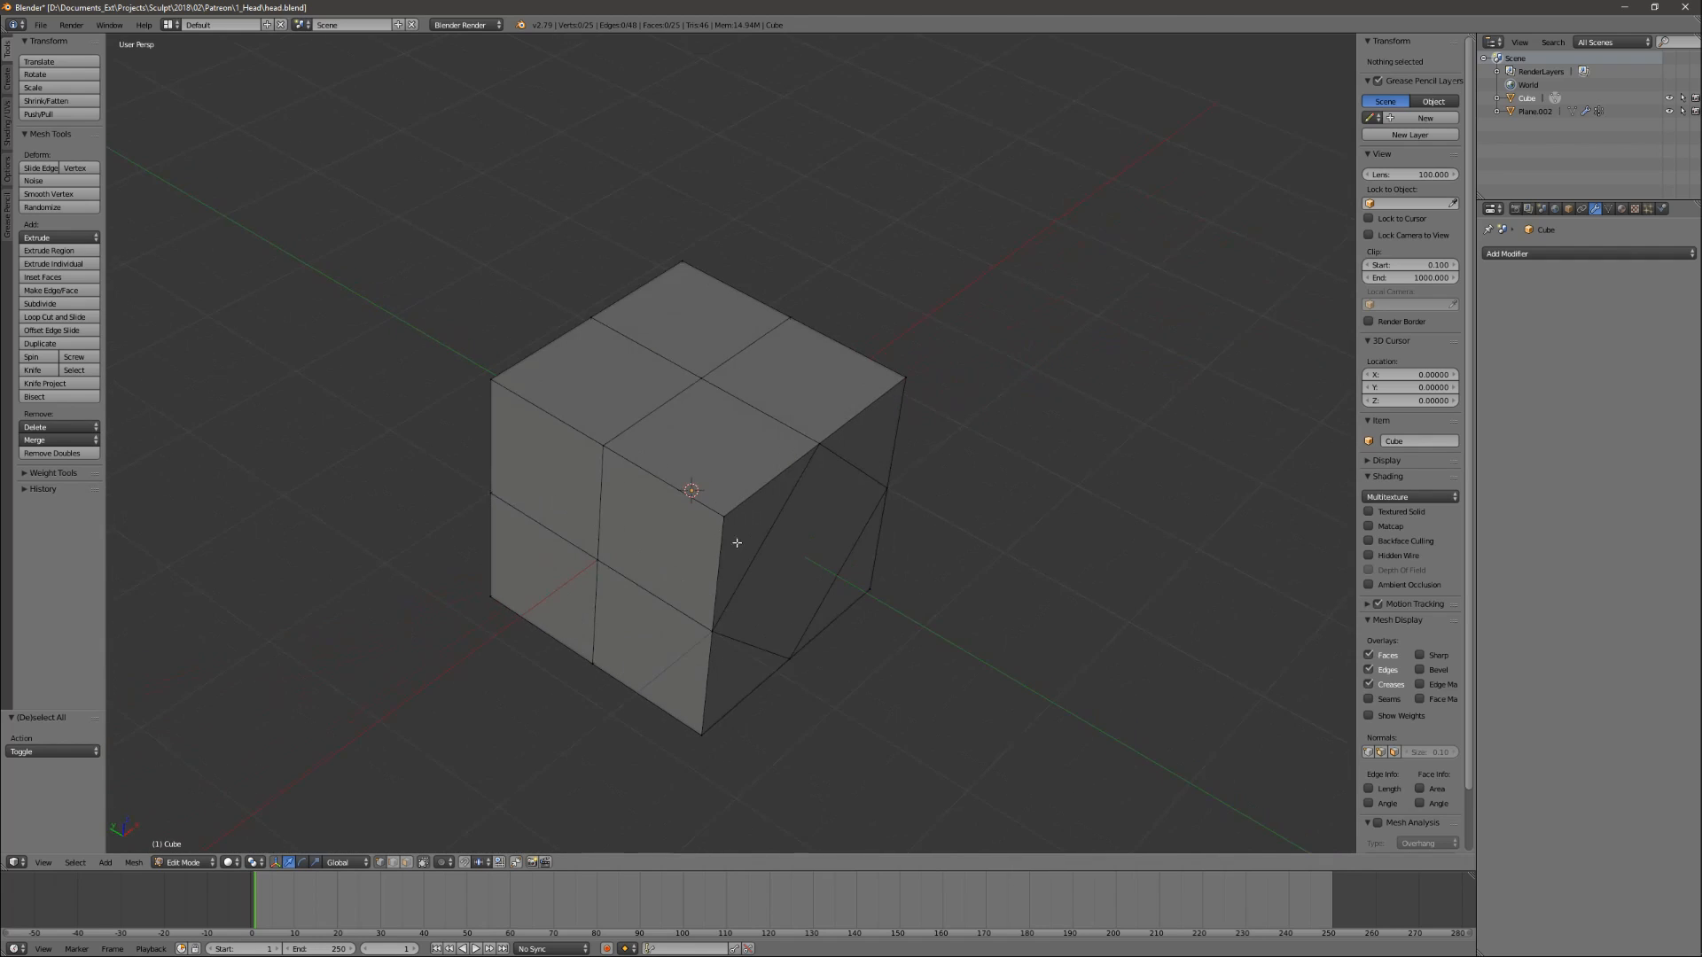
mouse_move(686, 409)
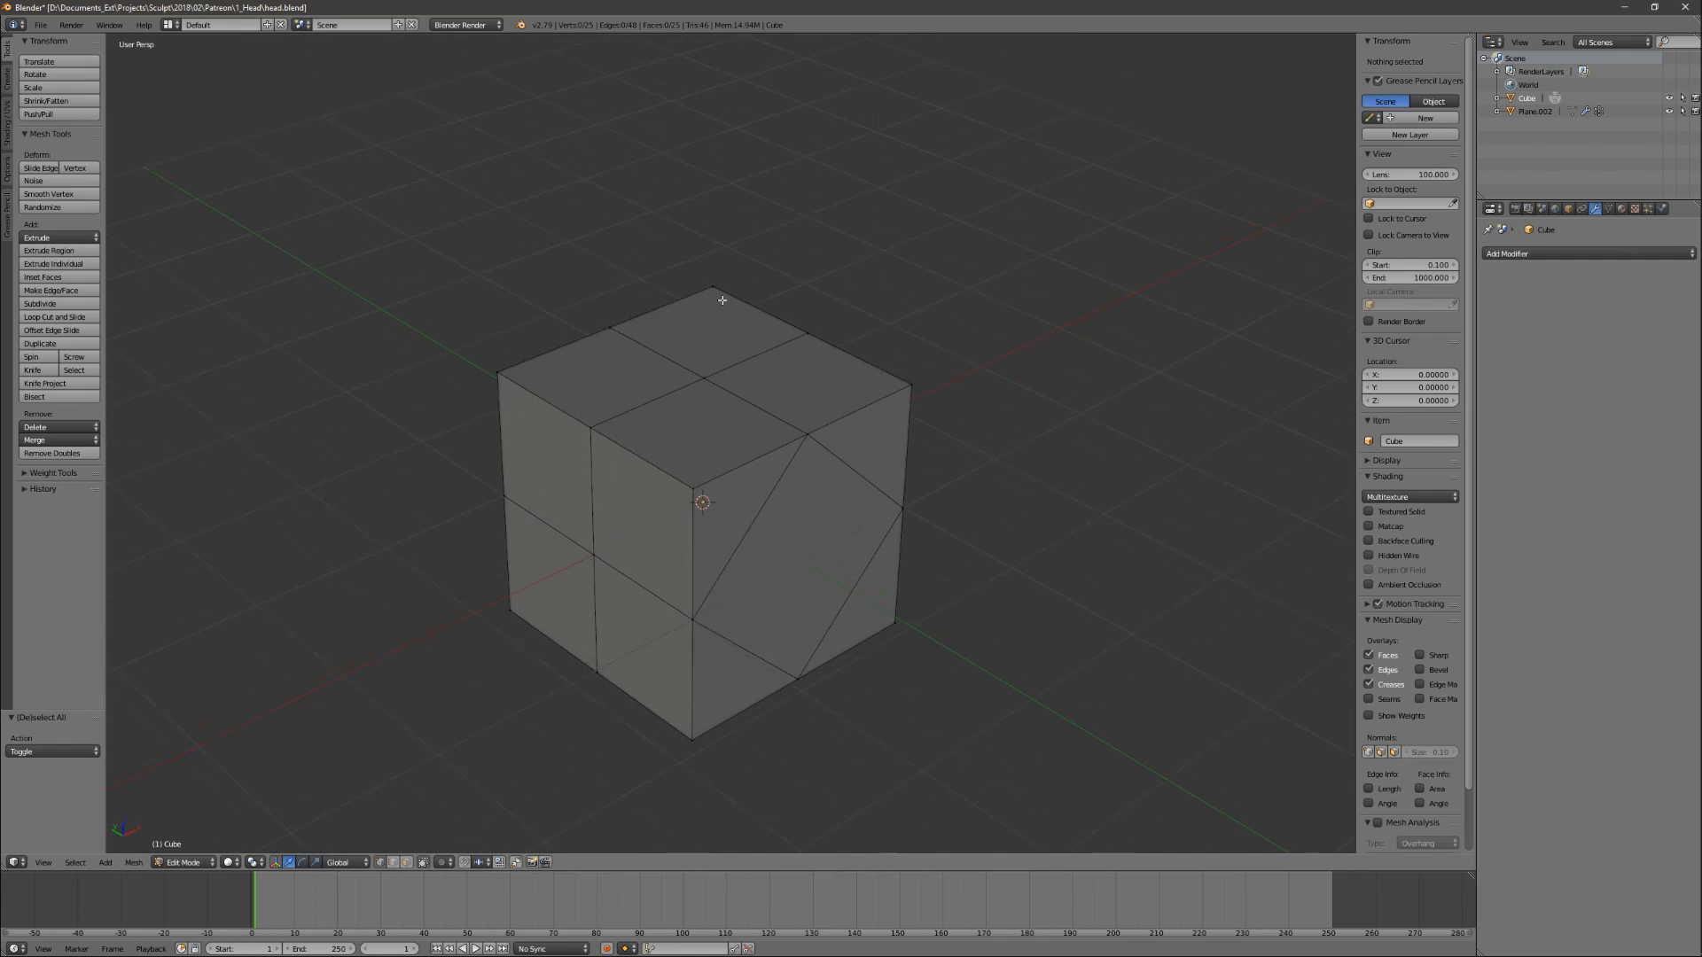
mouse_move(721, 652)
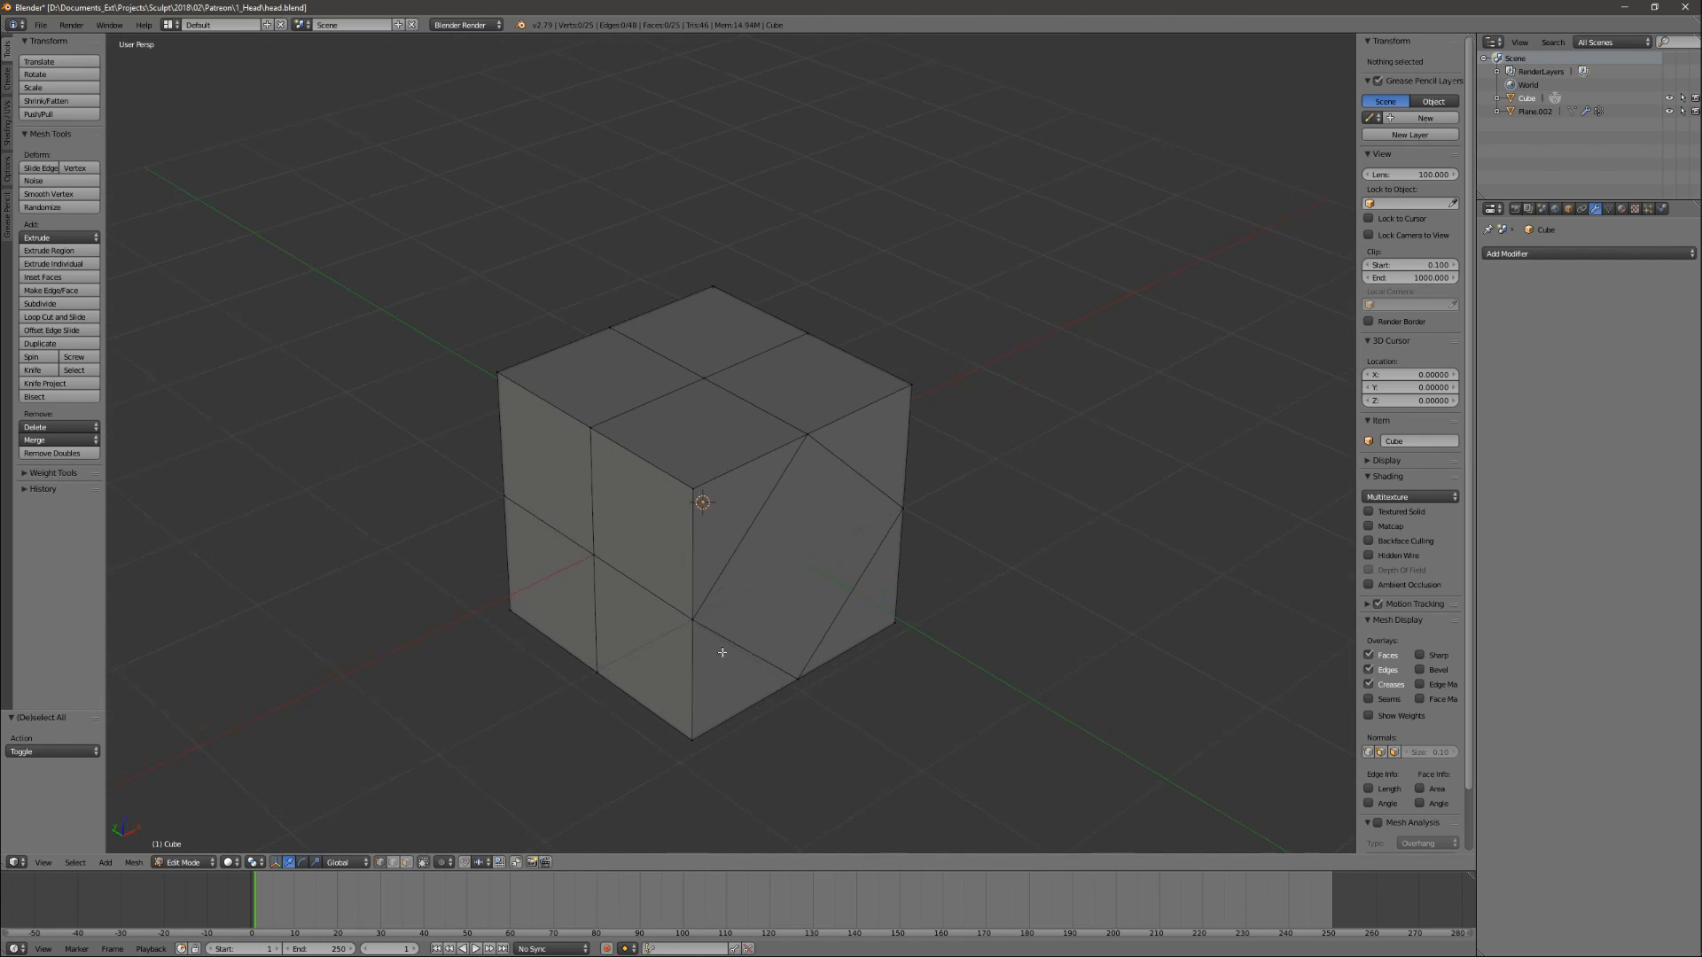
mouse_move(833, 425)
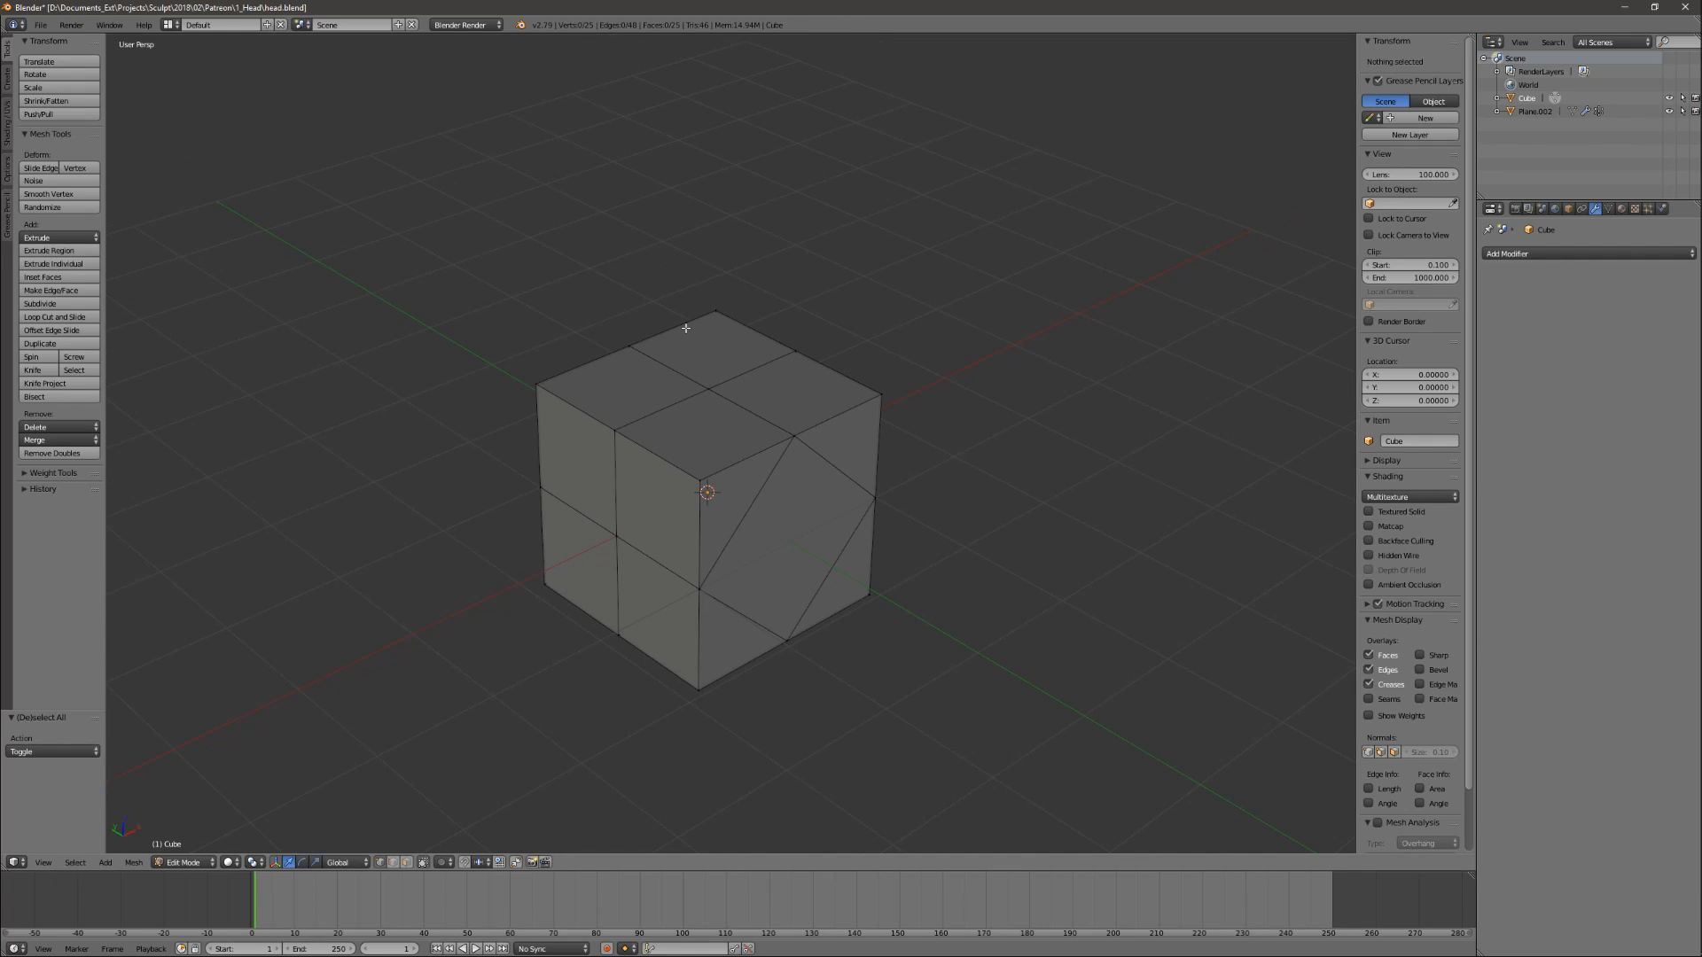
mouse_move(625, 601)
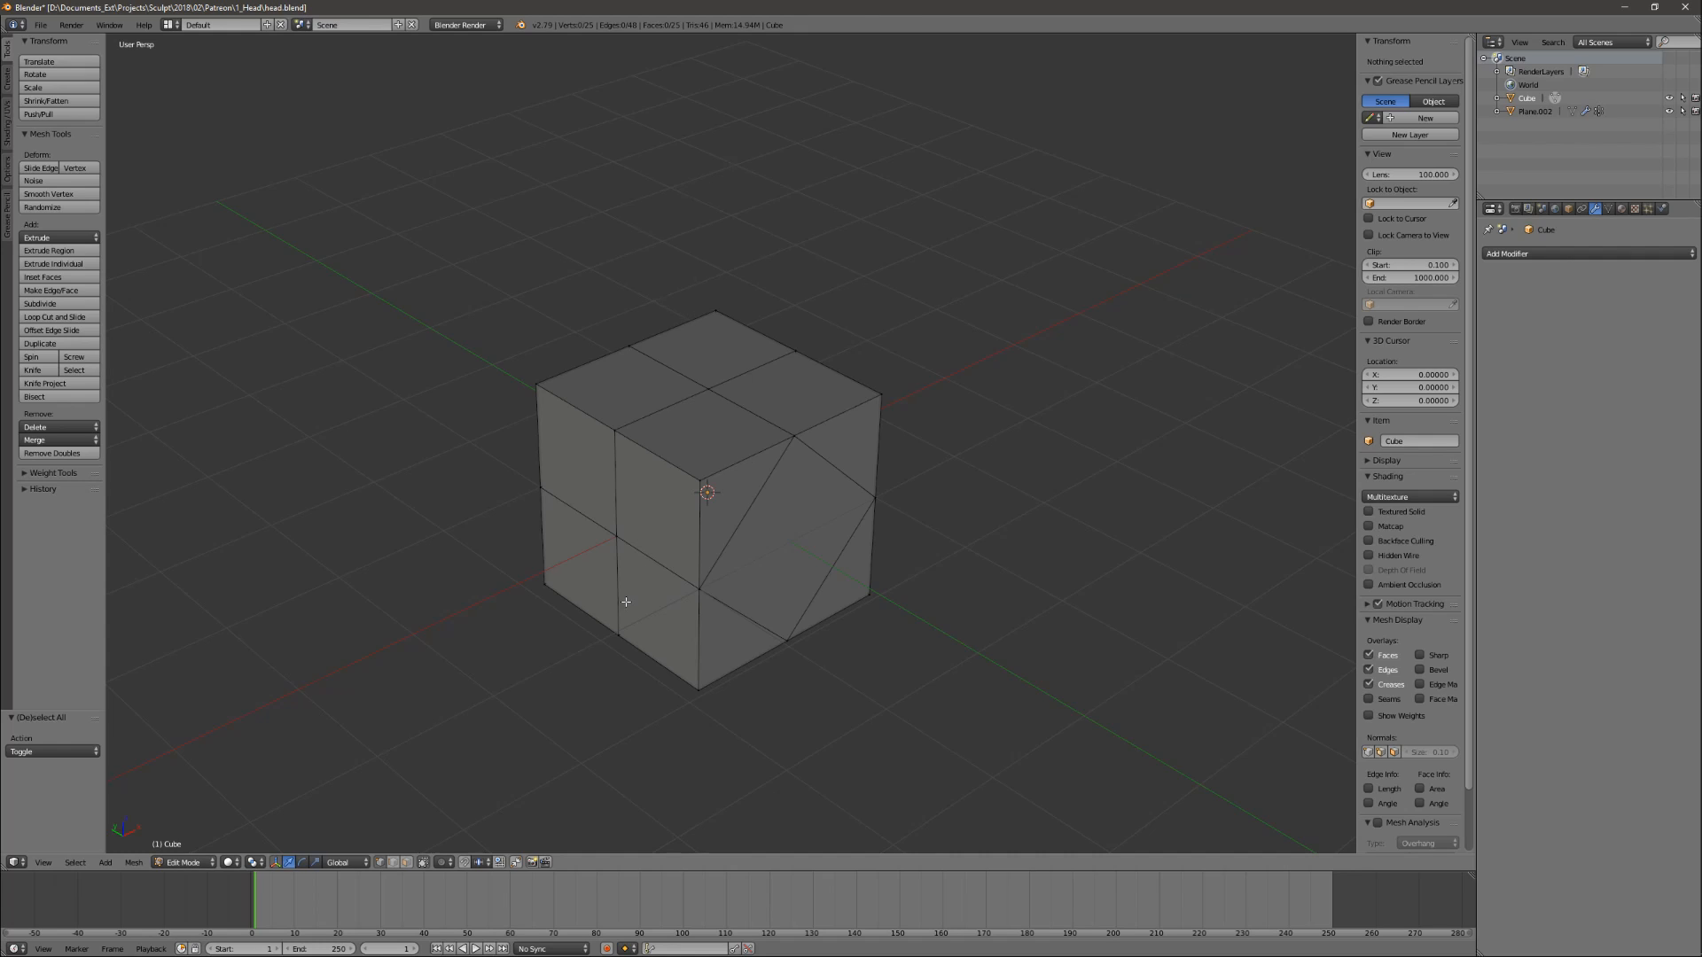
mouse_move(624, 583)
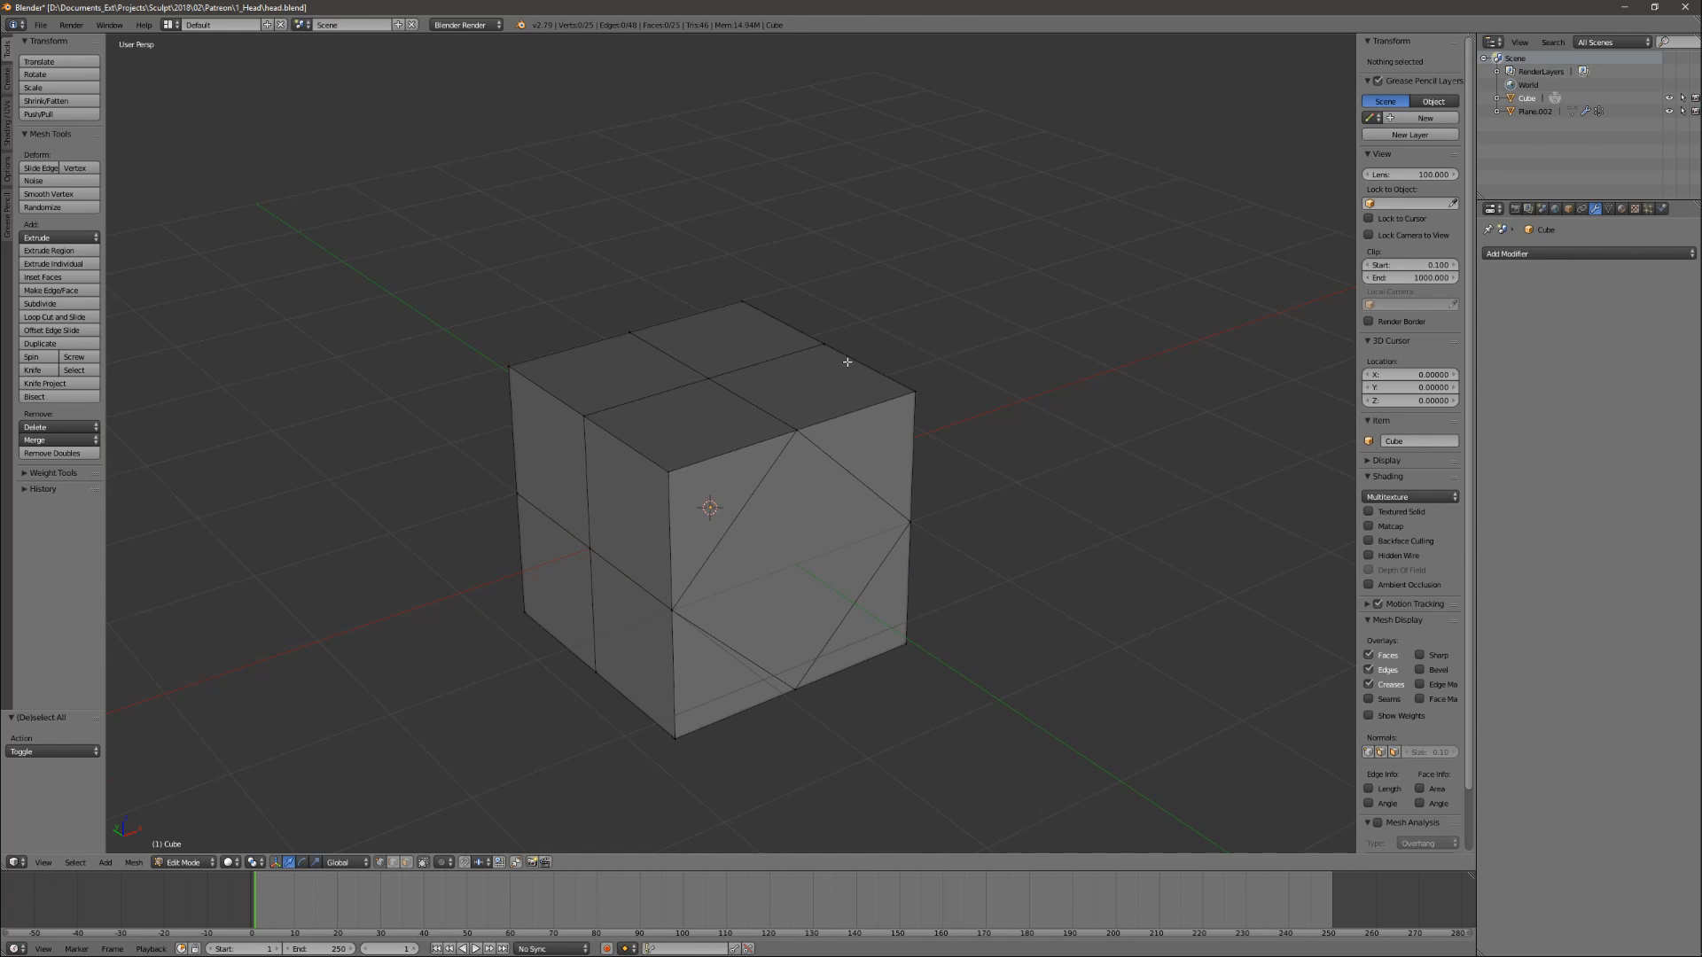
mouse_move(952, 347)
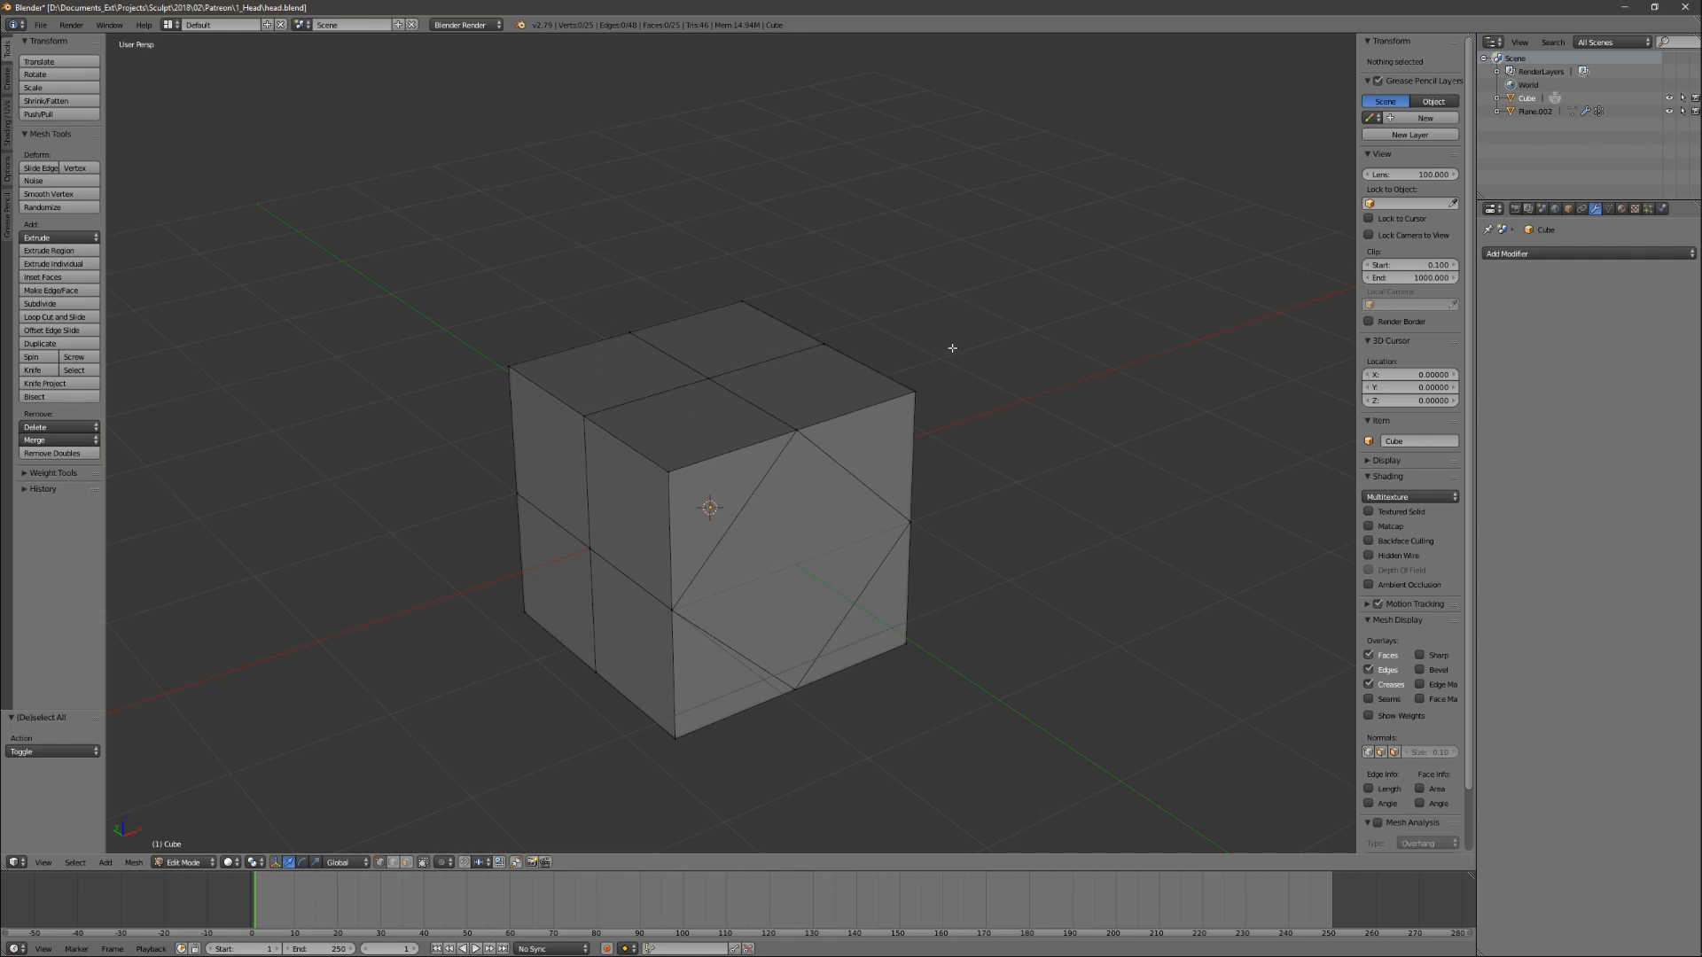
mouse_move(577, 410)
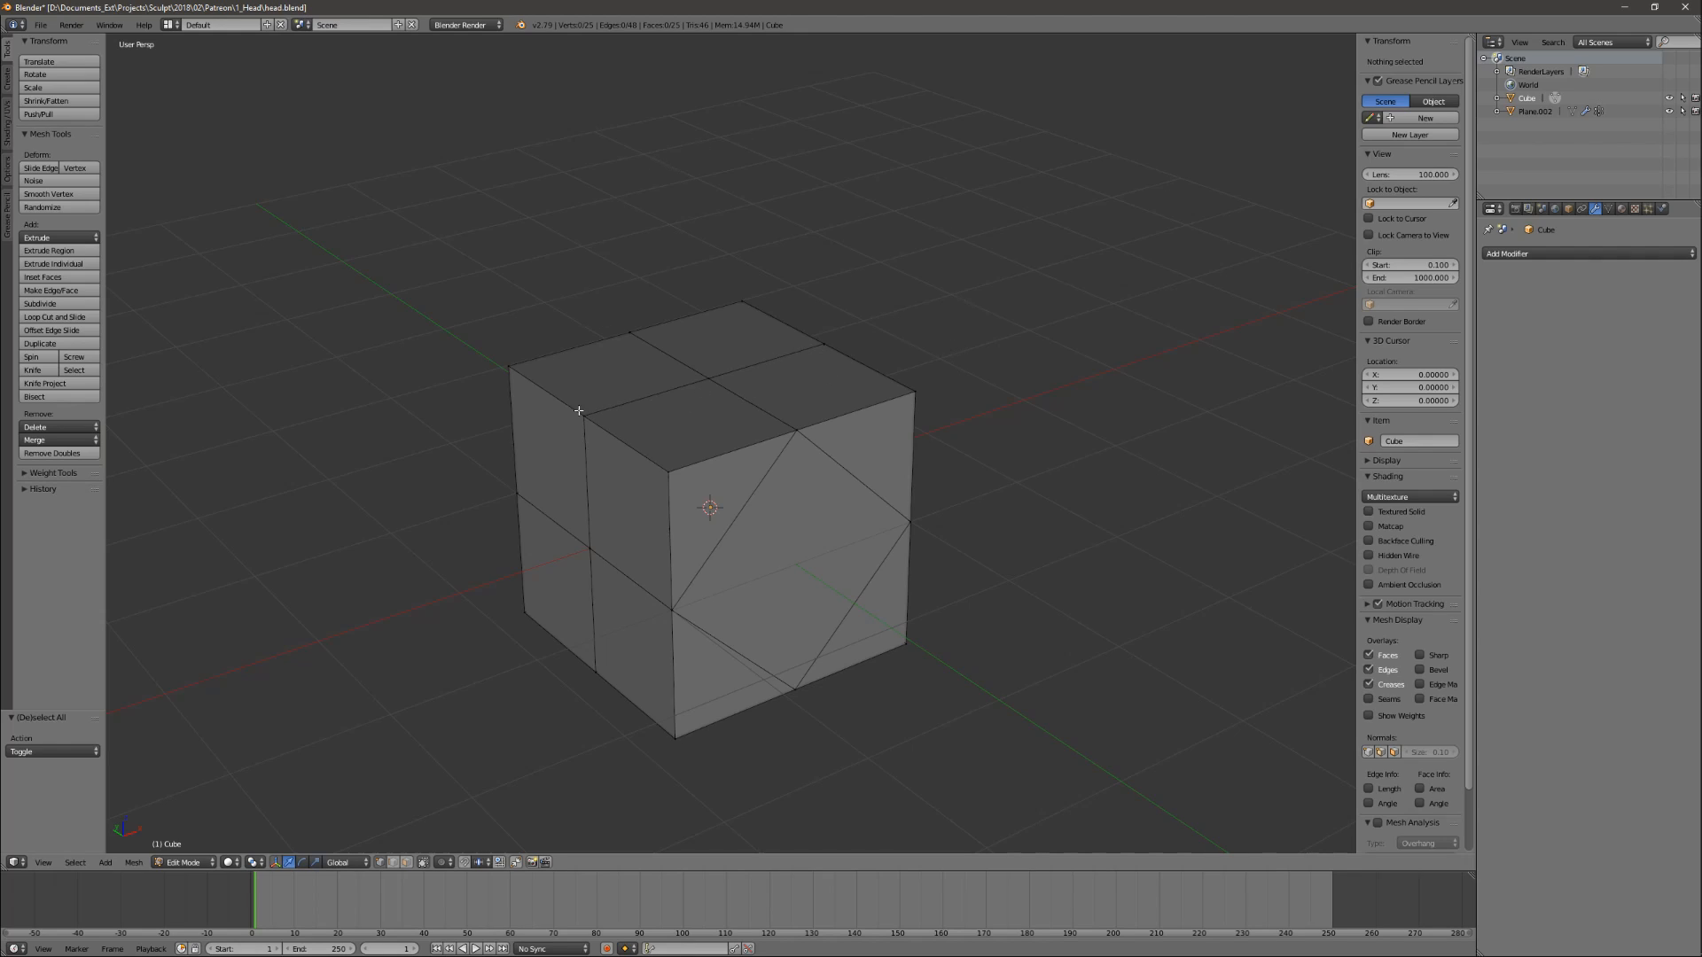
mouse_move(606, 413)
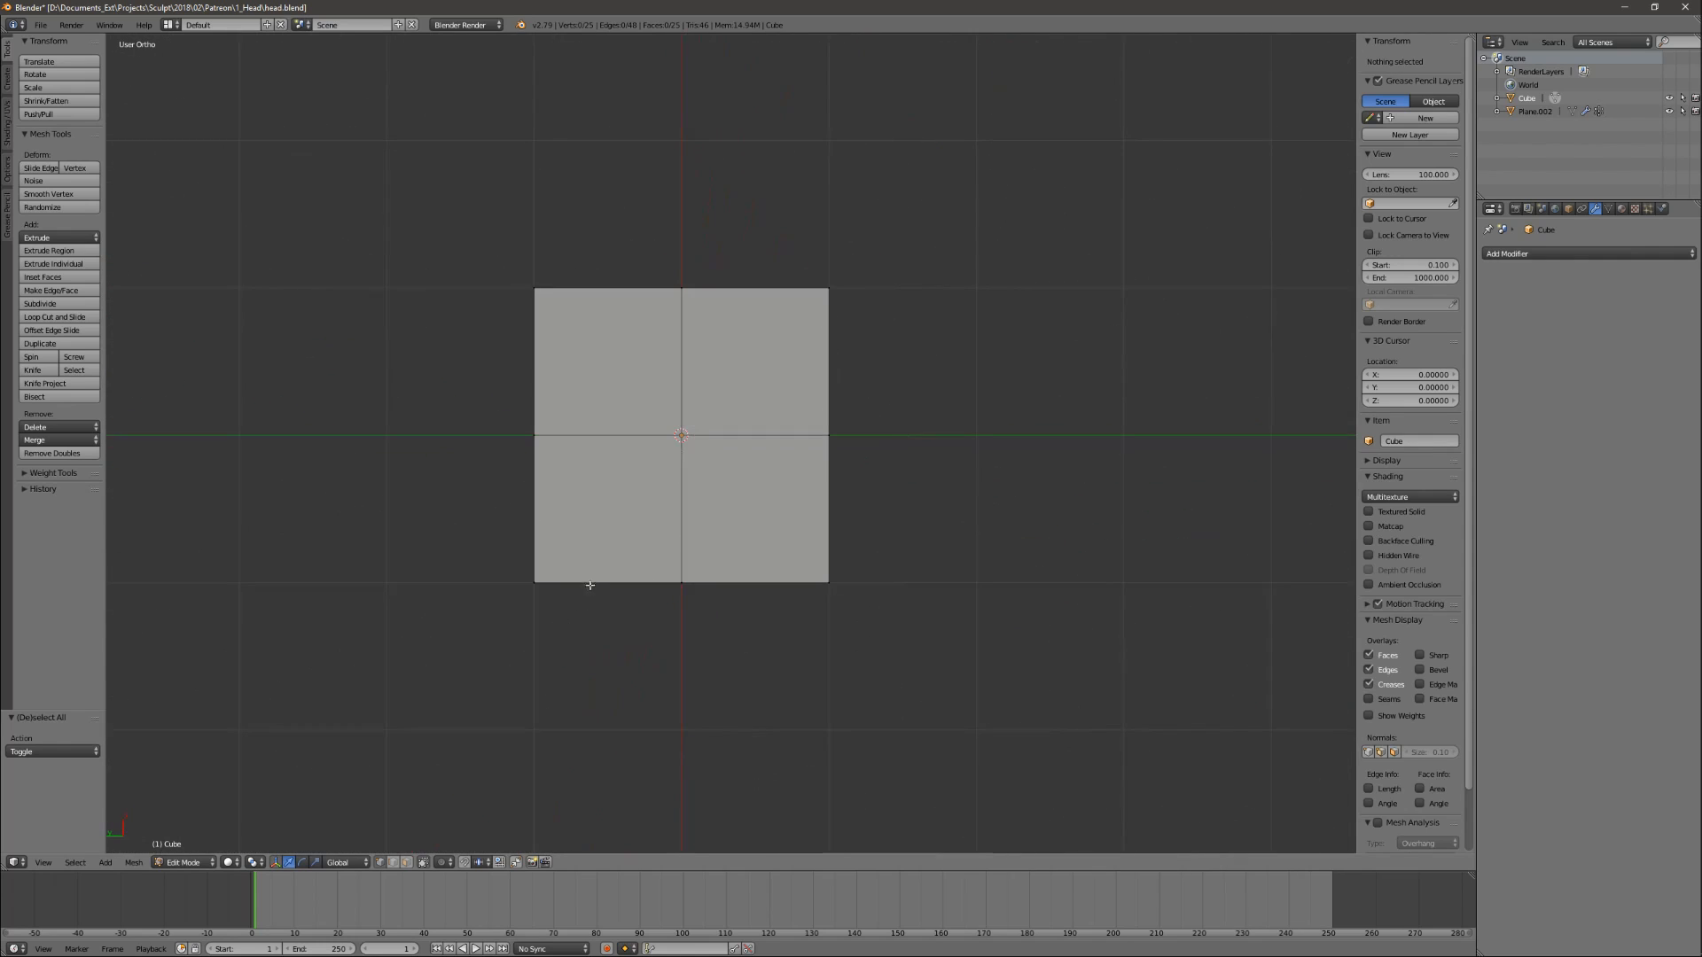
Rotate a box-selected block of the cube's faces to twist it, then exit Edit Mode.
key("a")
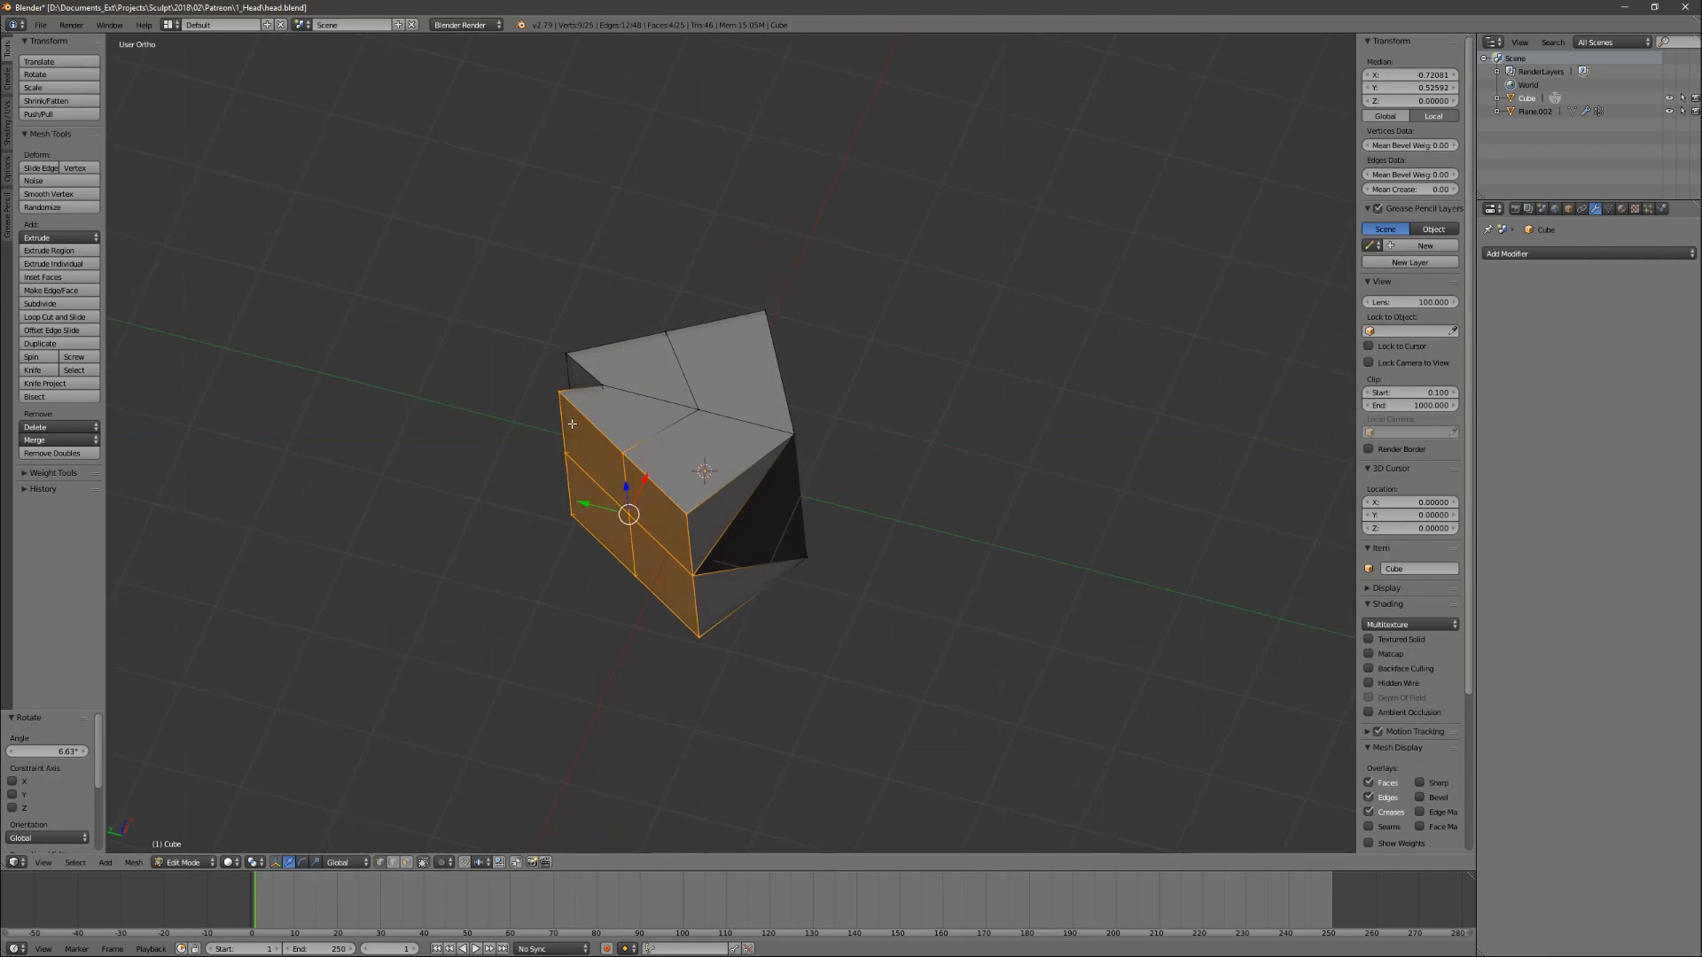
key("Tab")
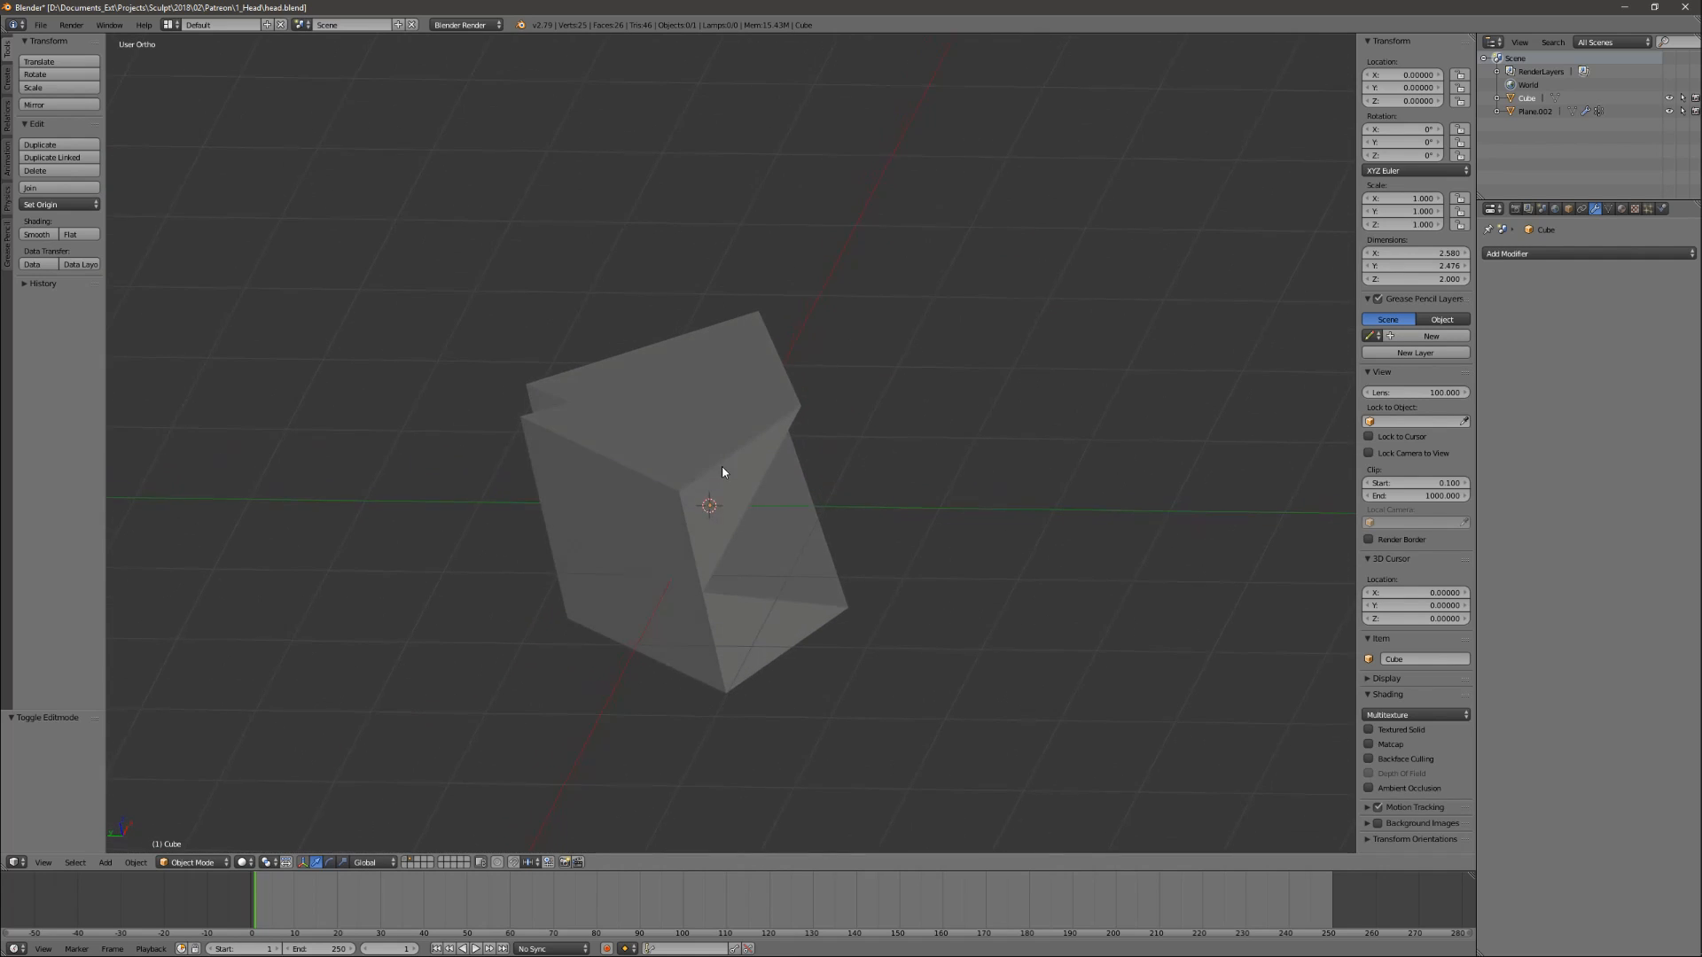
Delete the twisted demo cube and select the anime head.
left_click(706, 489)
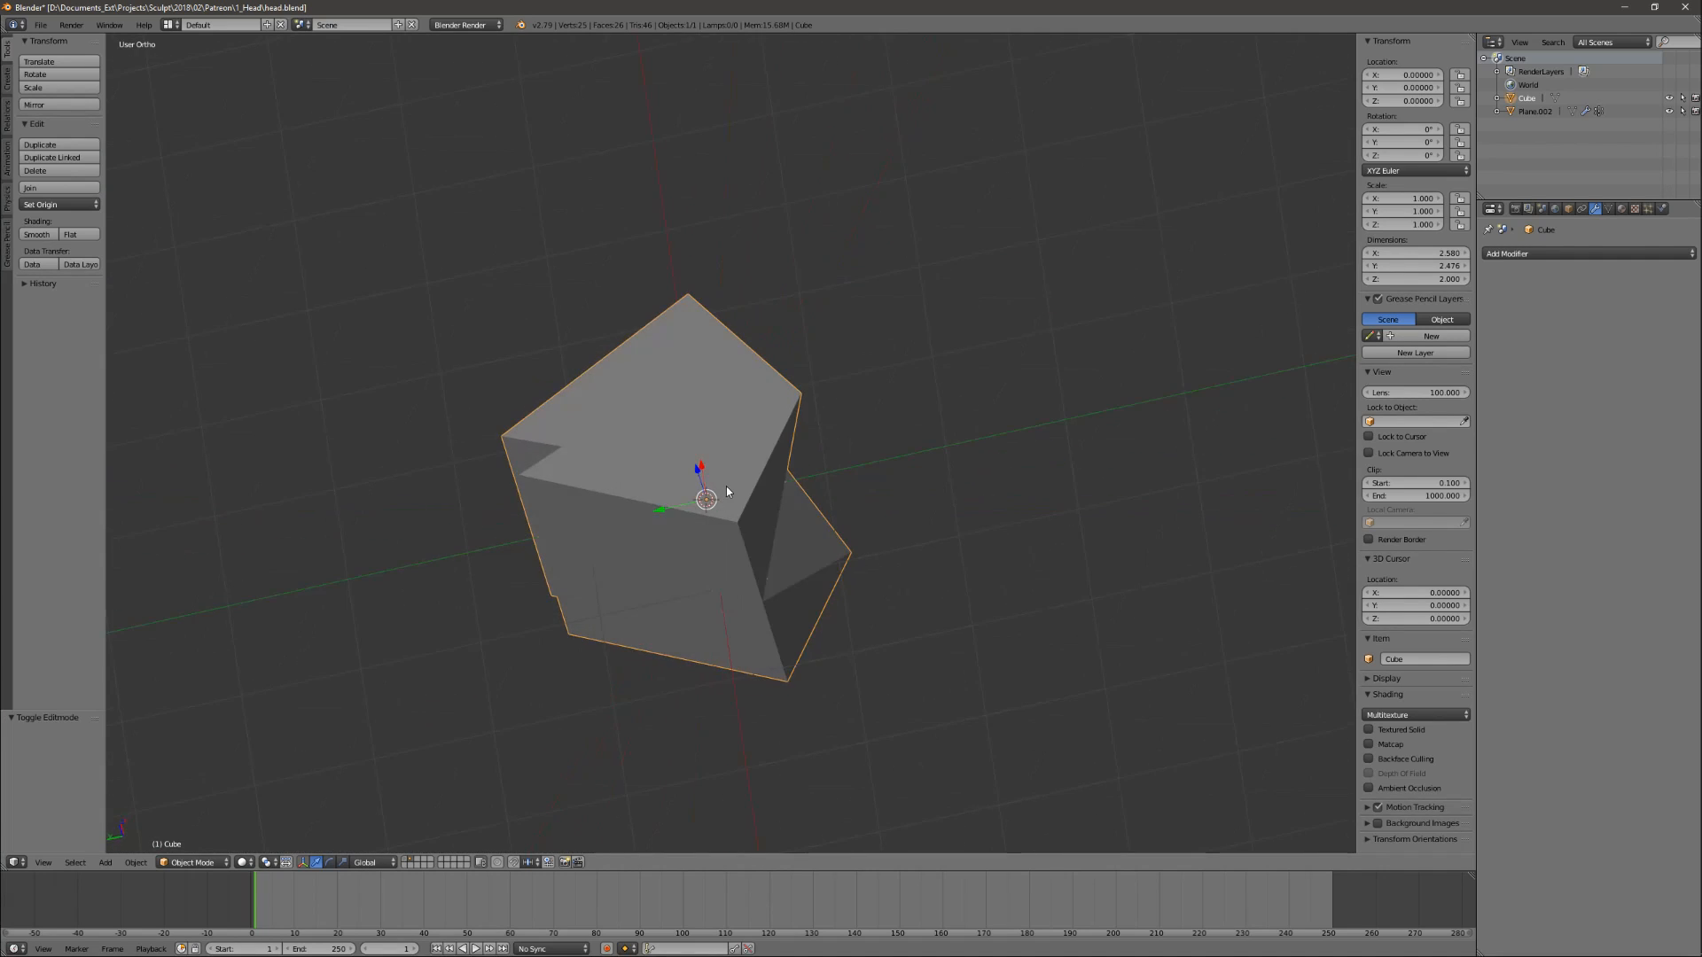
mouse_move(660, 614)
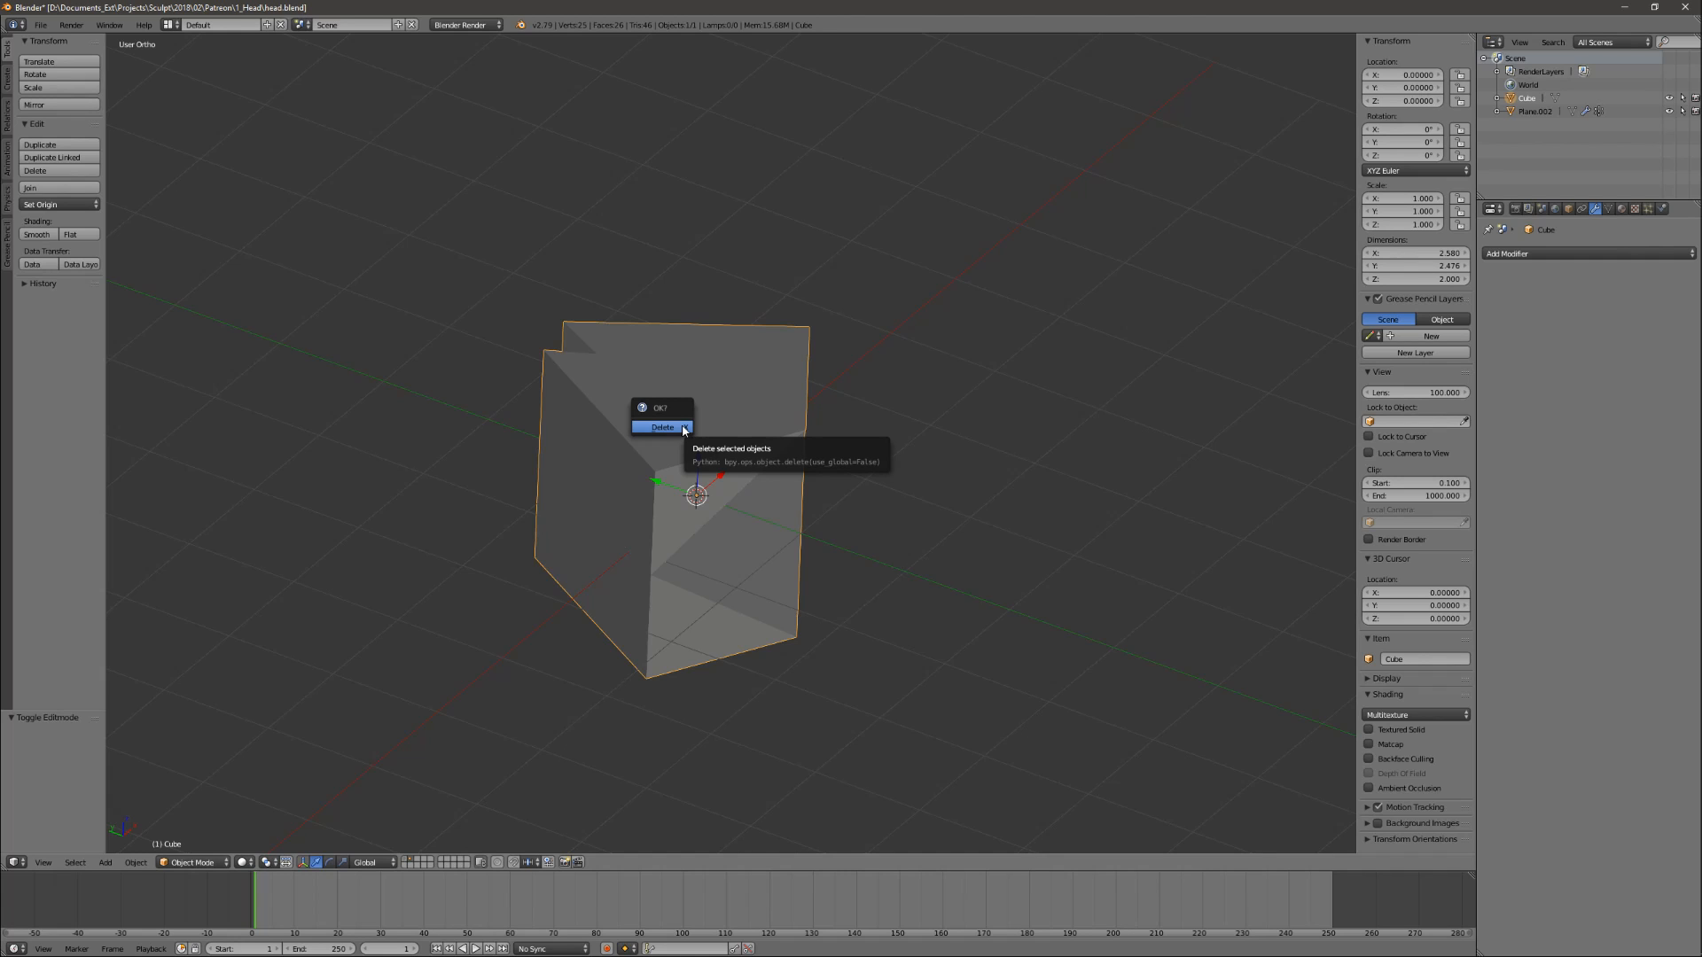
left_click(659, 427)
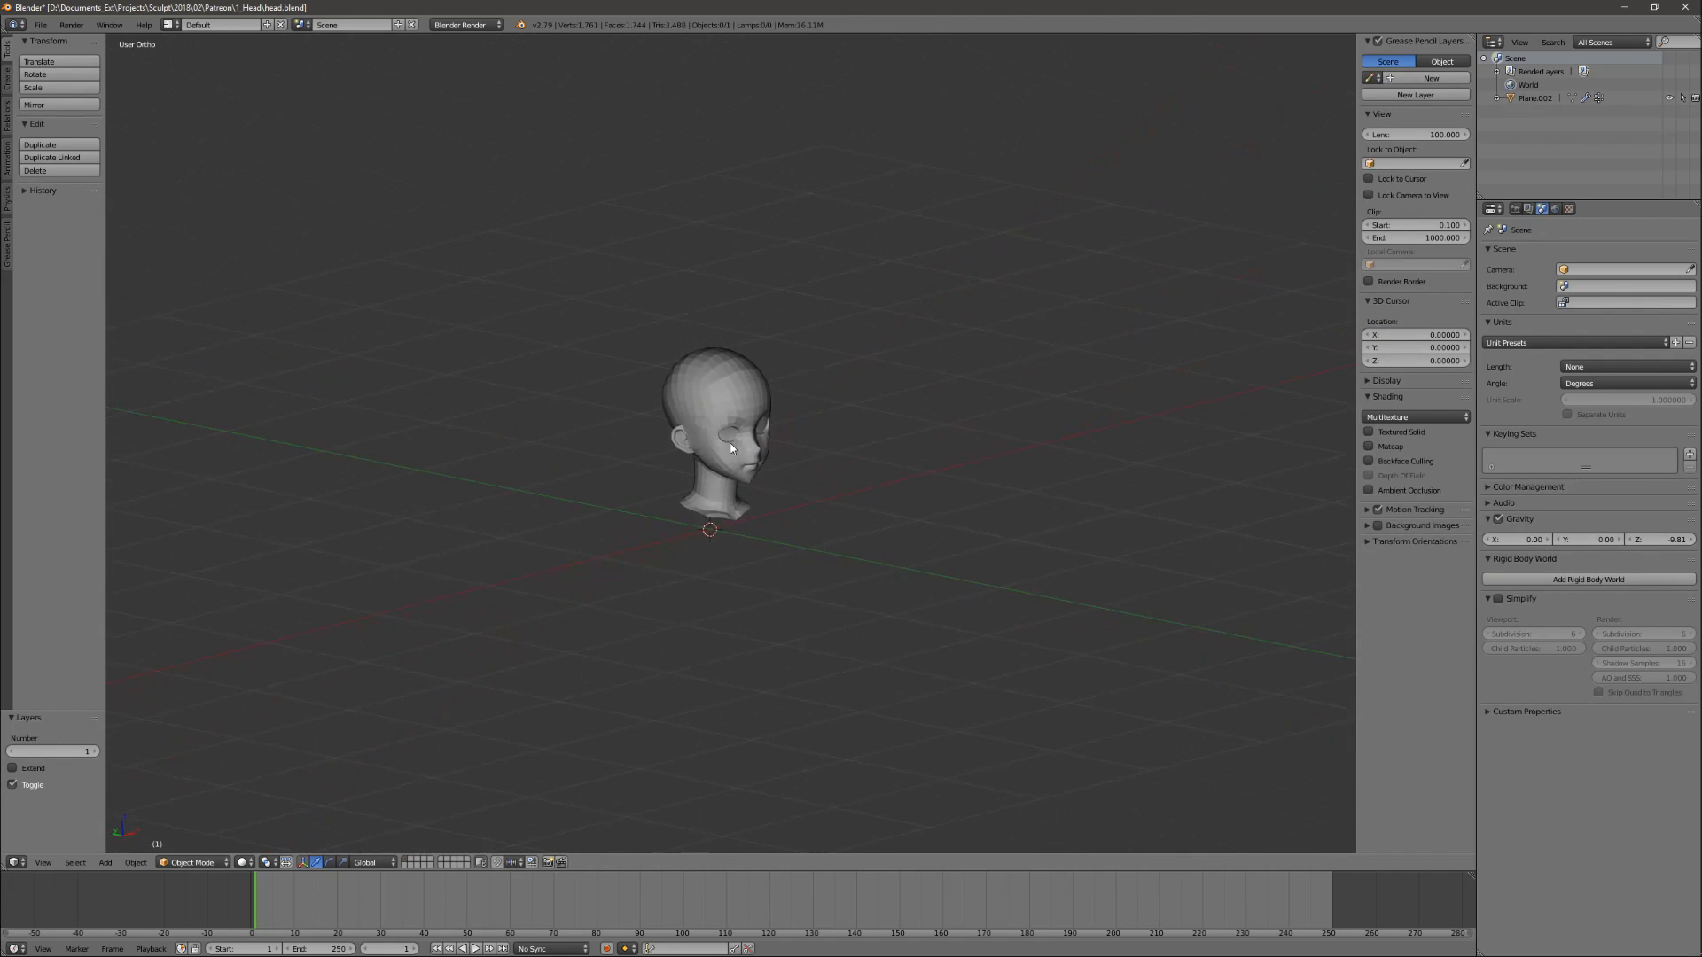
left_click(716, 435)
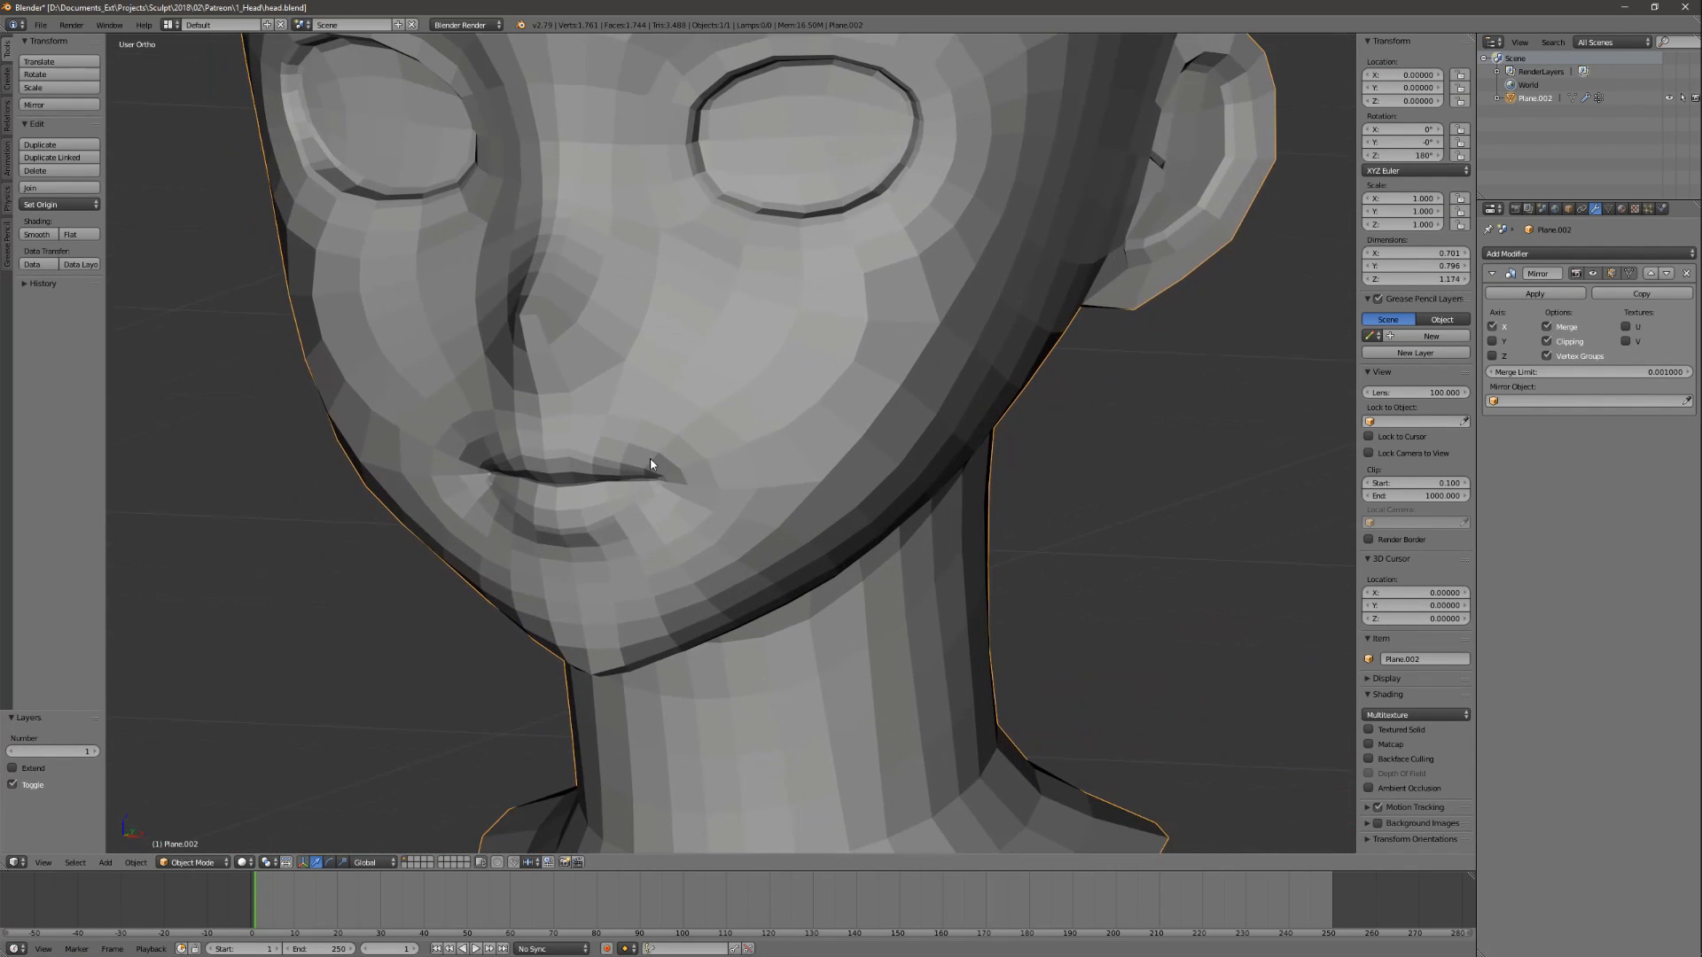
Move the mouth corner with proportional editing, apply the Mirror modifier, and select Plane.000.
key("Tab")
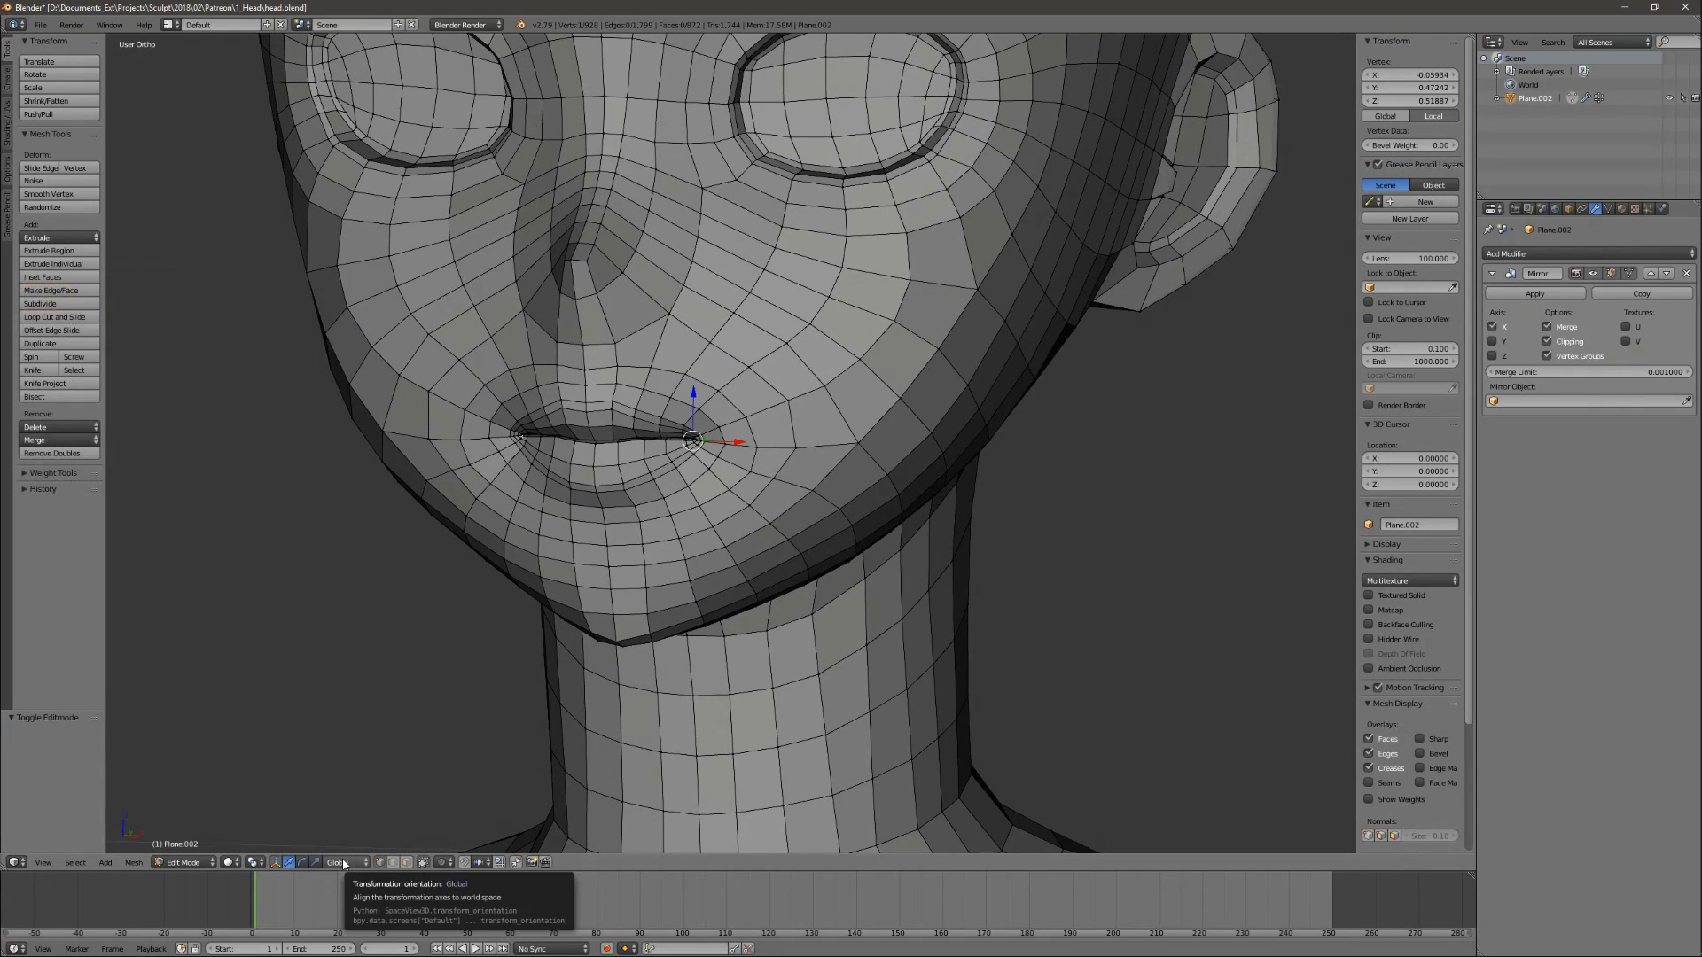
left_click(437, 861)
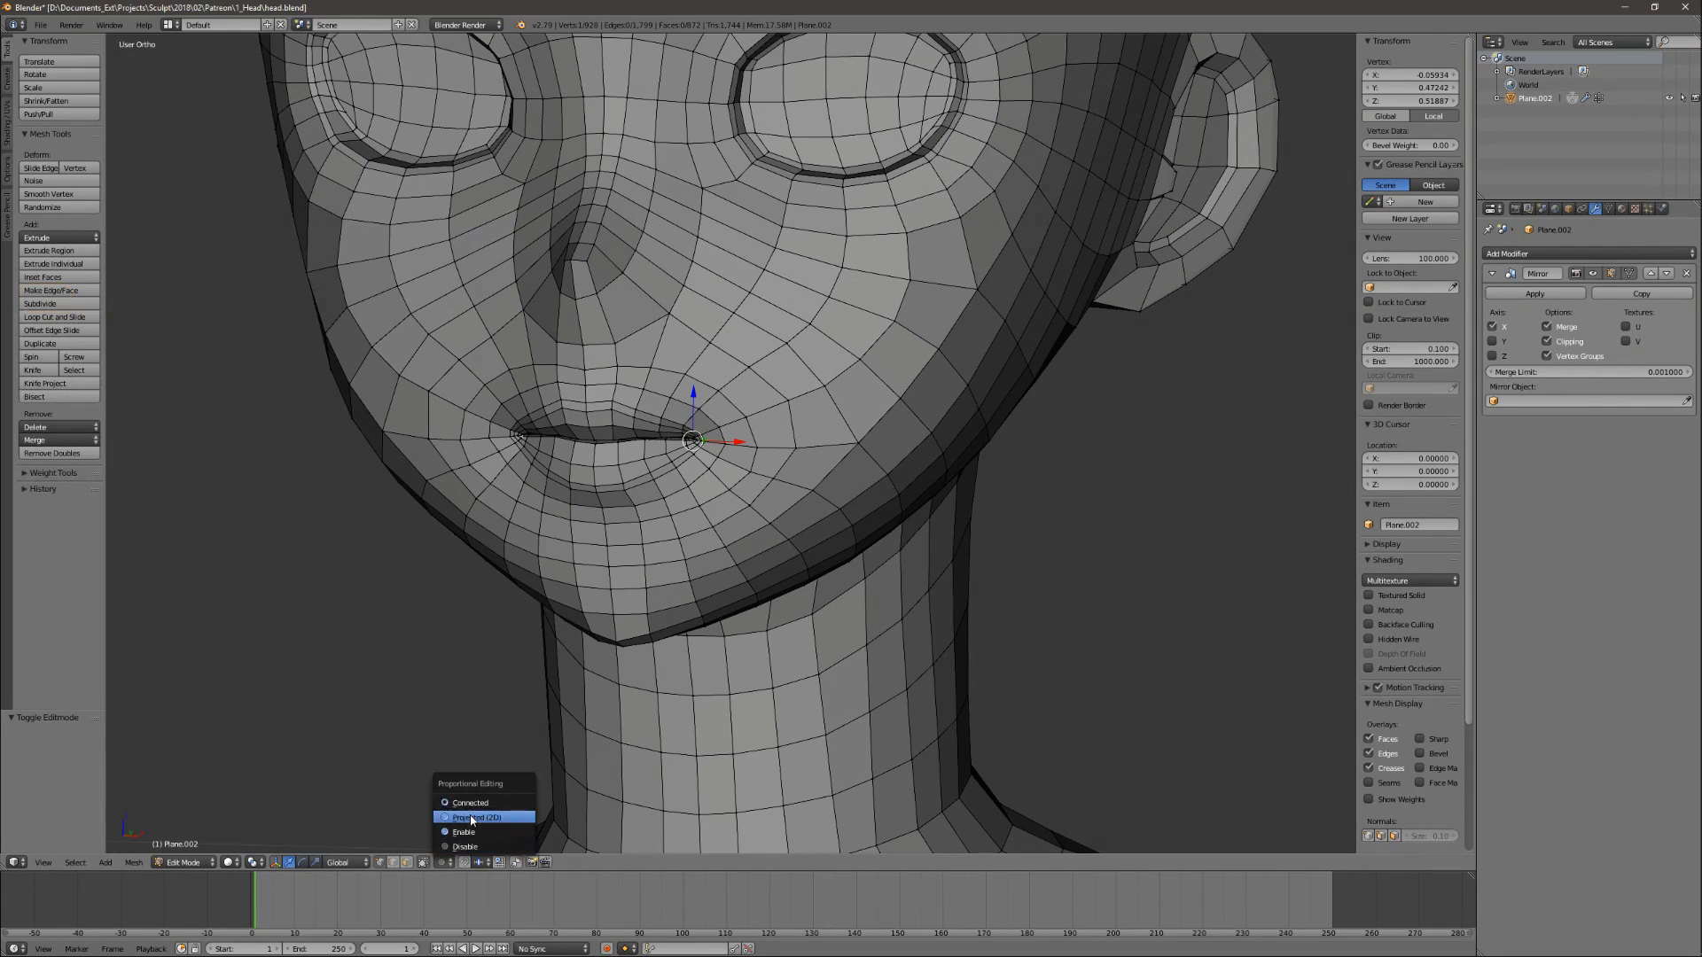
mouse_move(463, 832)
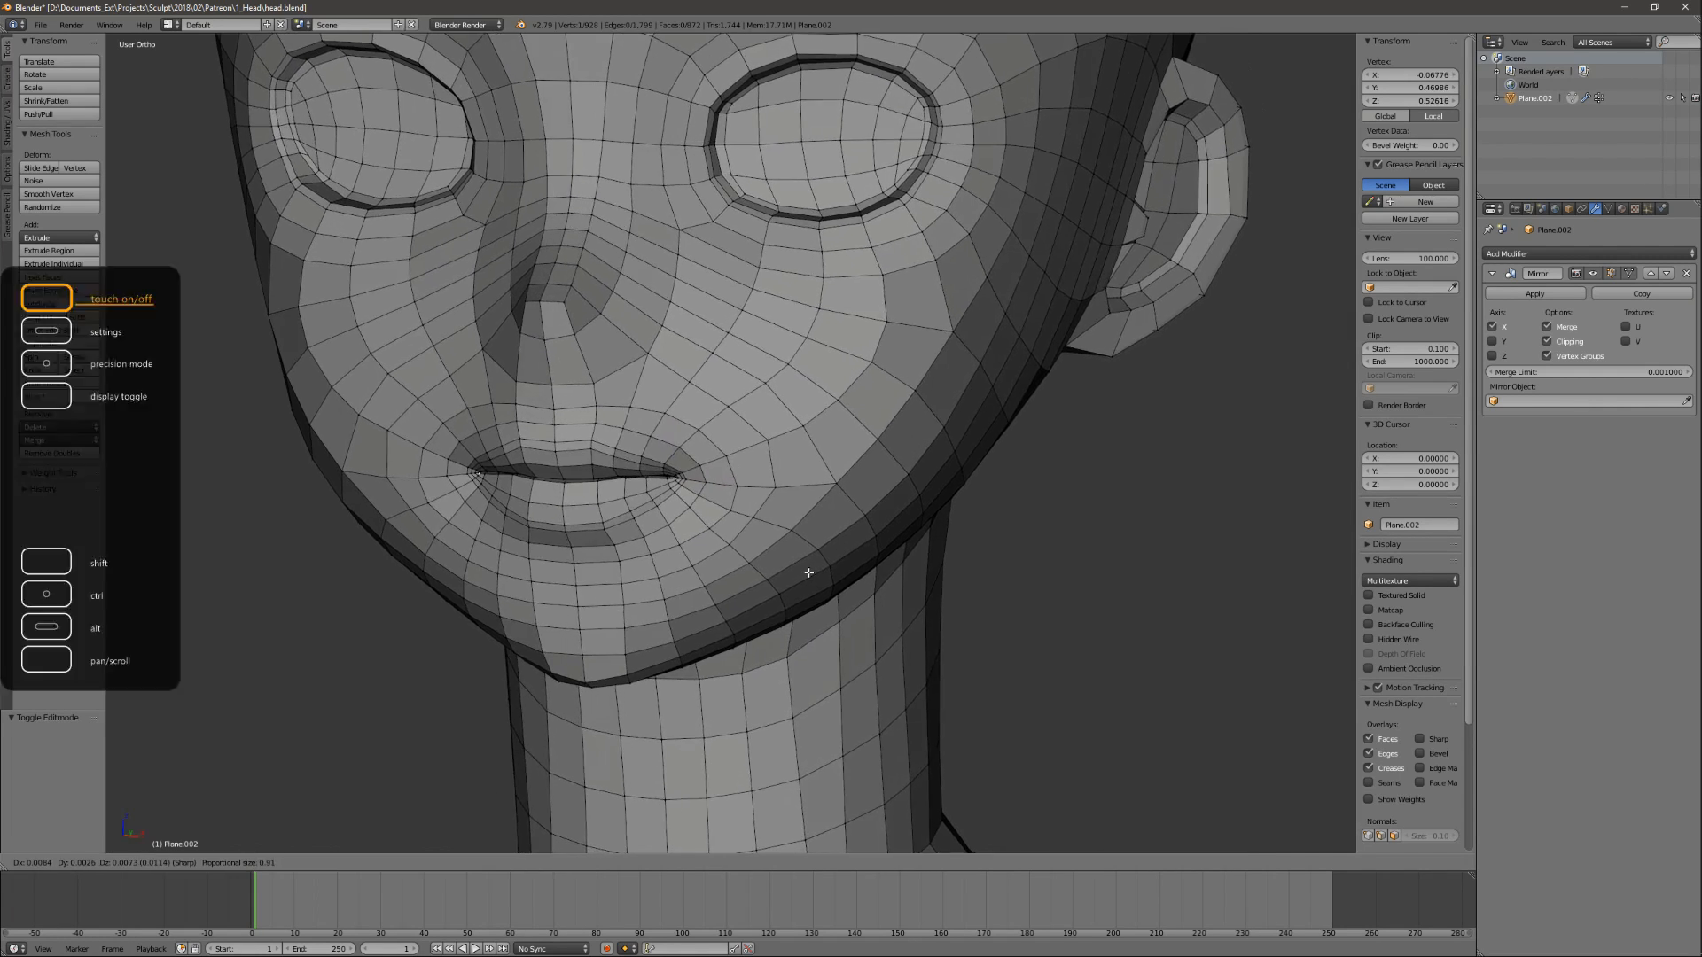
key("Tab")
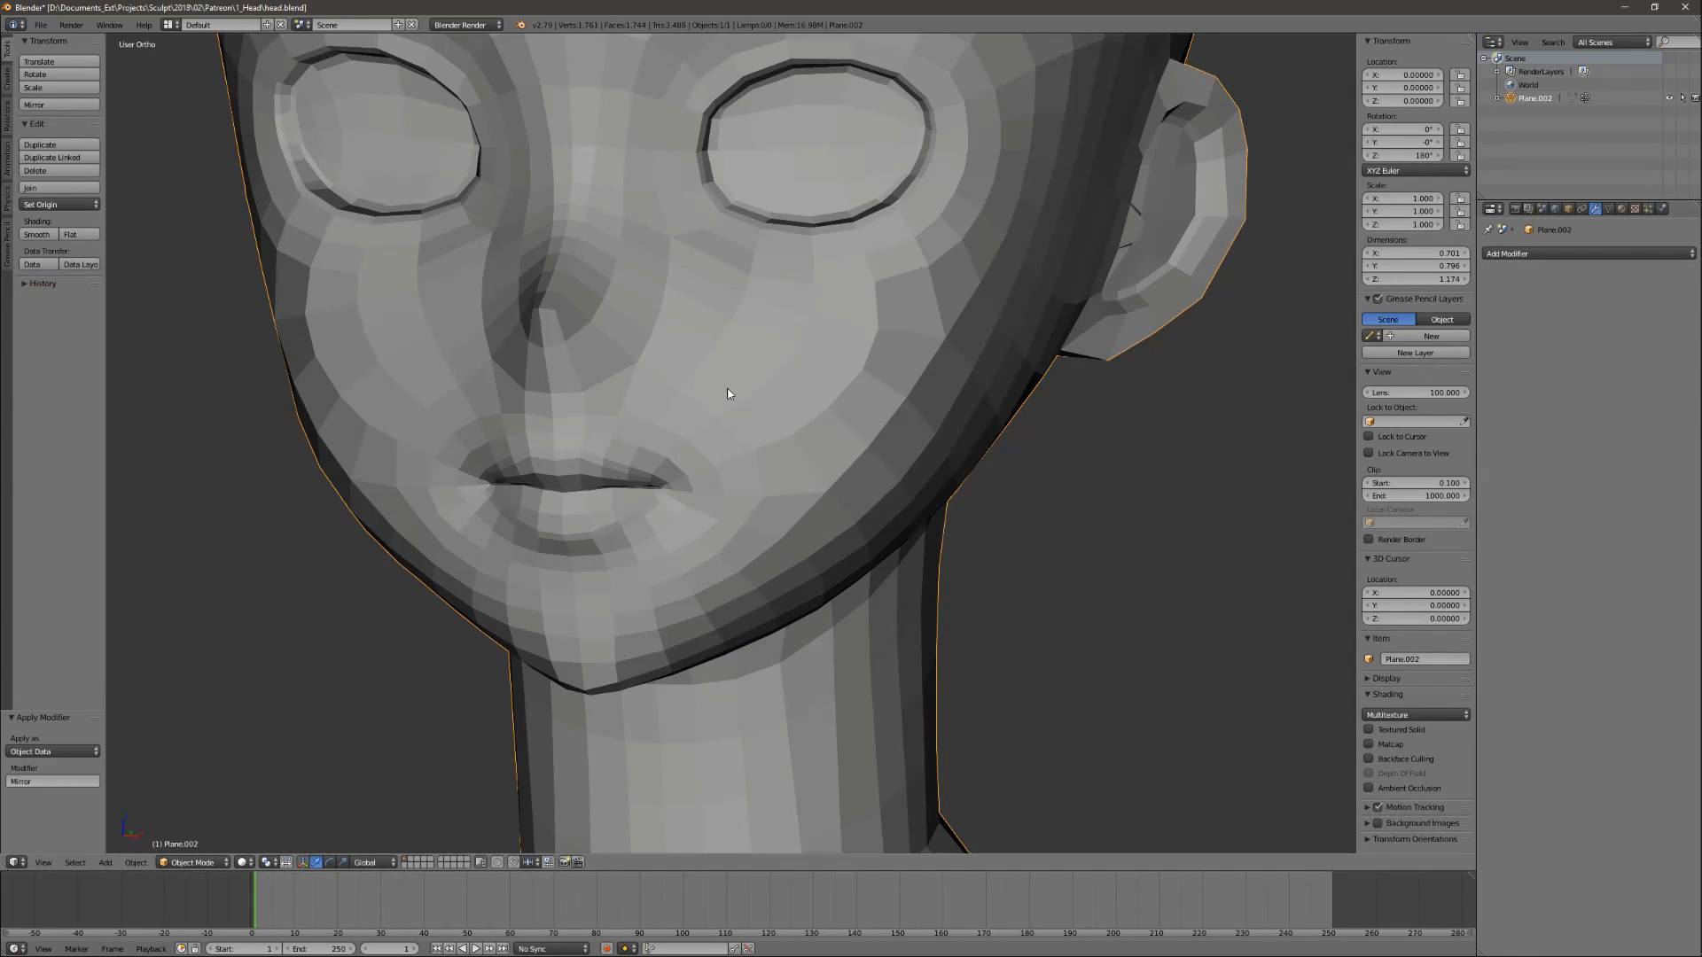
key("Tab")
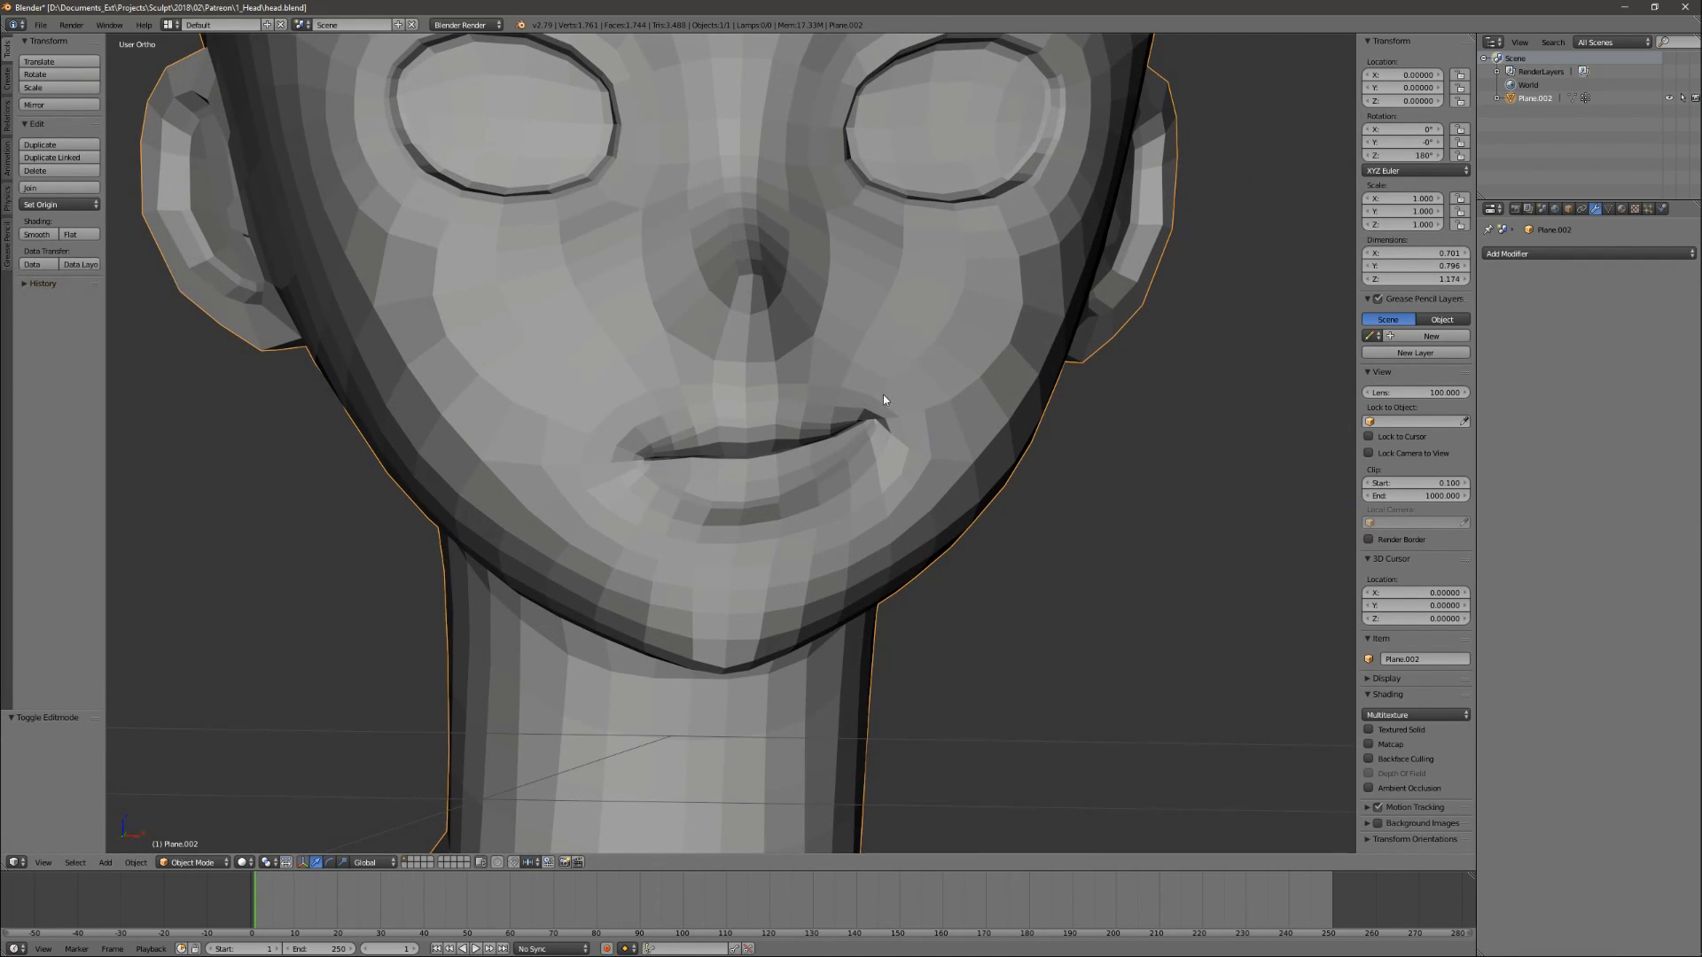
mouse_move(862, 299)
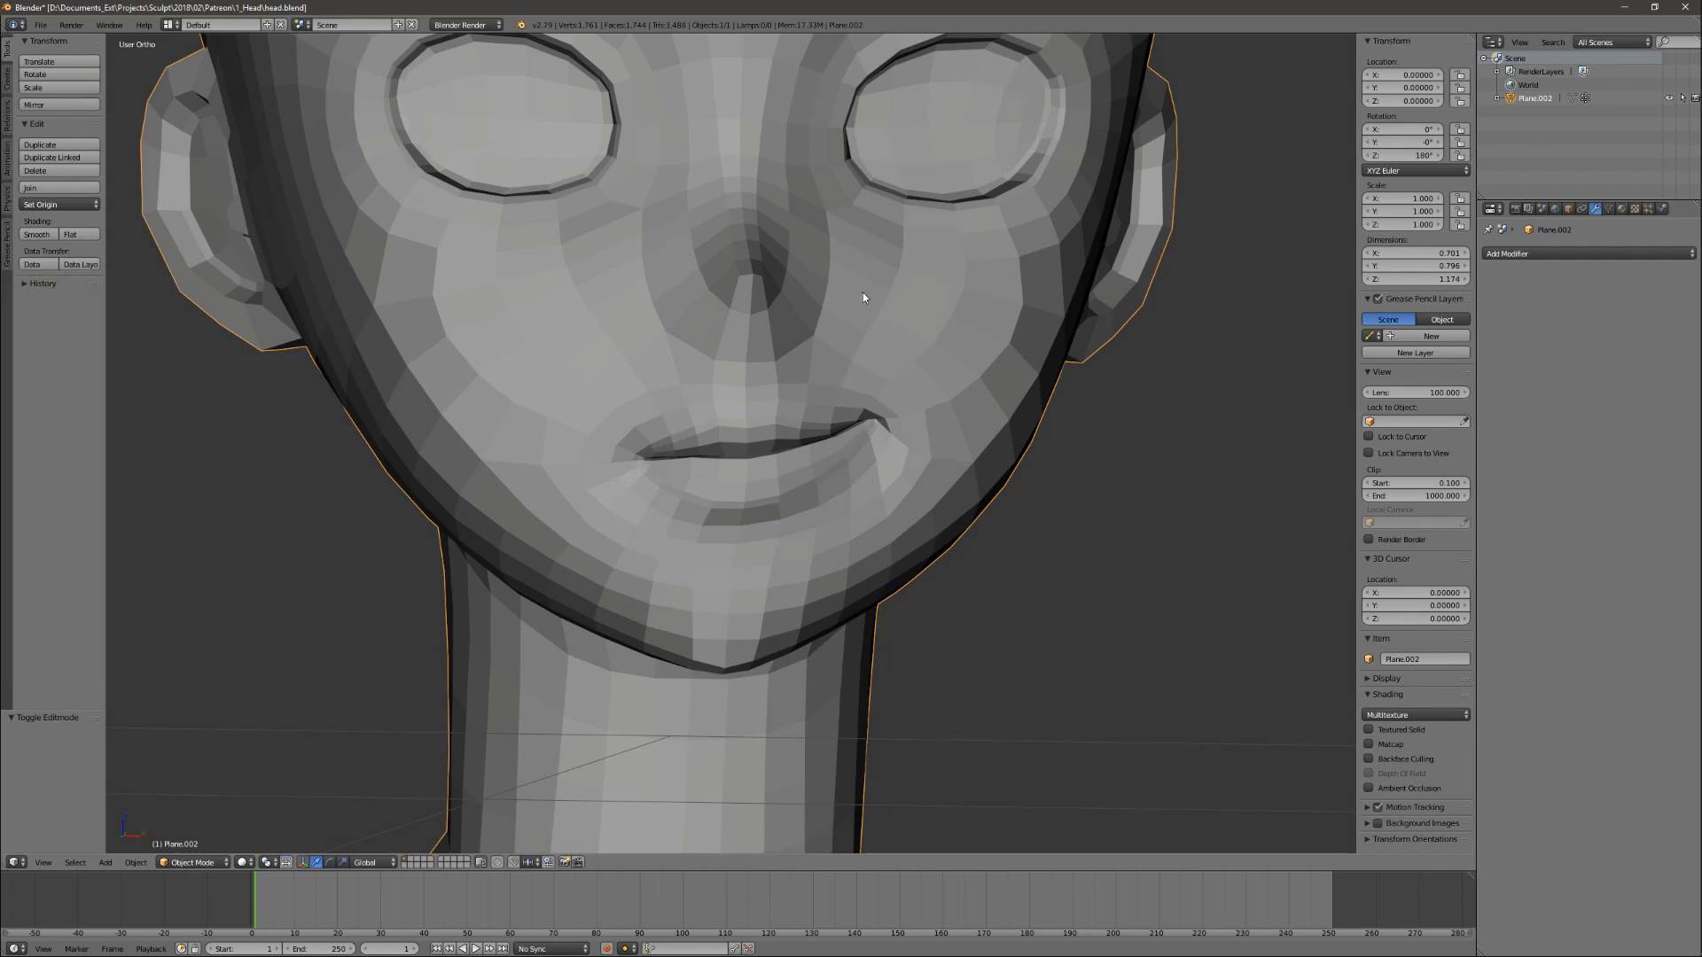
left_click(42, 283)
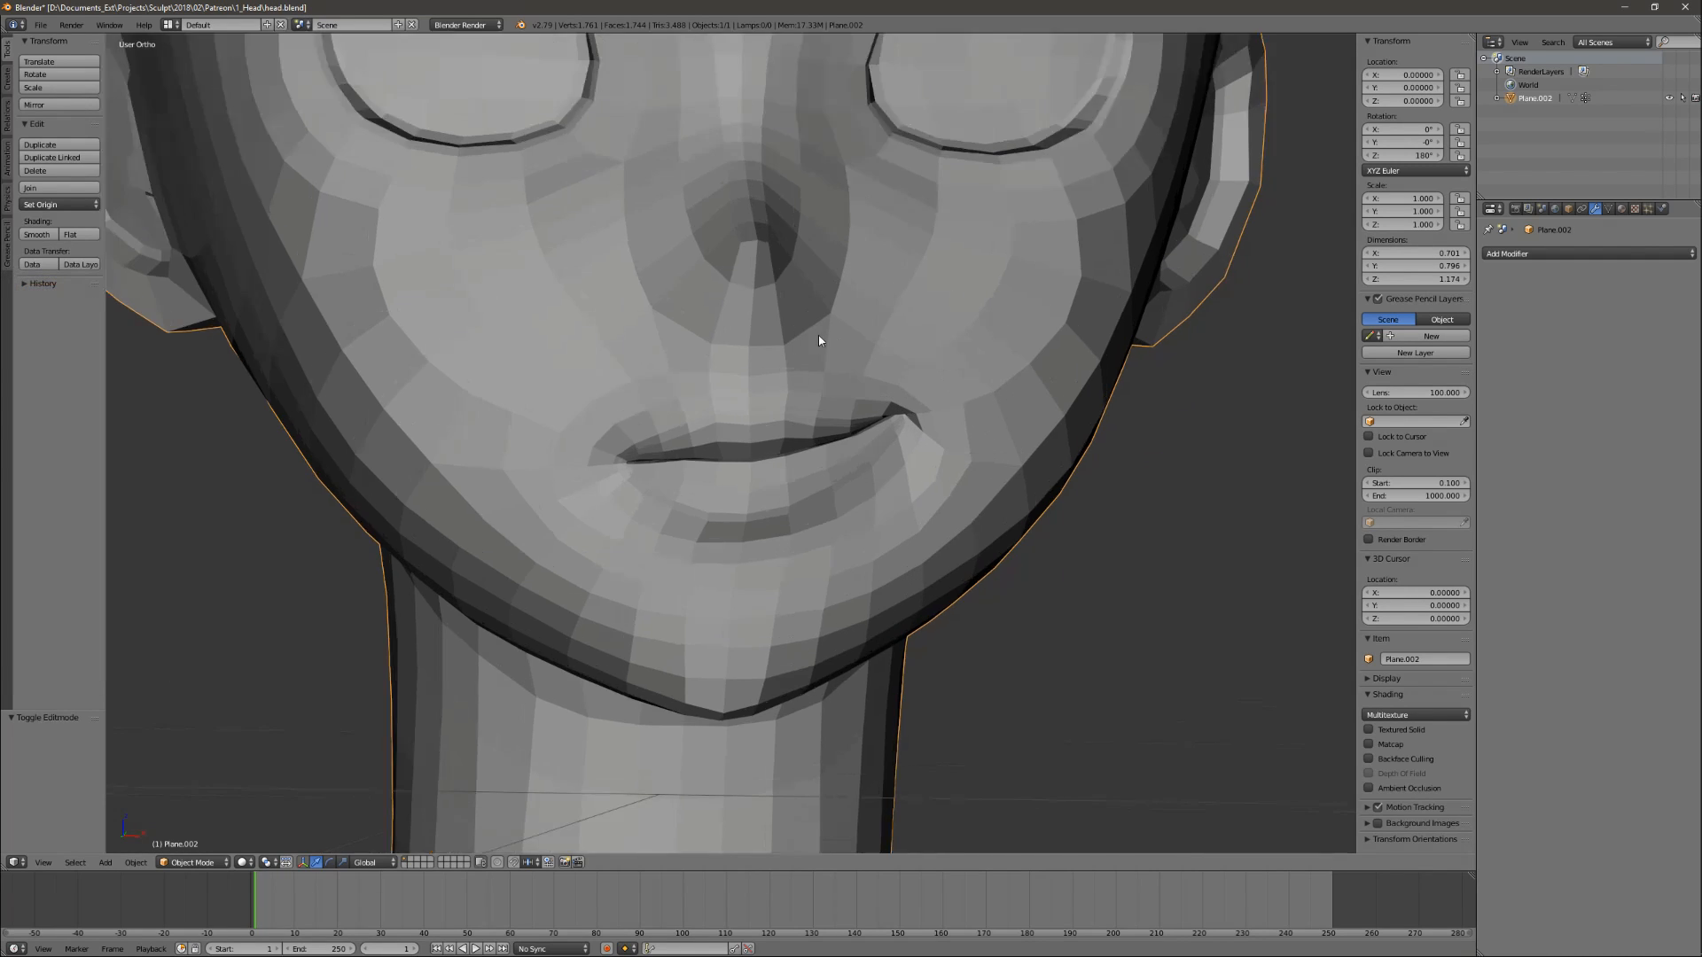
scroll("down", 3)
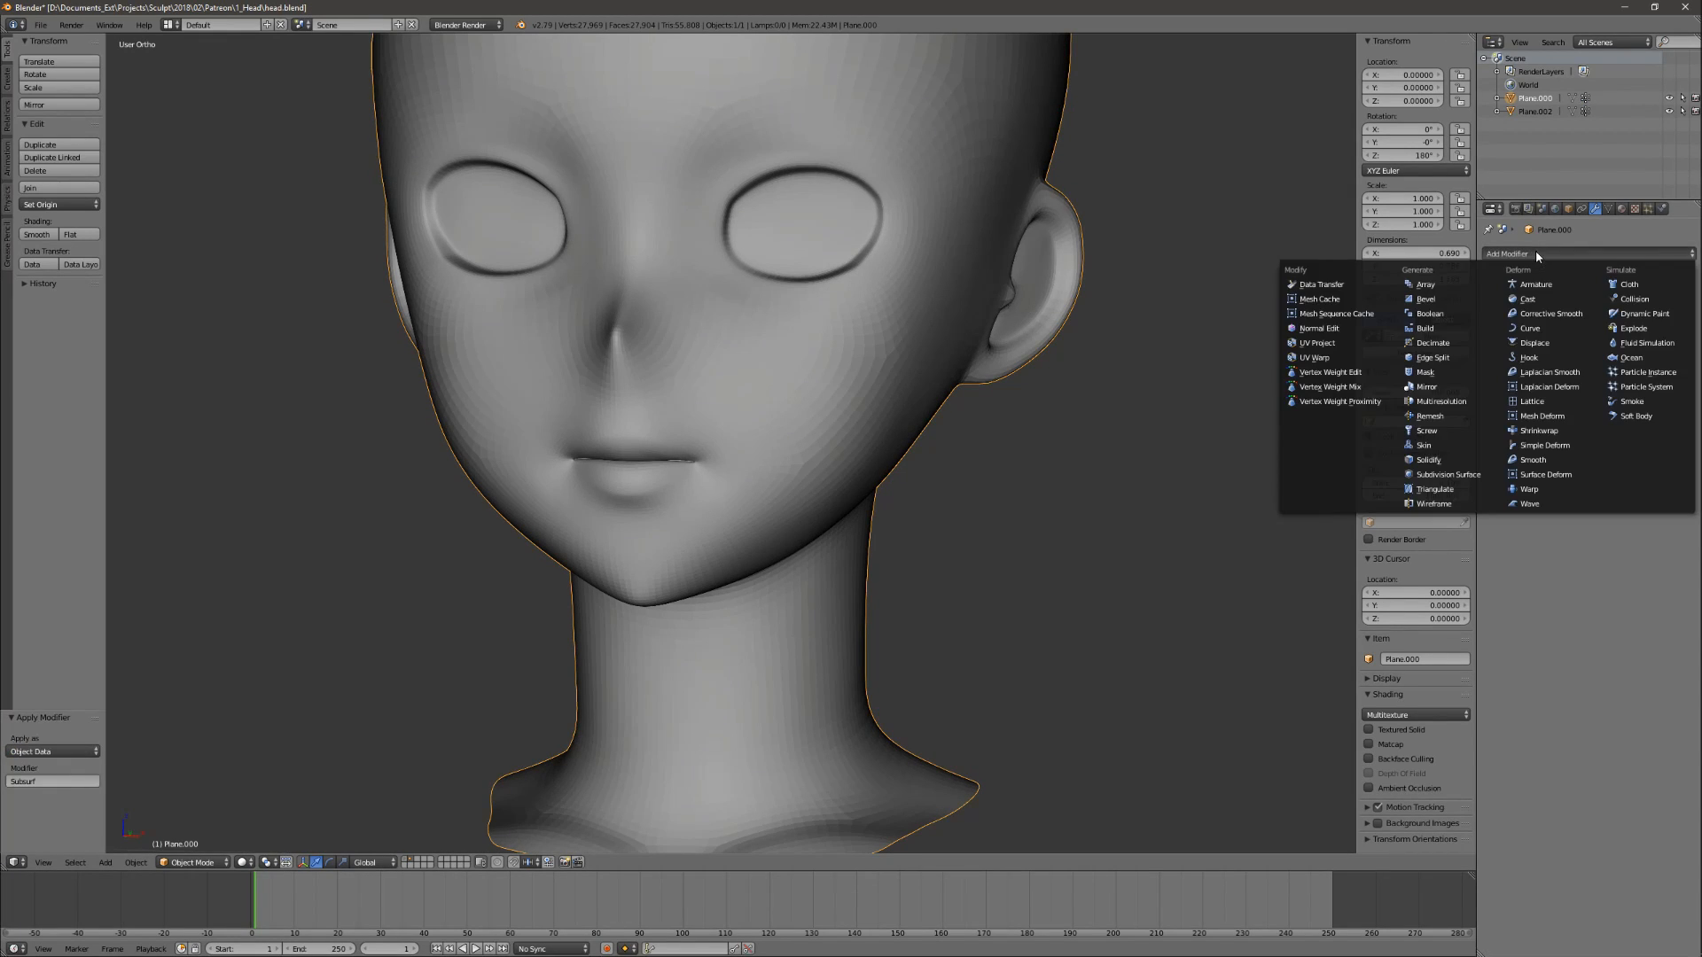
Apply a Decimate modifier to the sculpted head and pull a mouth corner into a smile.
left_click(1430, 342)
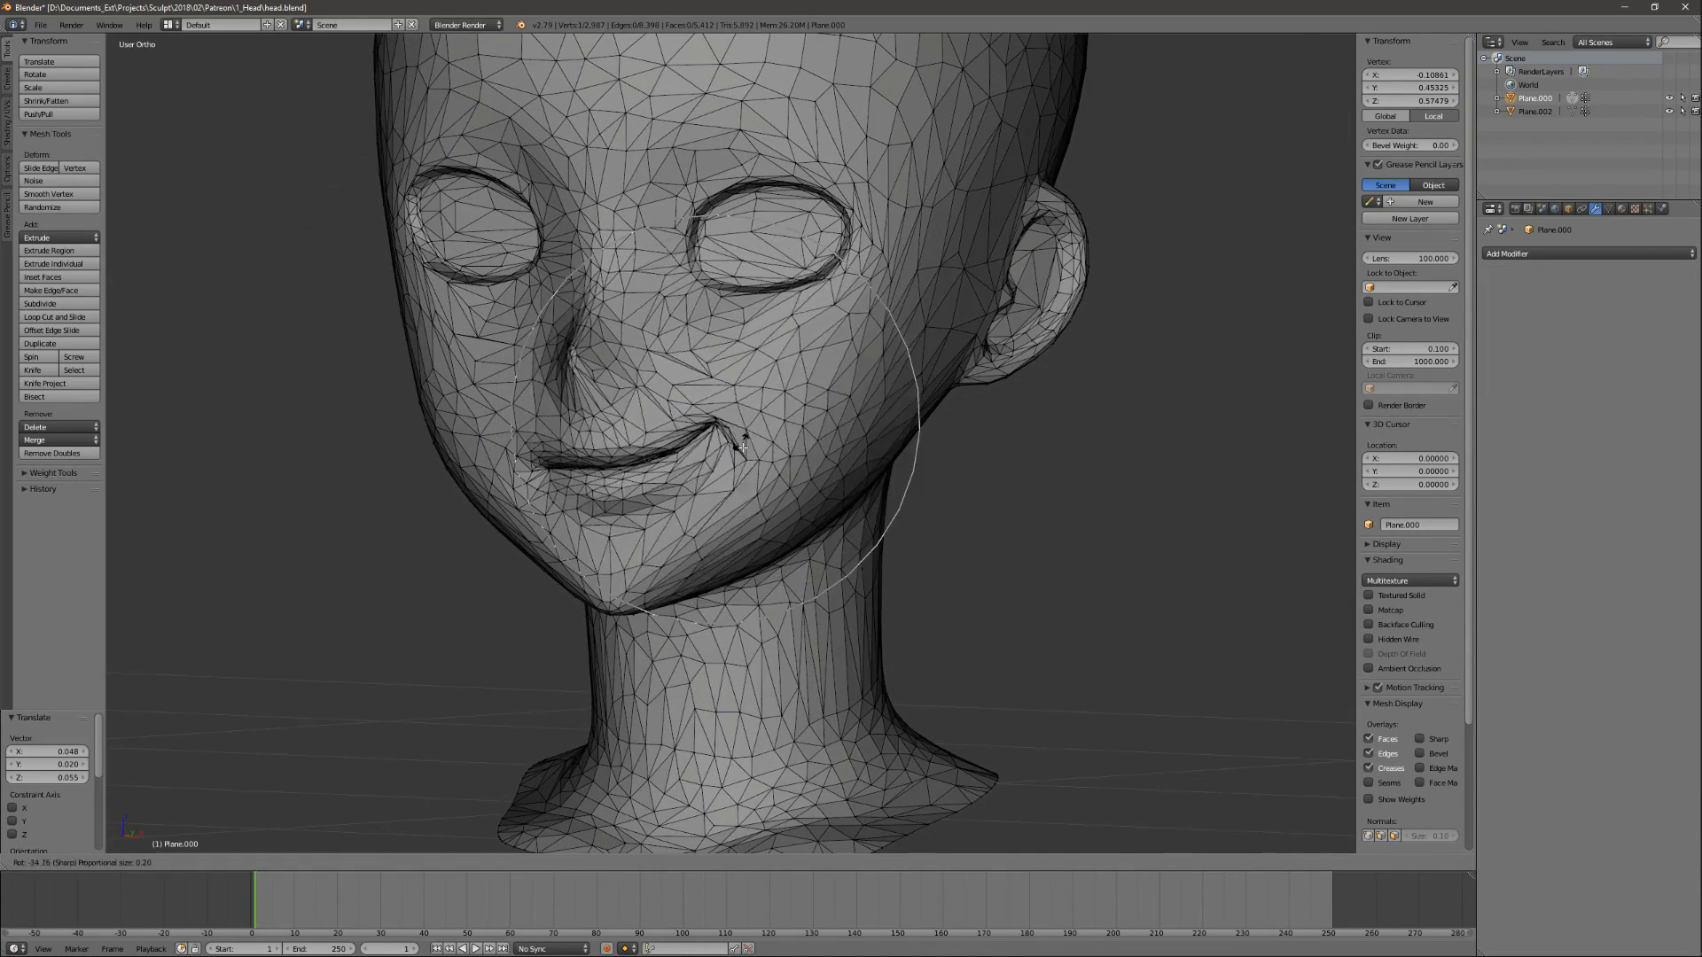
key("Tab")
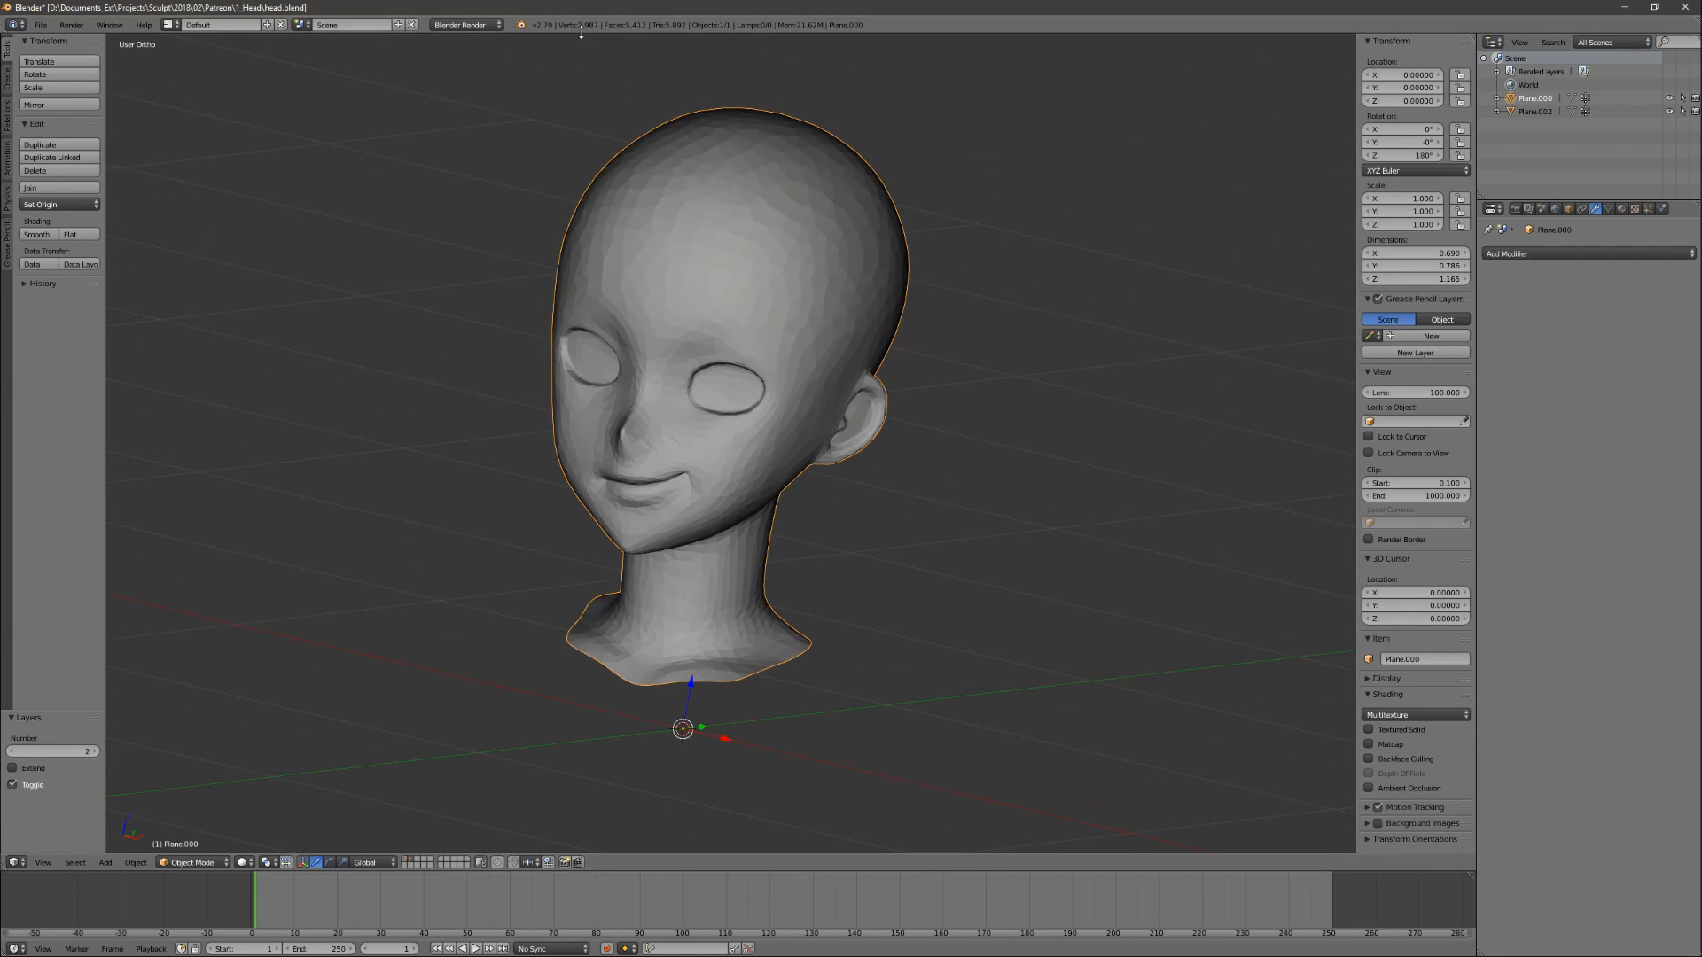
mouse_move(705, 148)
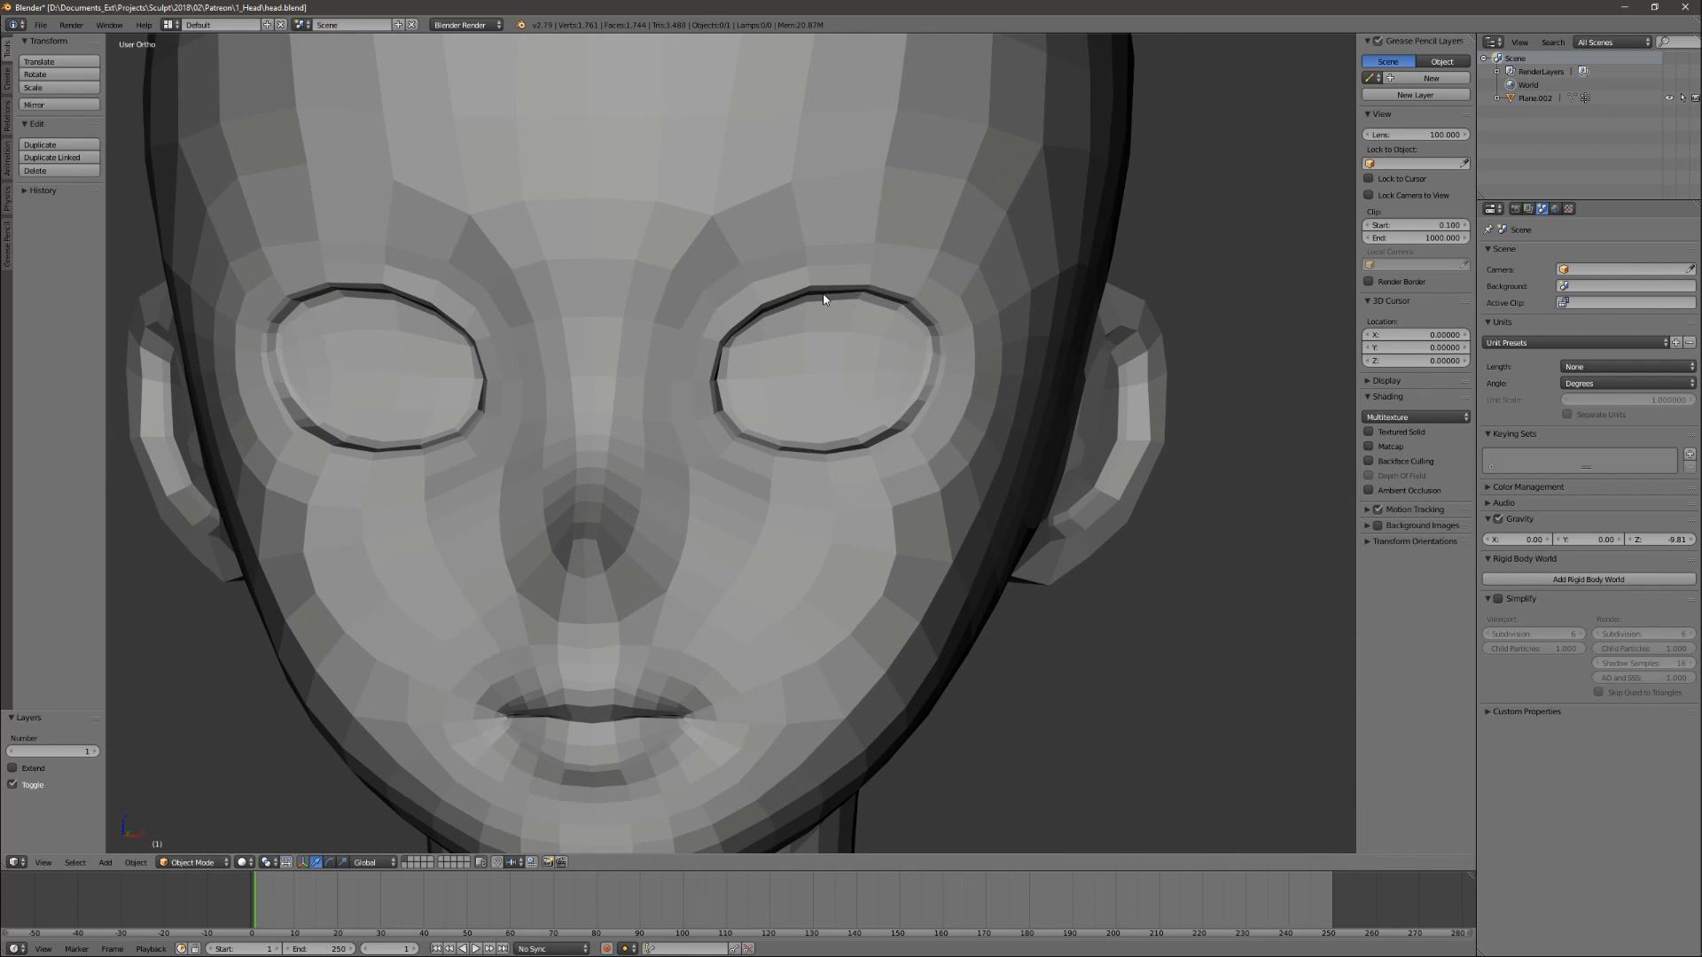
Draw Grease Pencil guide strokes beside the eye nearer the ear, then exit Edit Mode.
key("Tab")
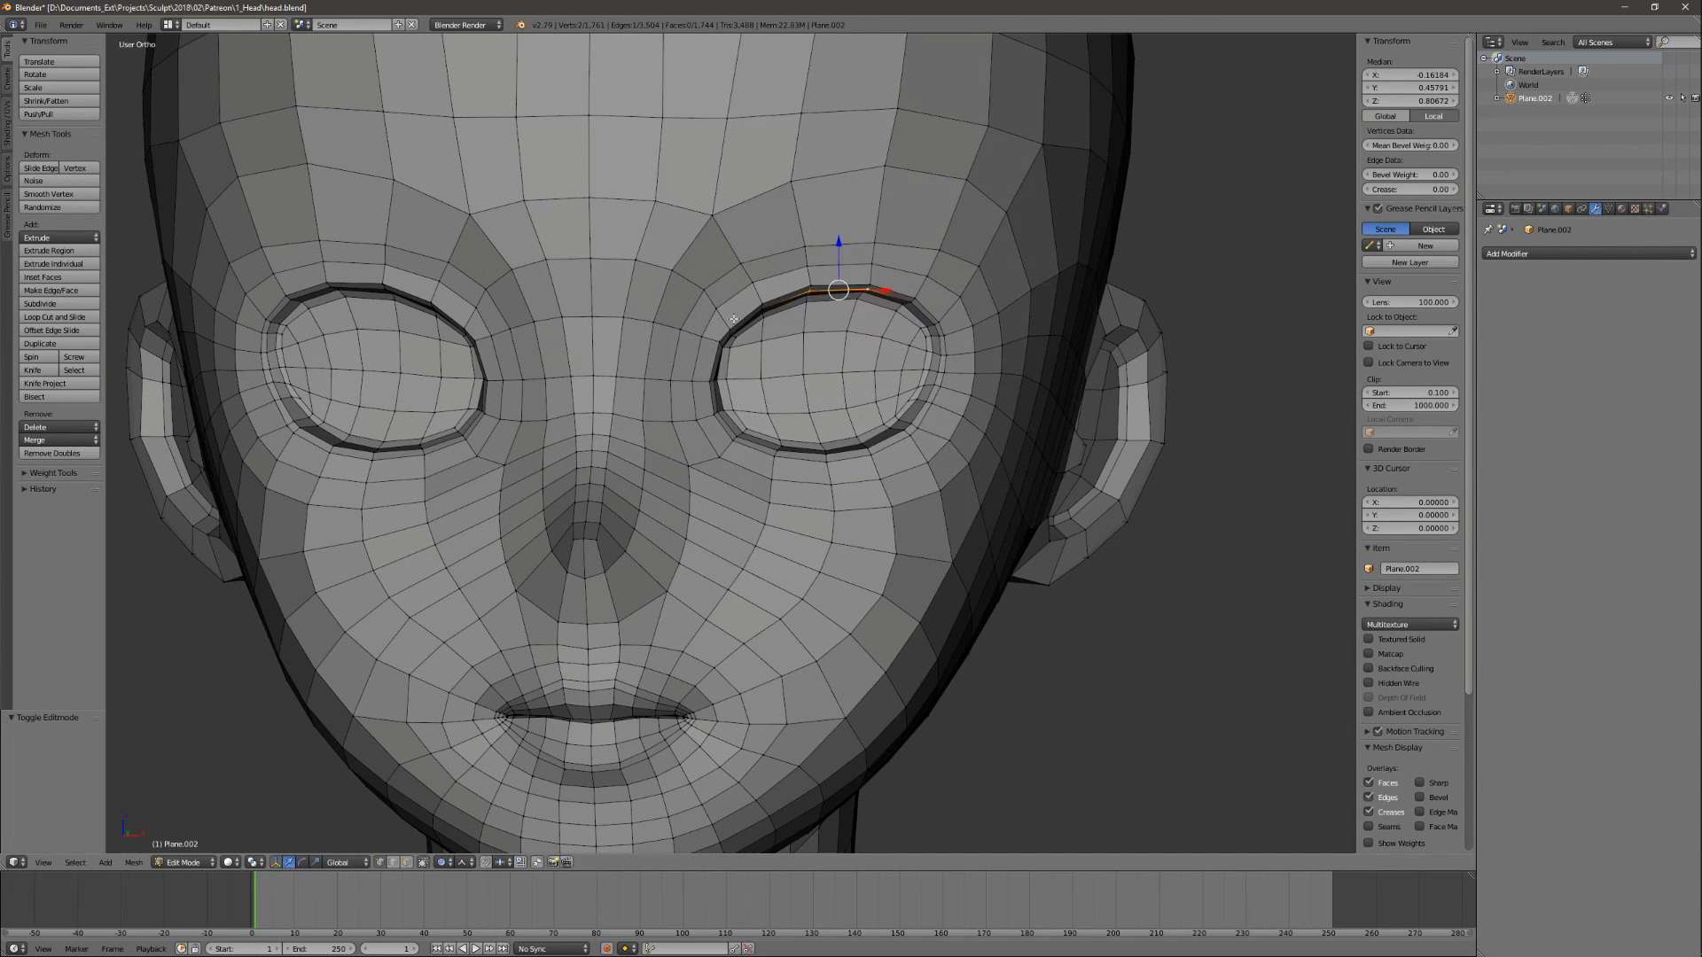
mouse_move(755, 318)
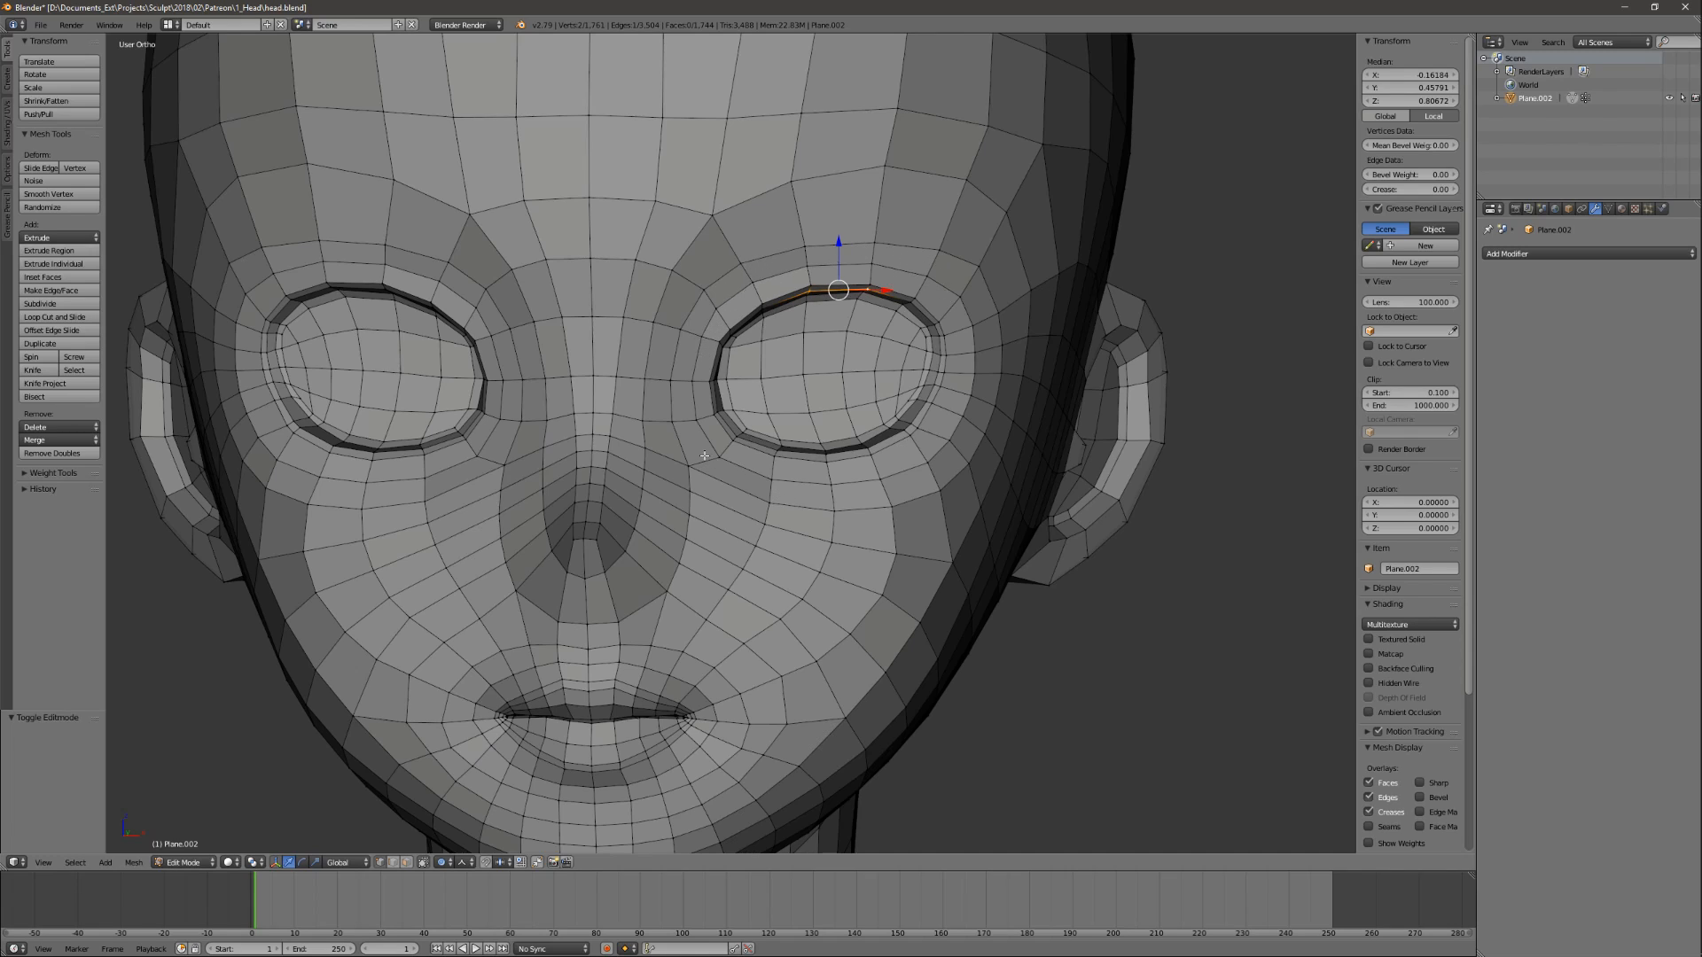
mouse_move(847, 467)
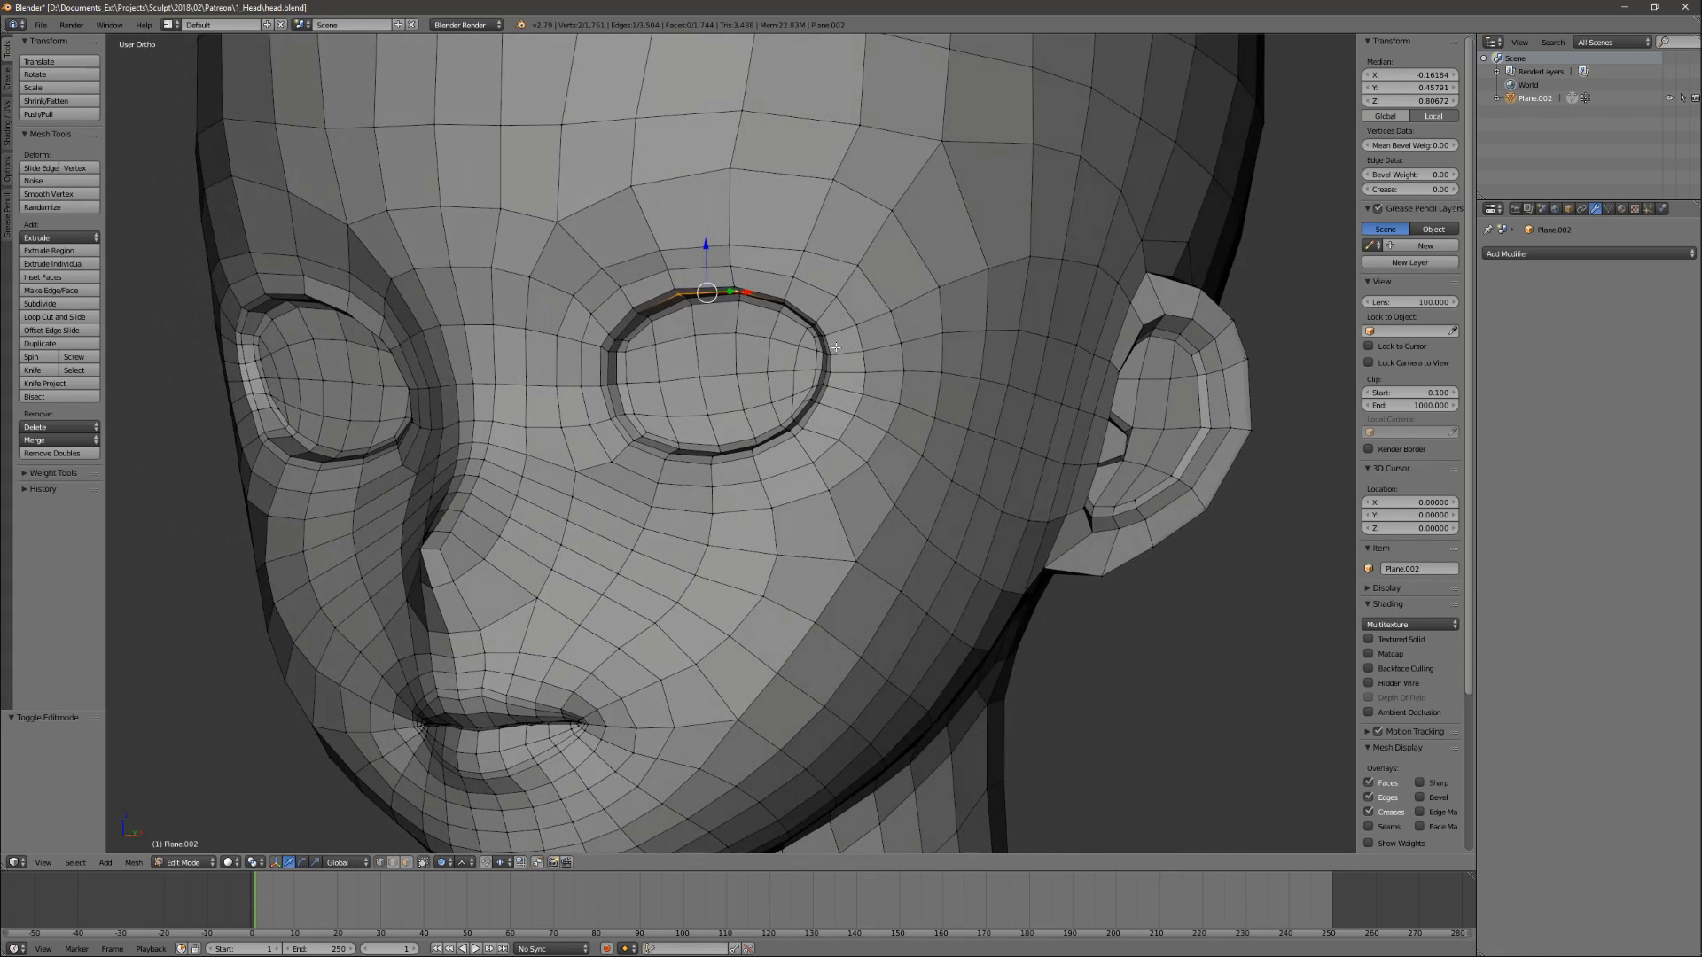
mouse_move(840, 369)
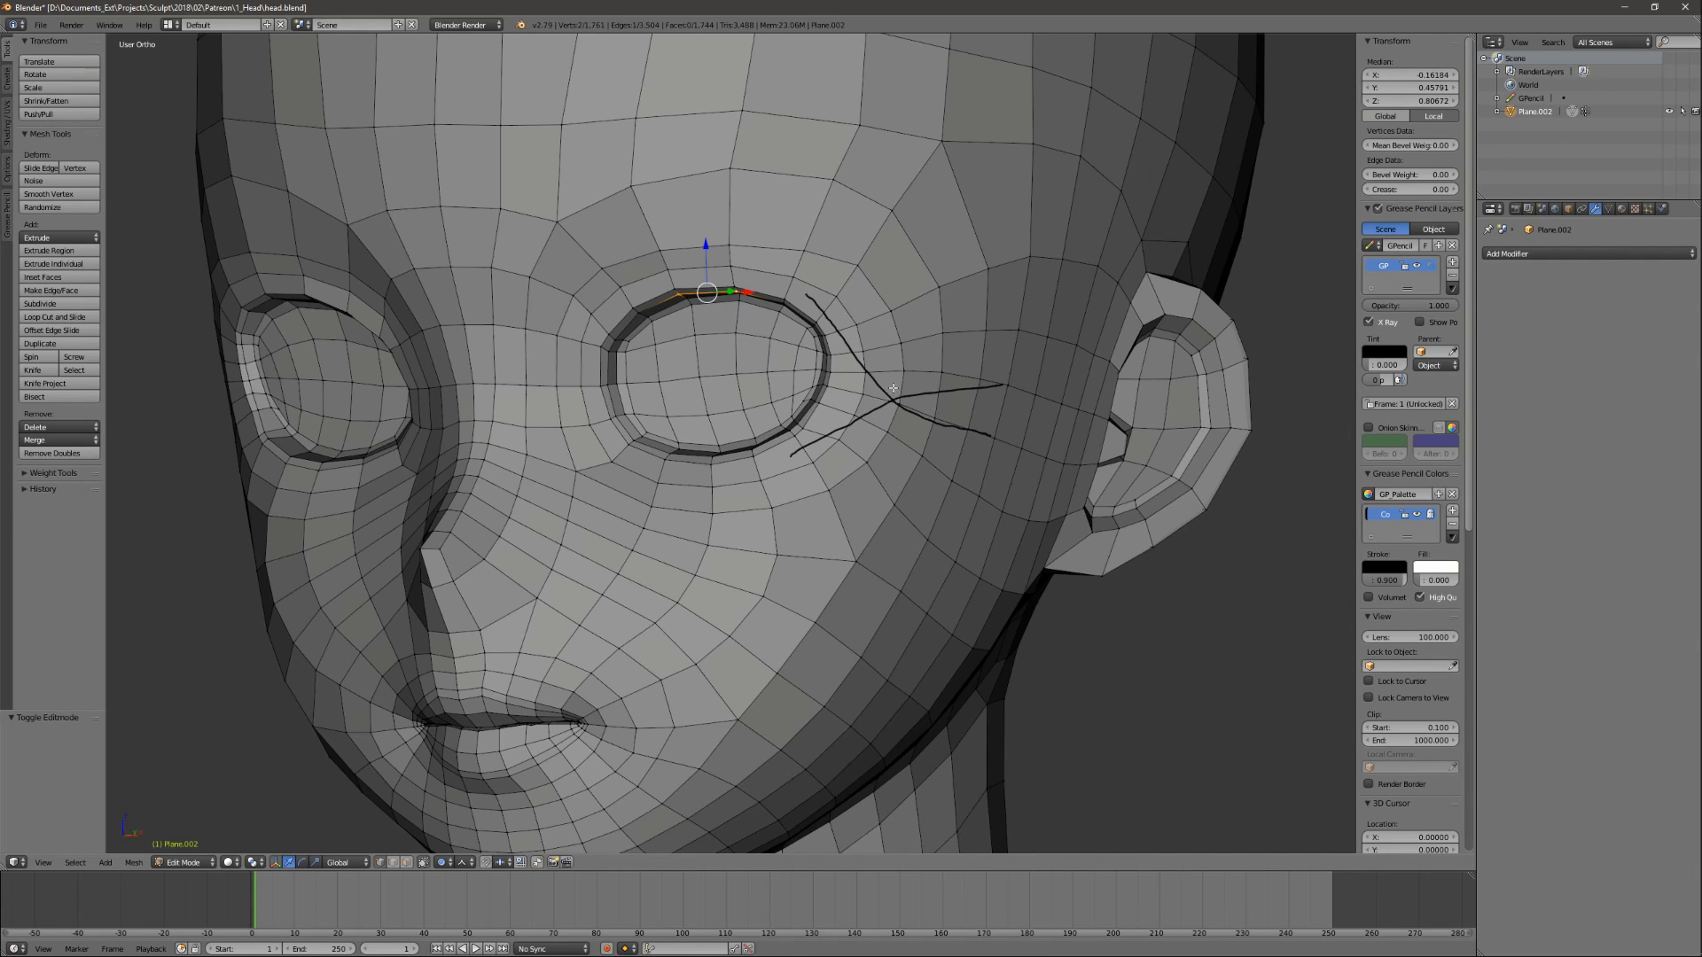
mouse_move(827, 335)
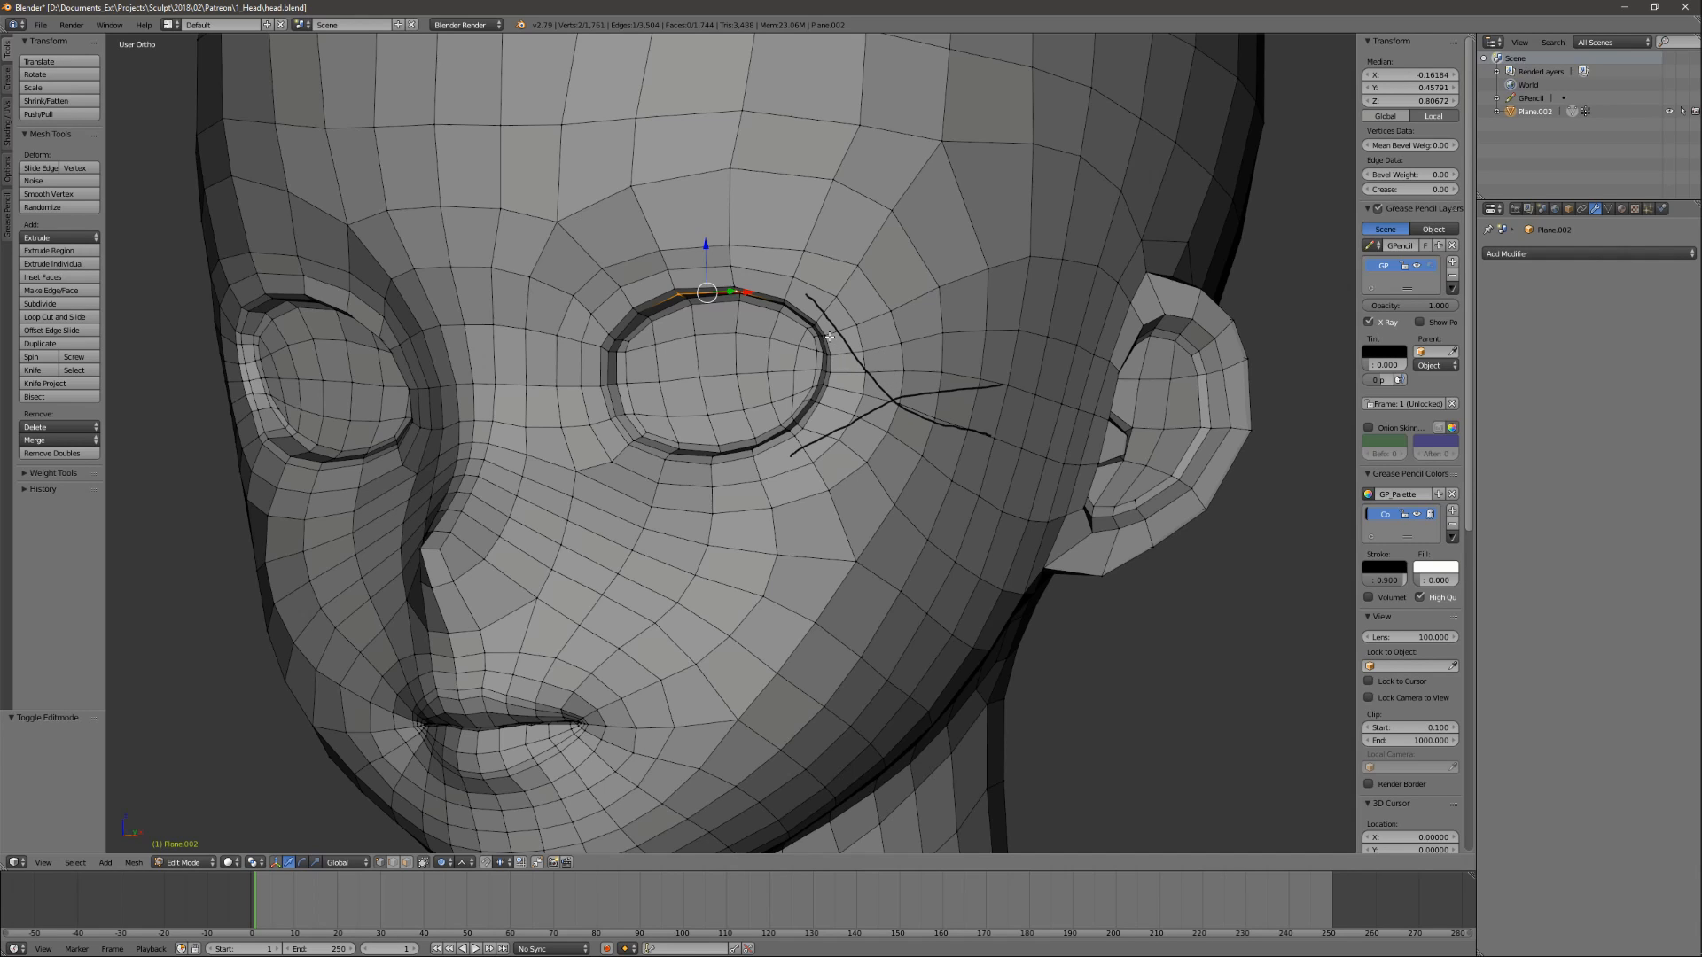
key("Tab")
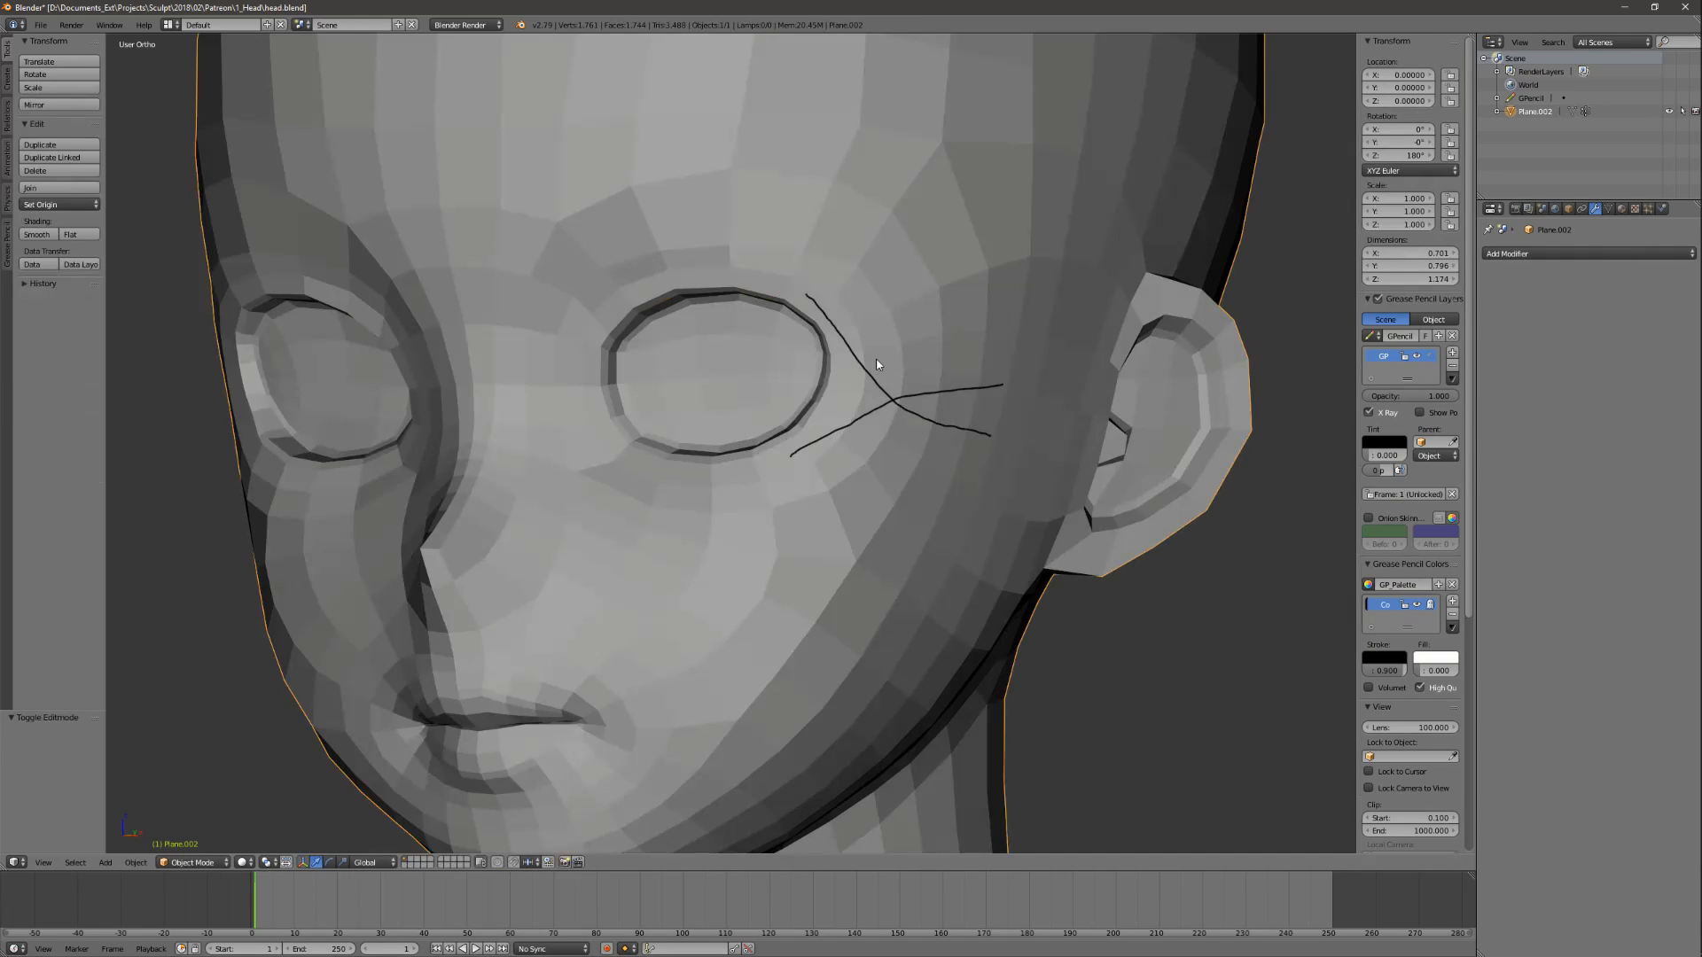
Undo the guide strokes, select the mouth-corner vertex, and orbit to a side view.
key("Tab")
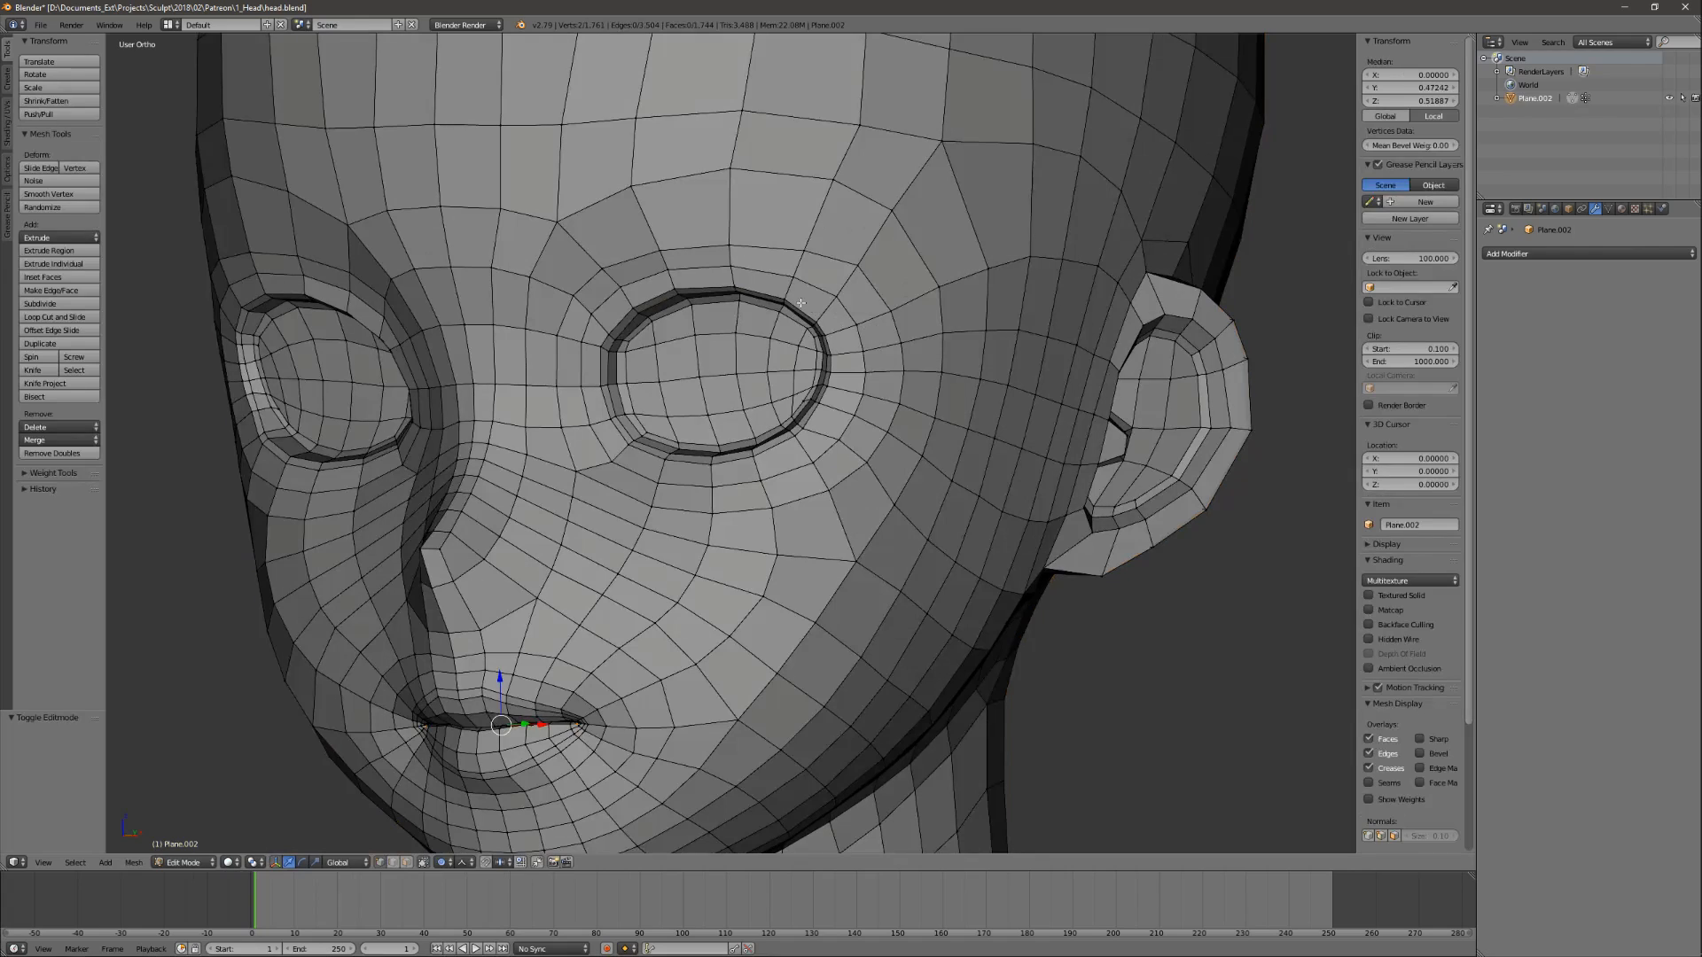
scroll("down", 3)
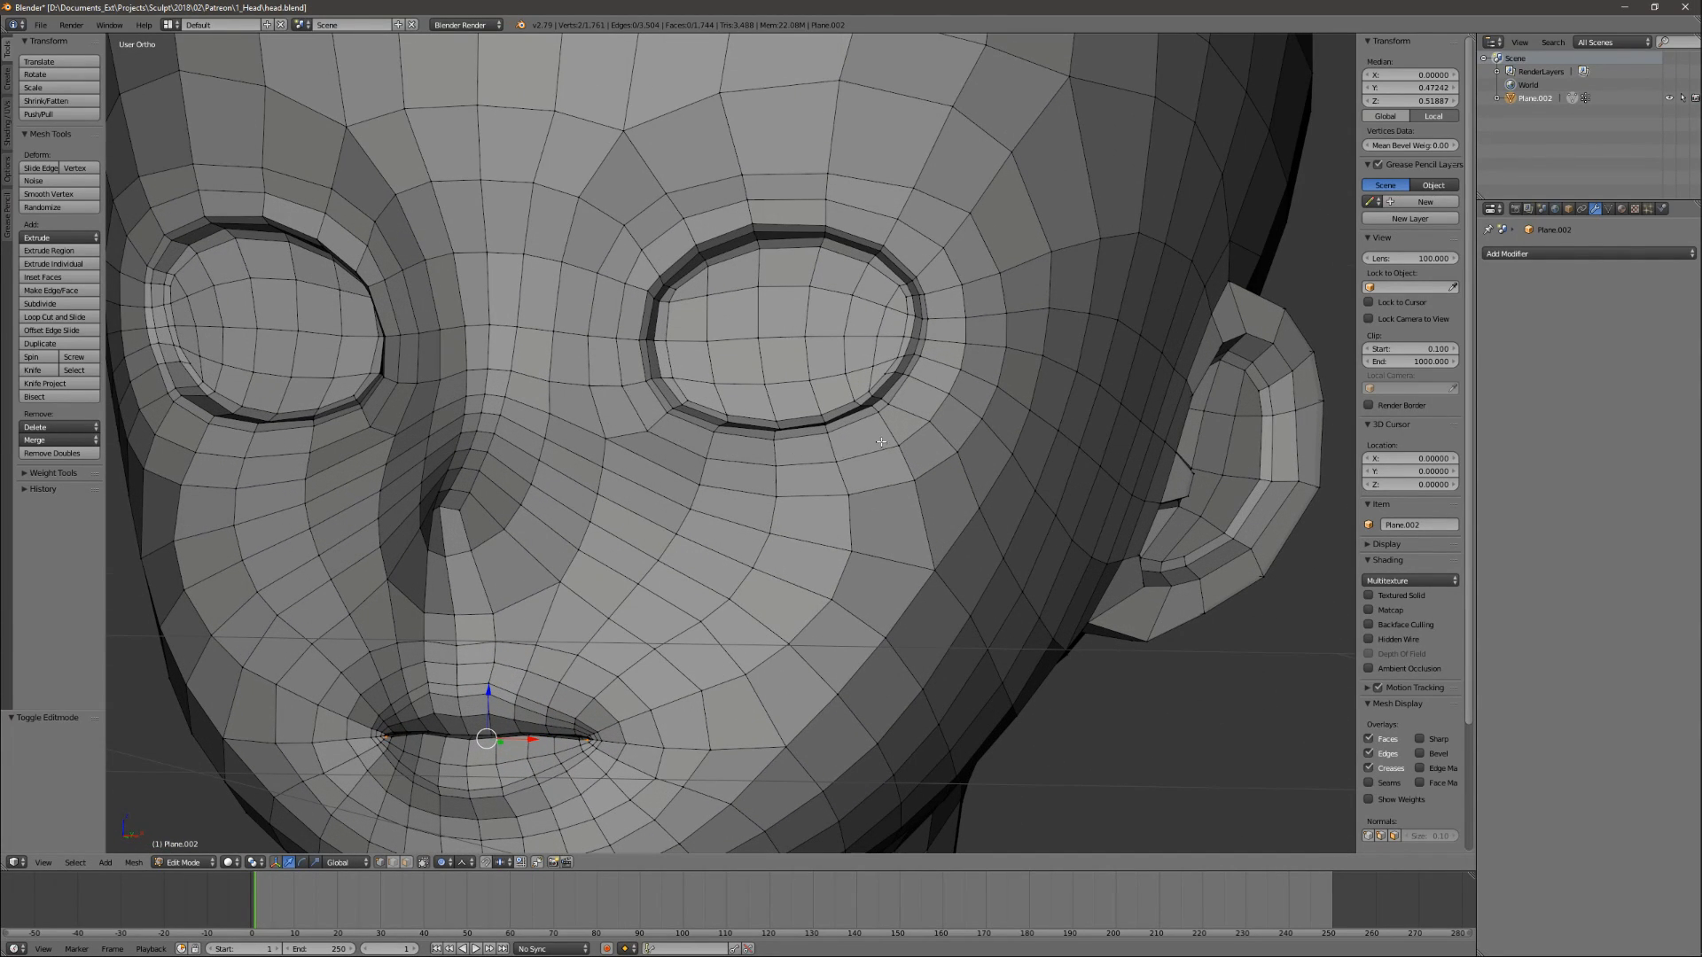
scroll("down", 3)
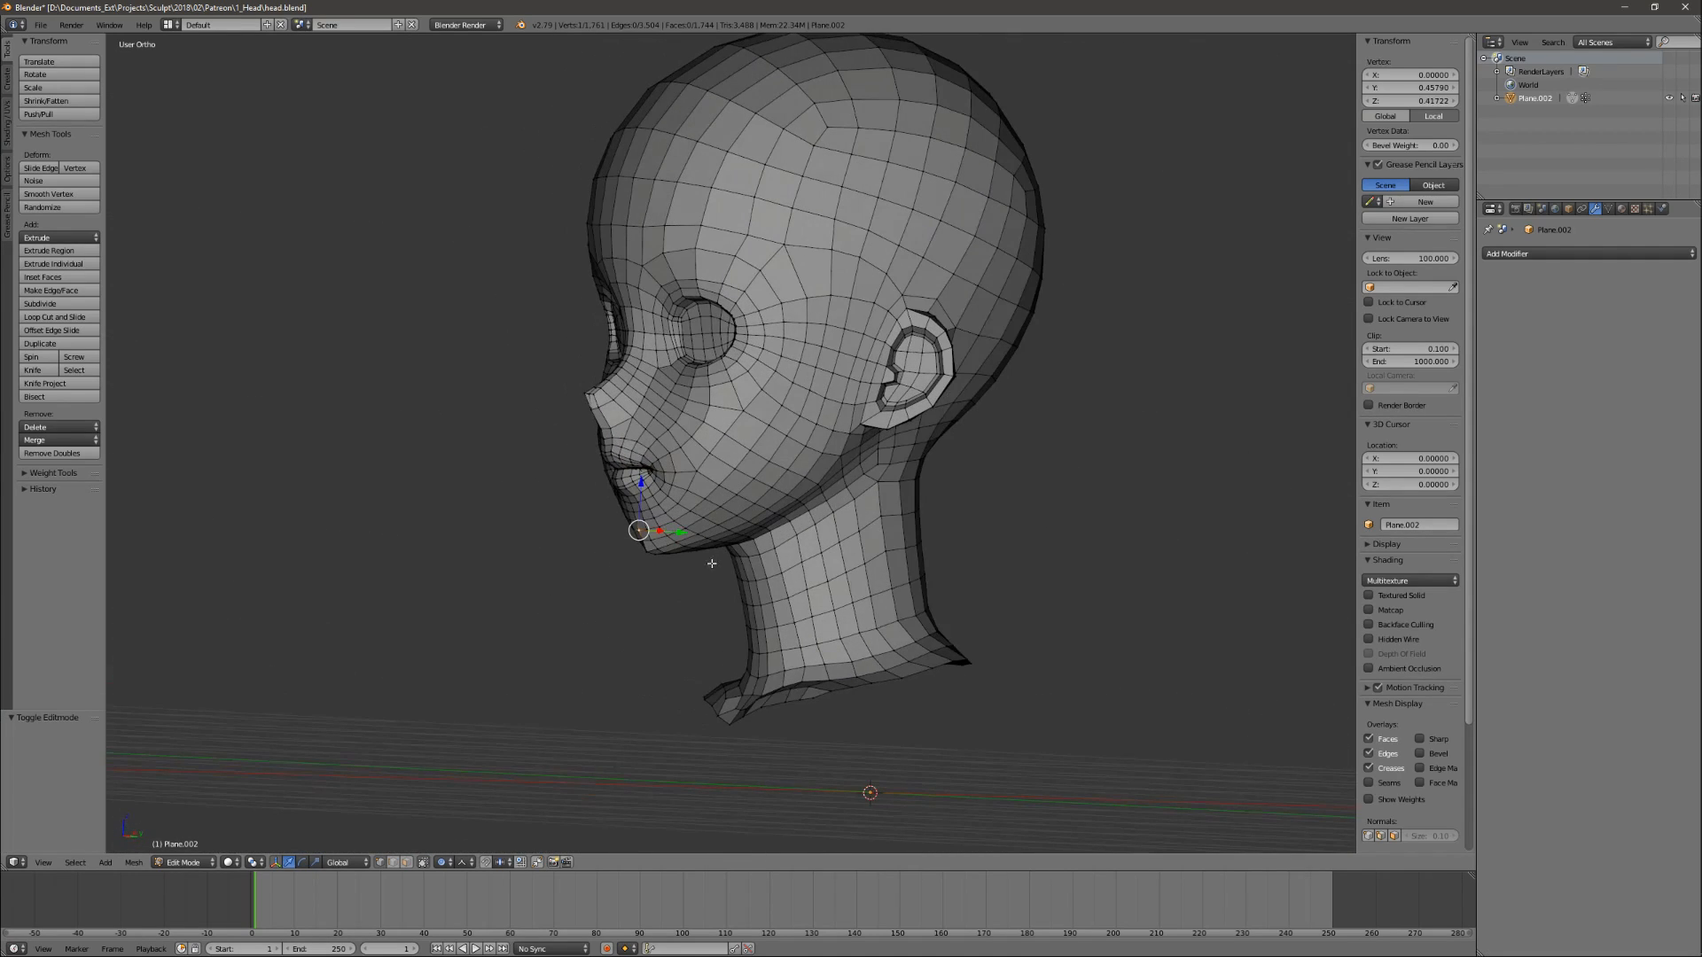
left_click_drag(759, 434, 596, 455)
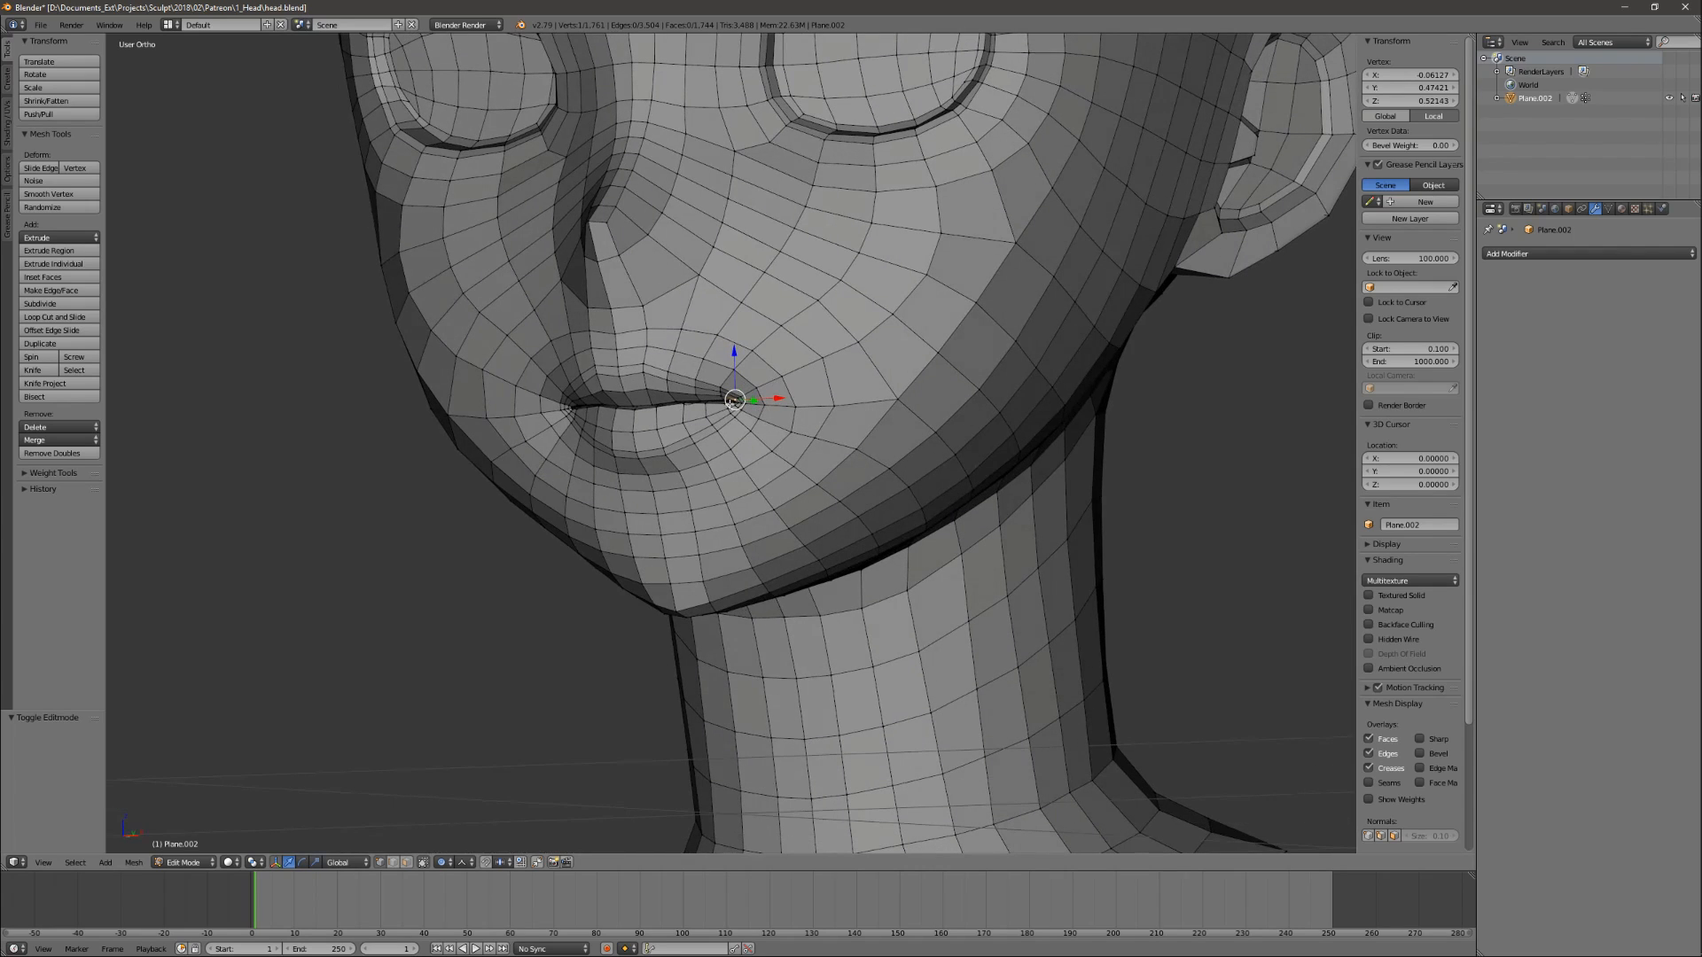
mouse_move(667, 248)
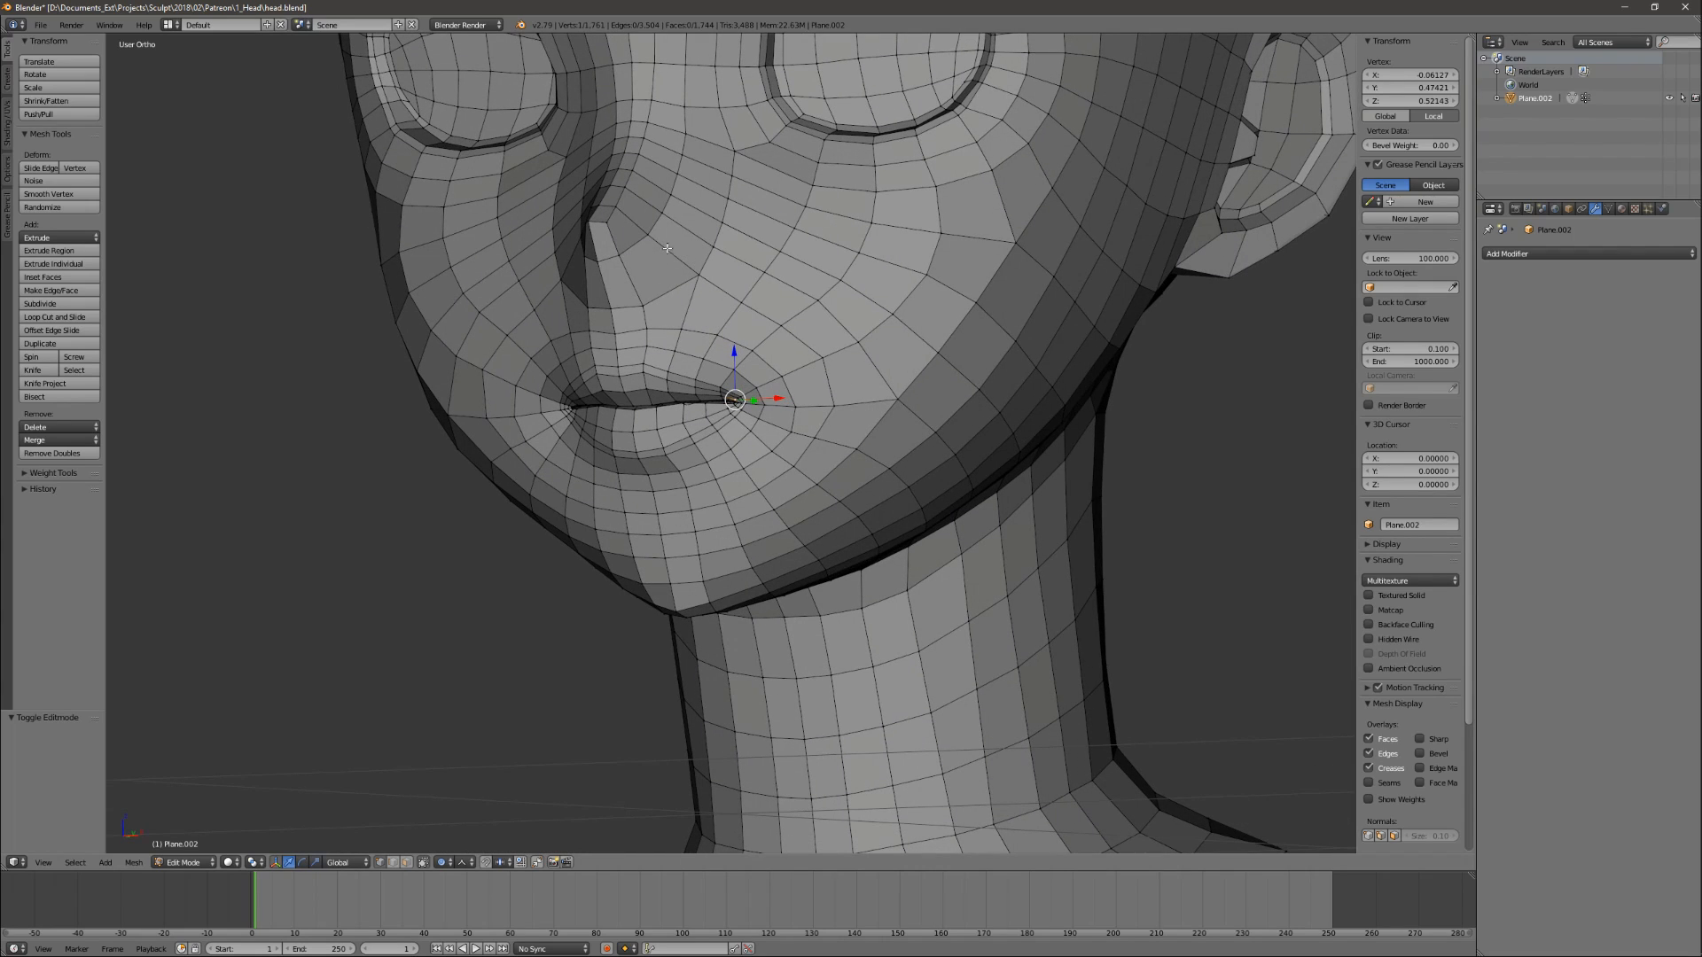
mouse_move(782, 446)
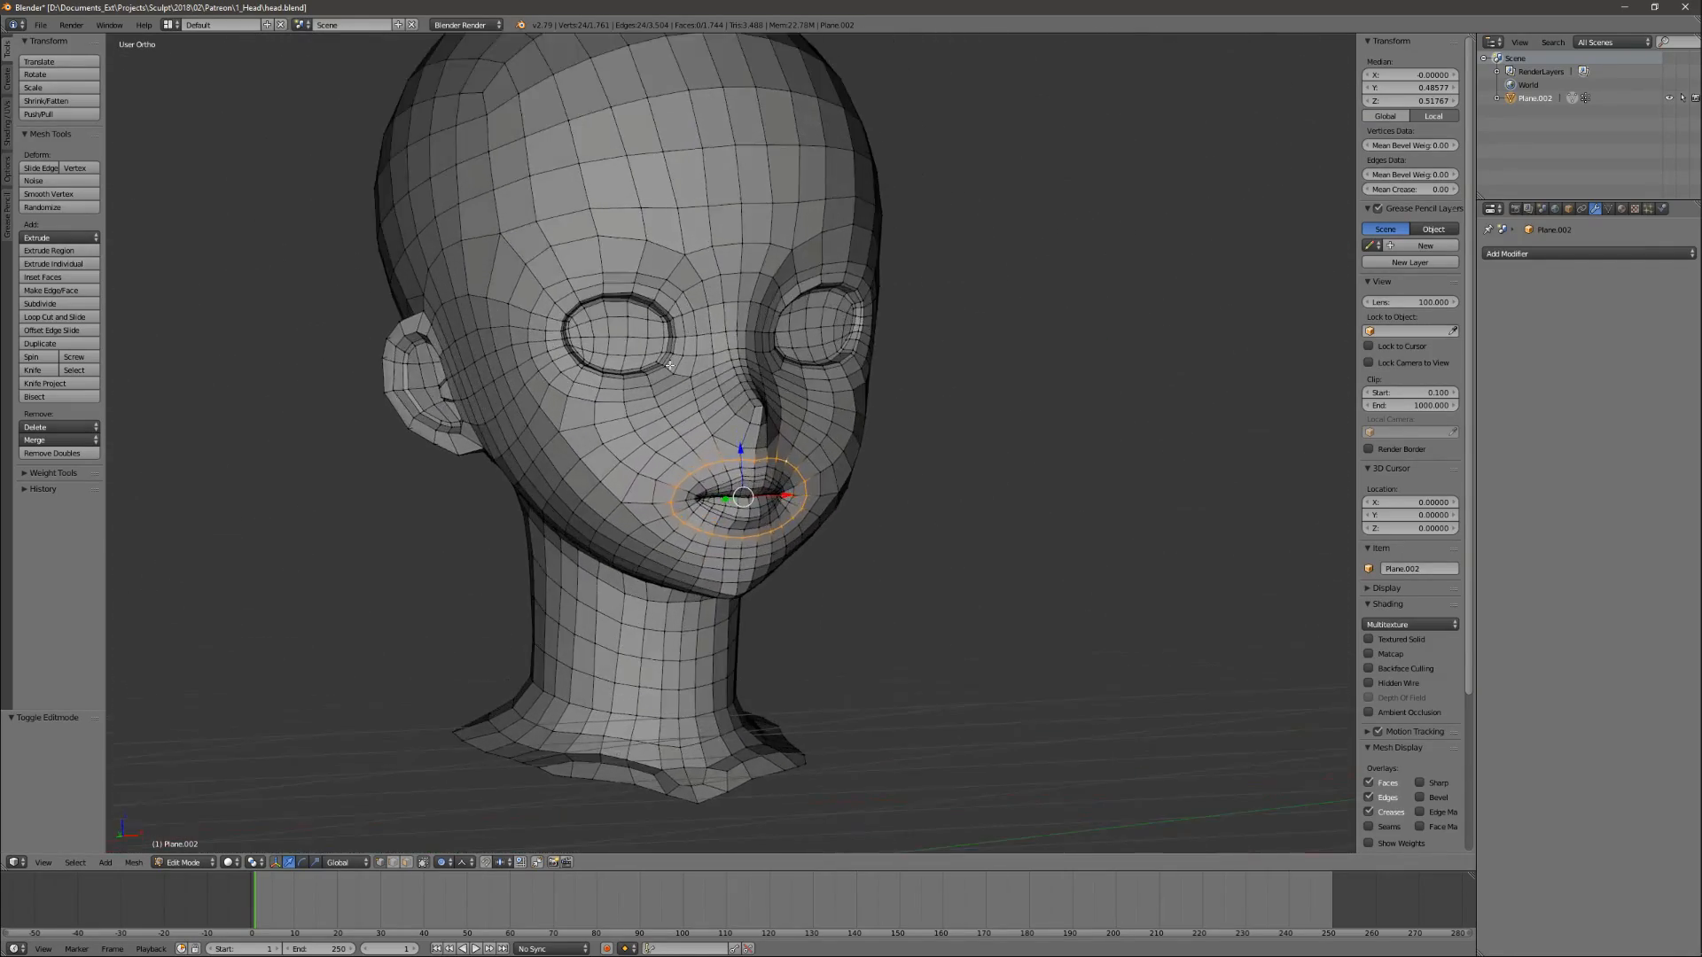
Select the mouth edge loop, switch to empty layer 2, and bring up Add > Mesh.
key("a")
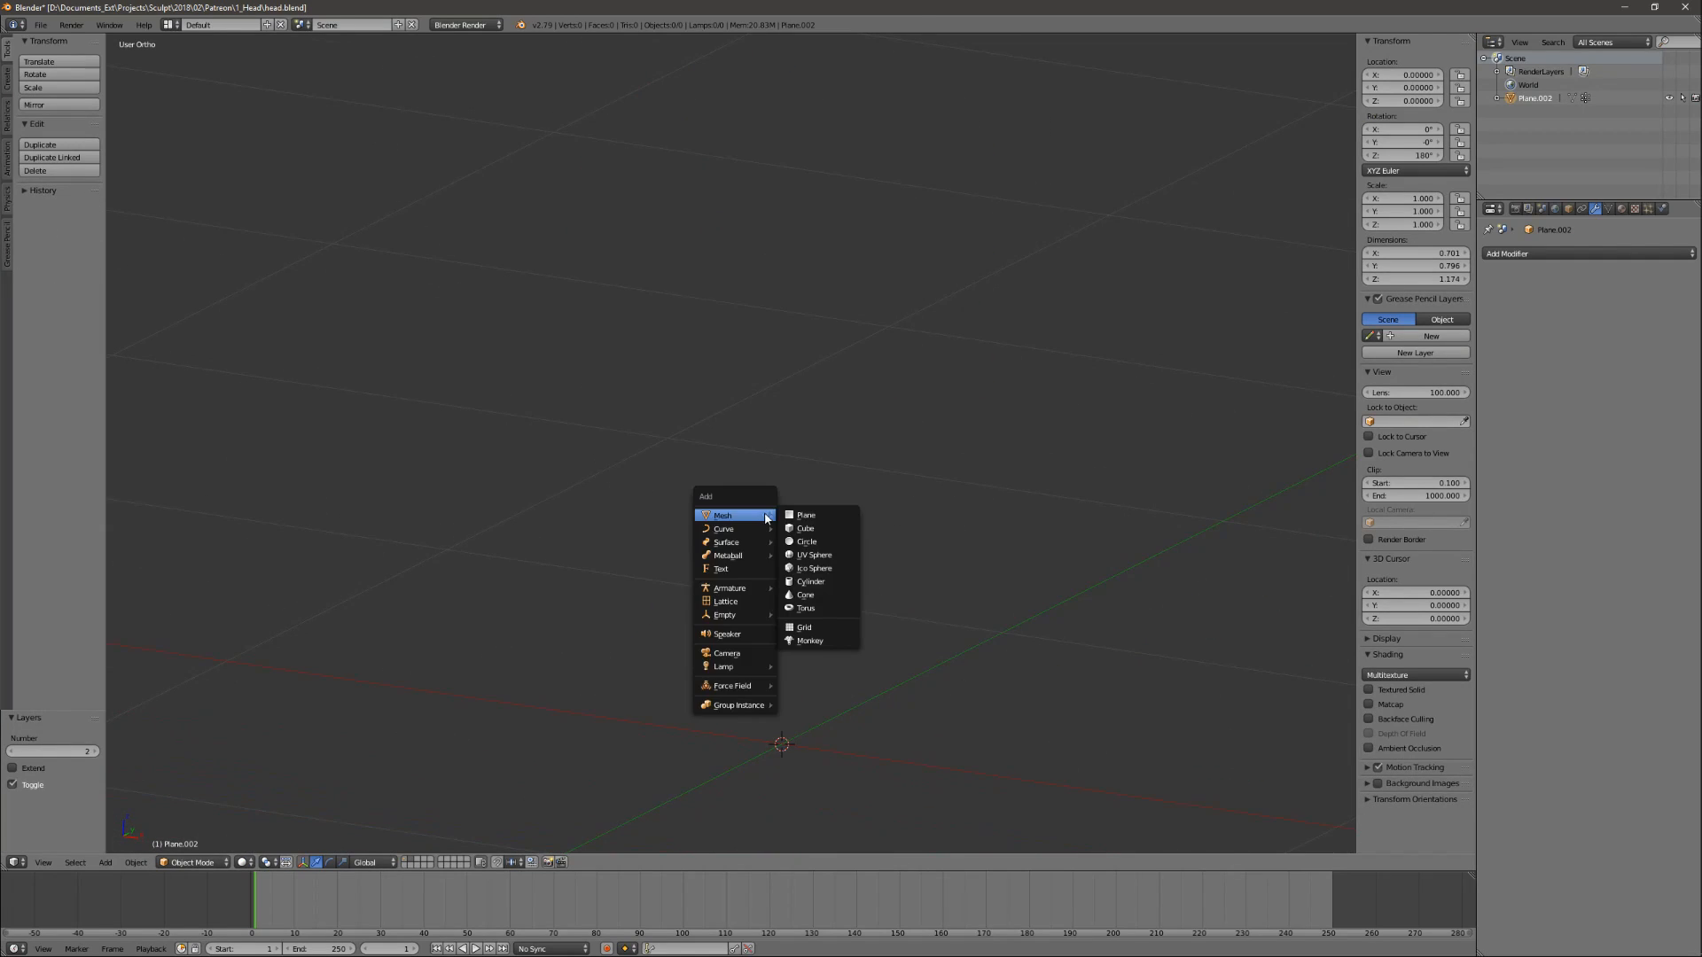
Add a cube and loop-cut extra edge loops near its top and side edges.
left_click(805, 529)
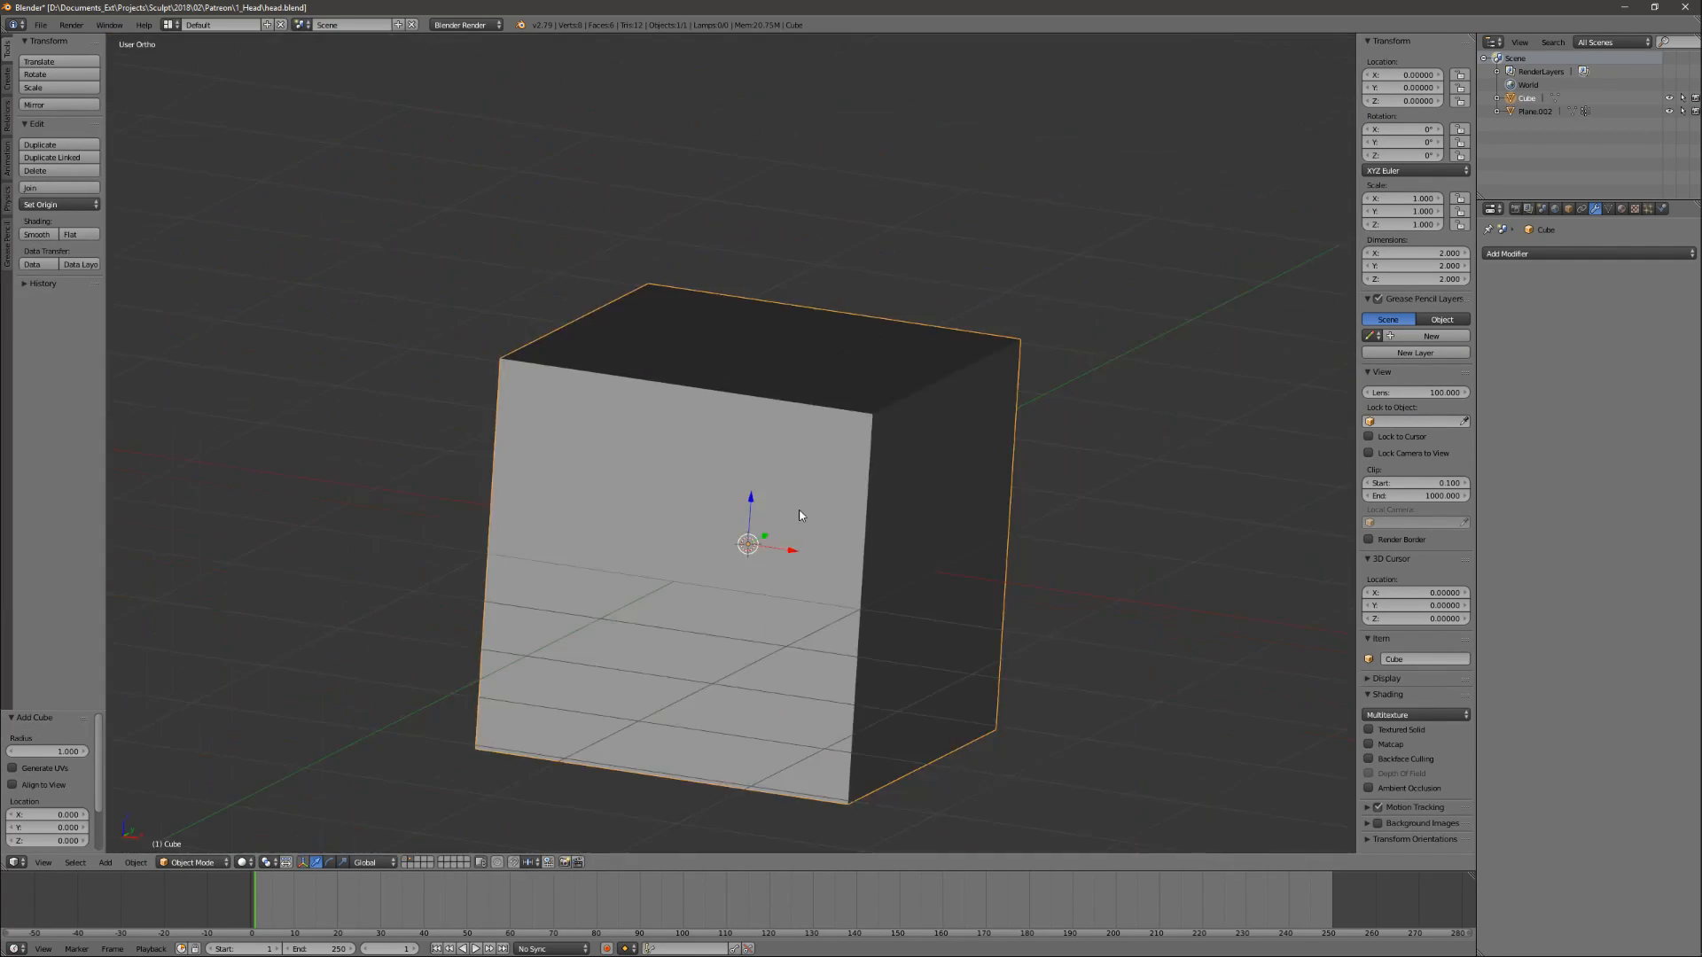
key("Tab")
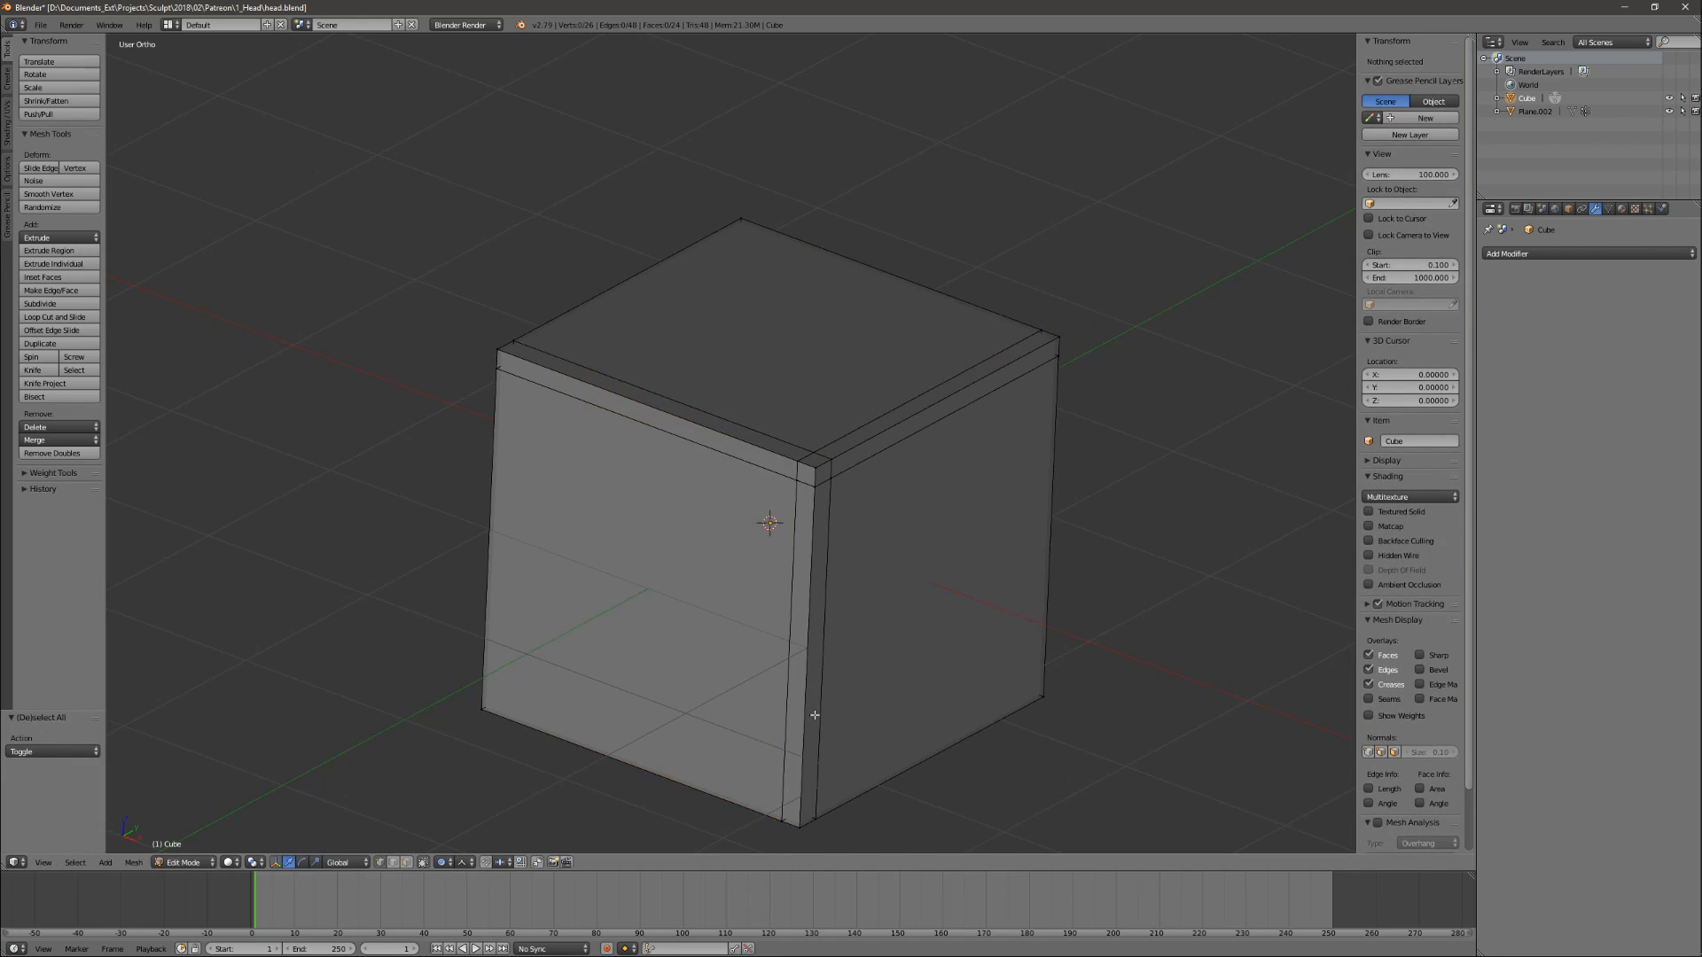
key("Tab")
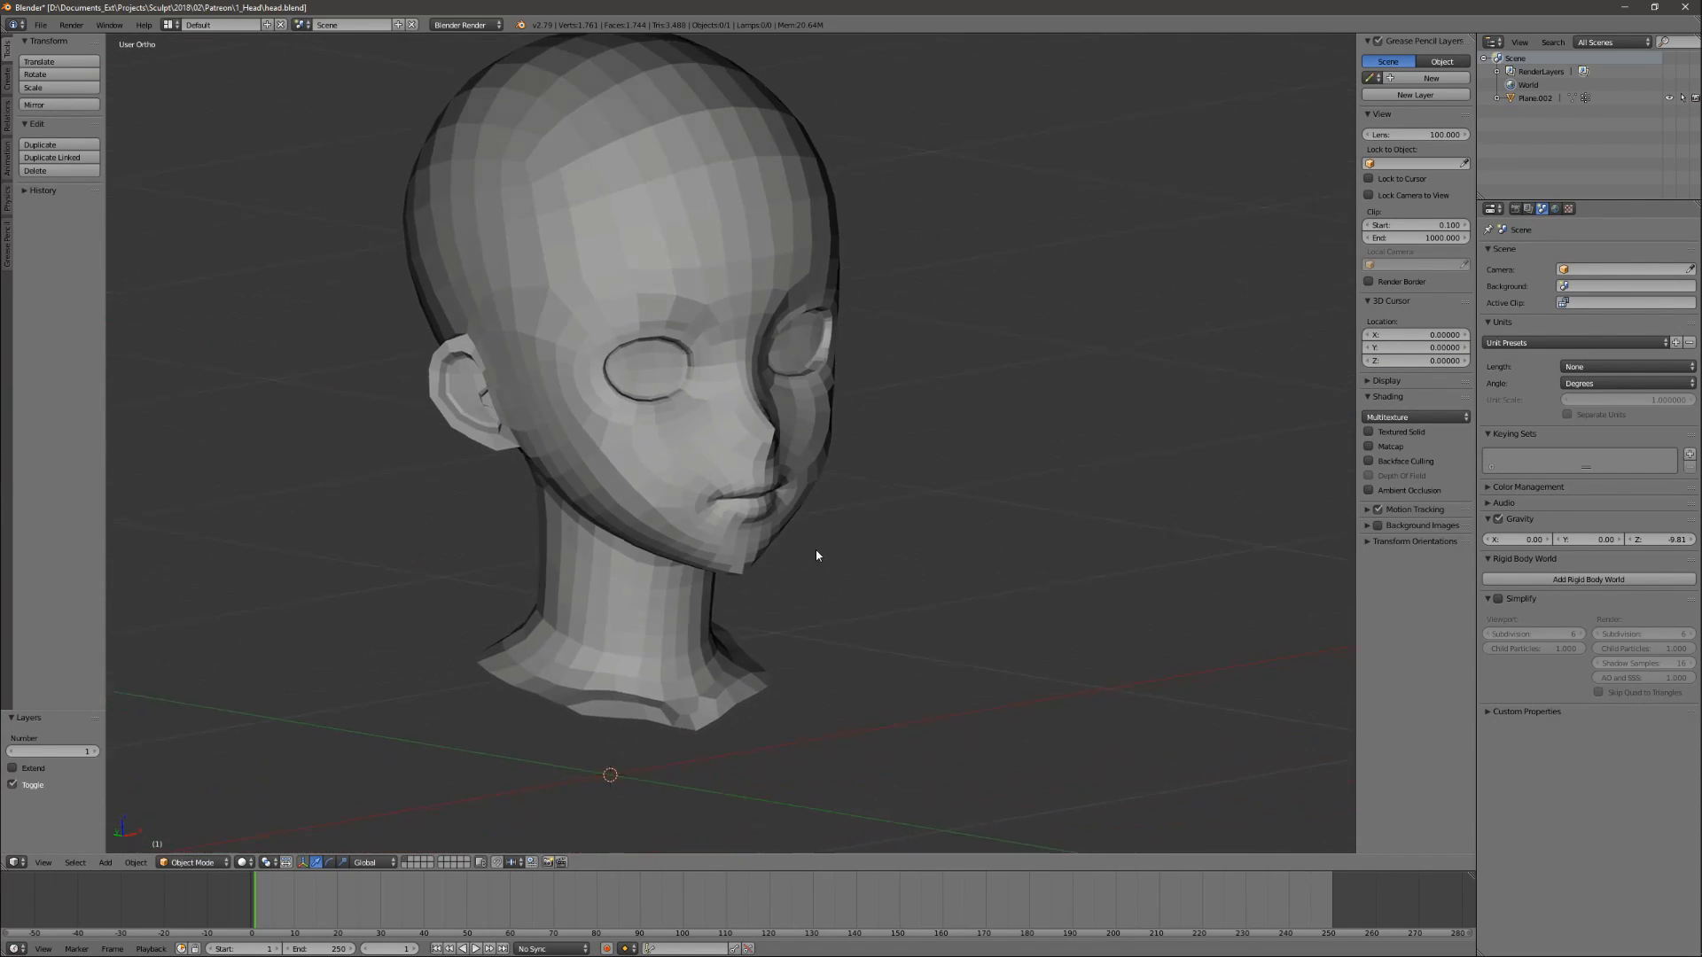
Enter Edit Mode on the head and zoom in on the cheek beside the nose.
key("Tab")
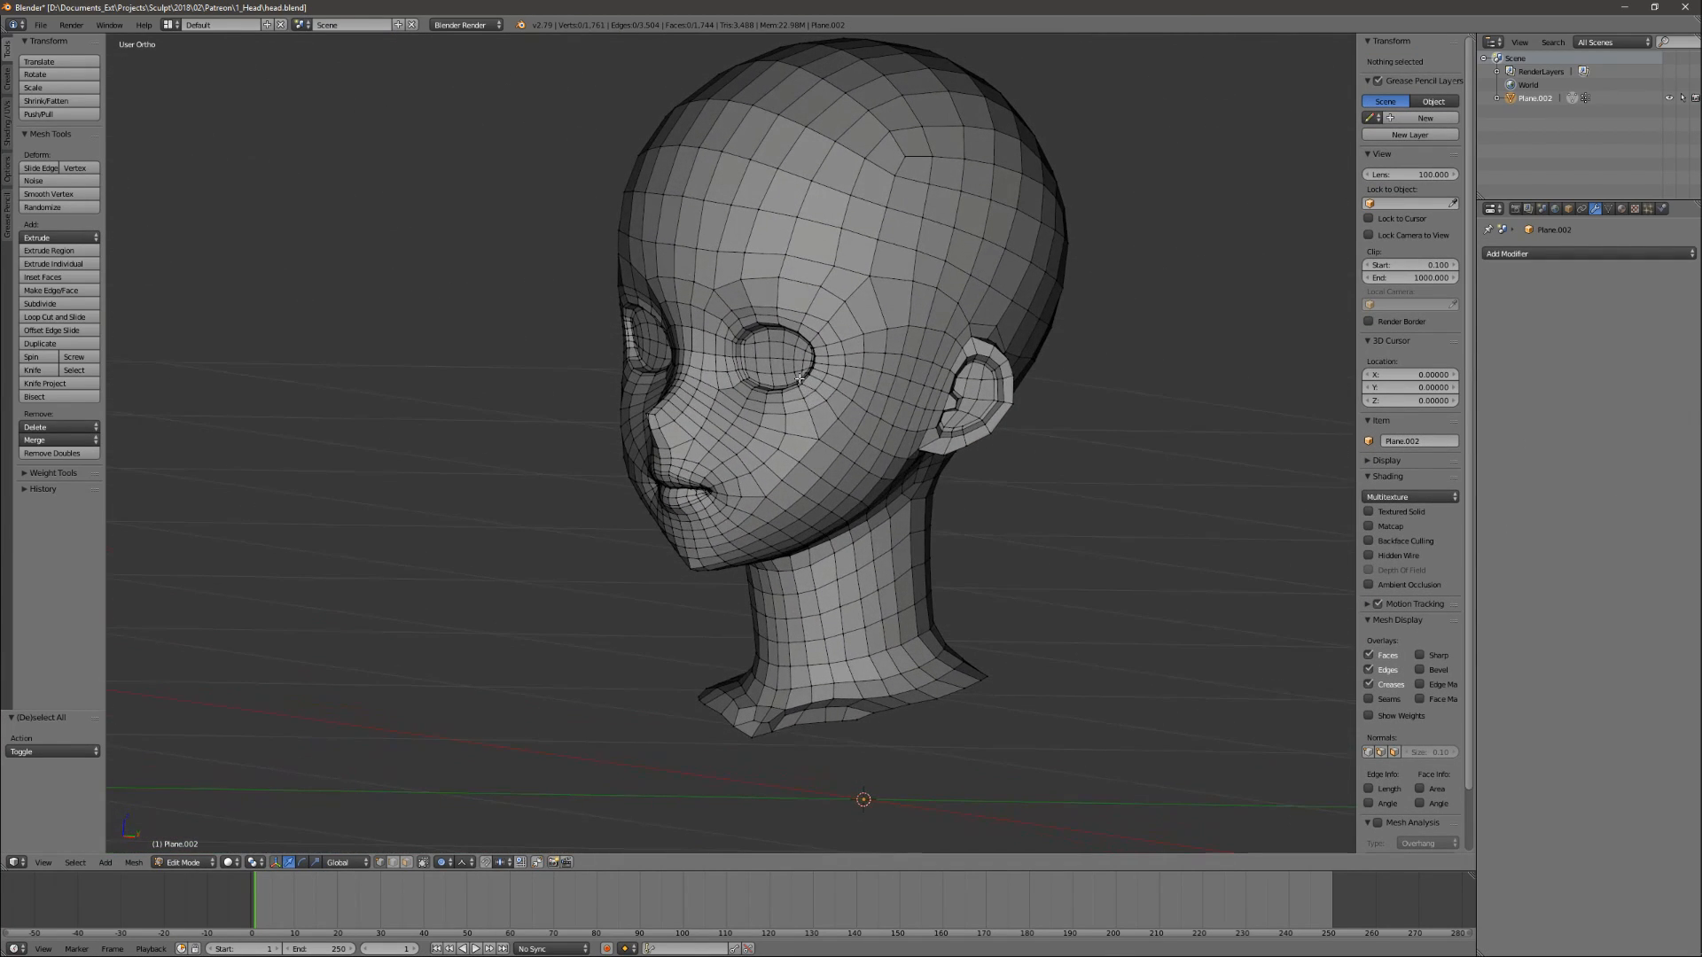
scroll("up", 3)
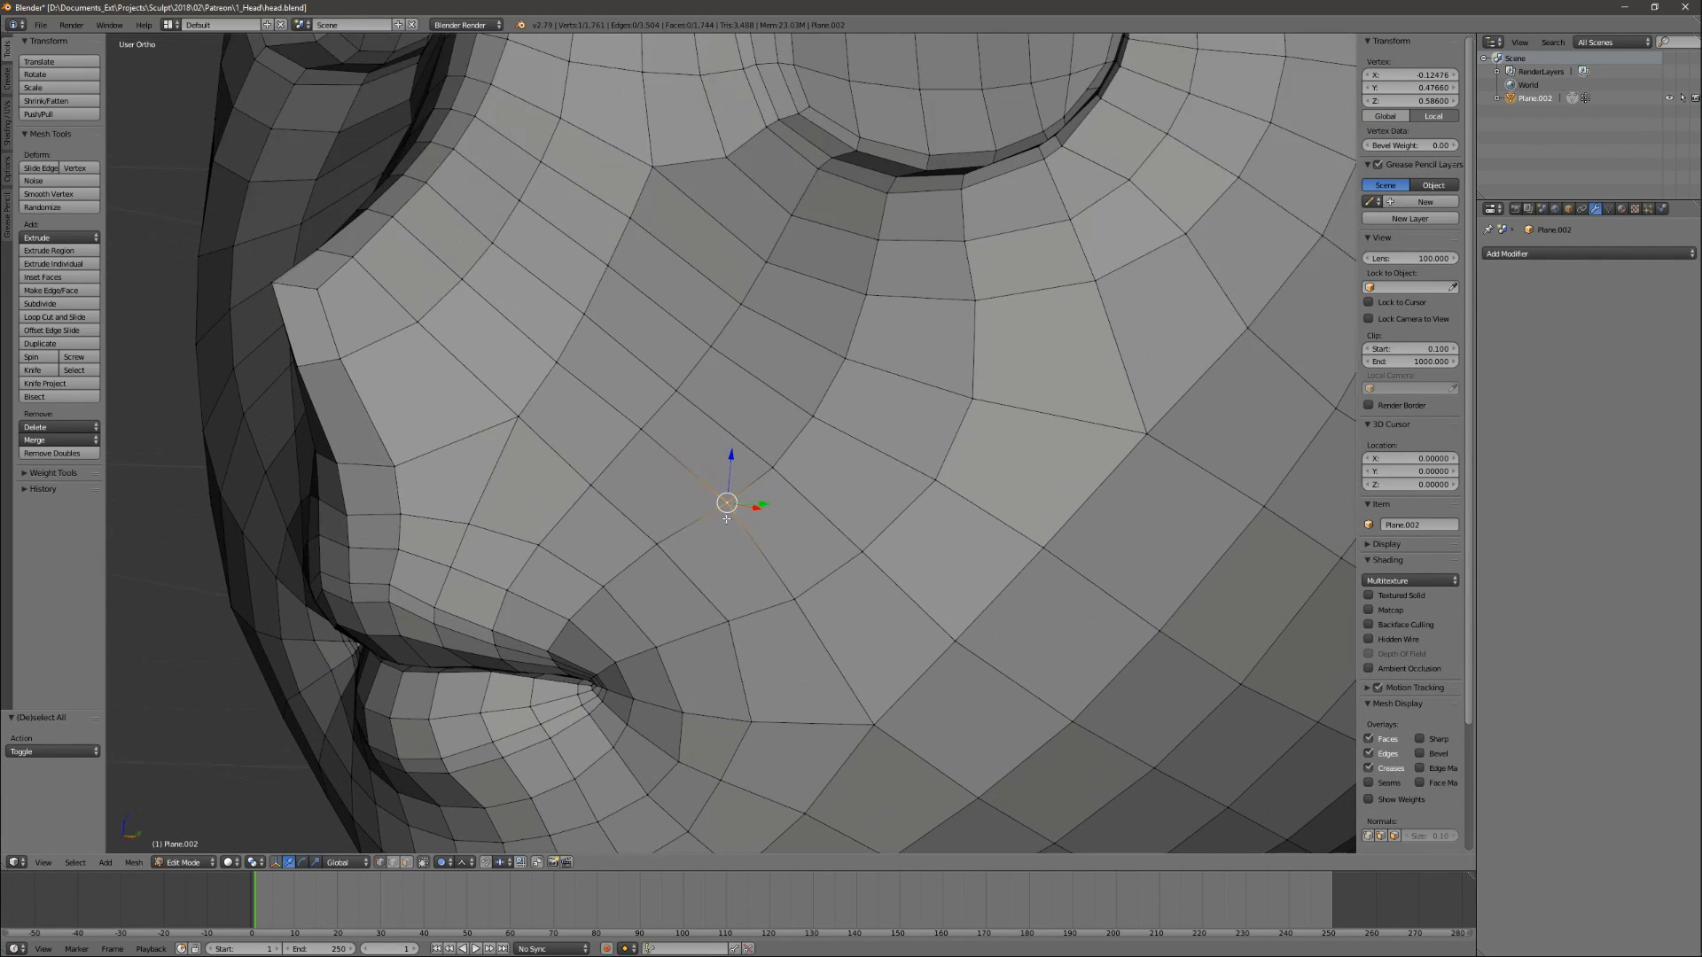
mouse_move(632, 538)
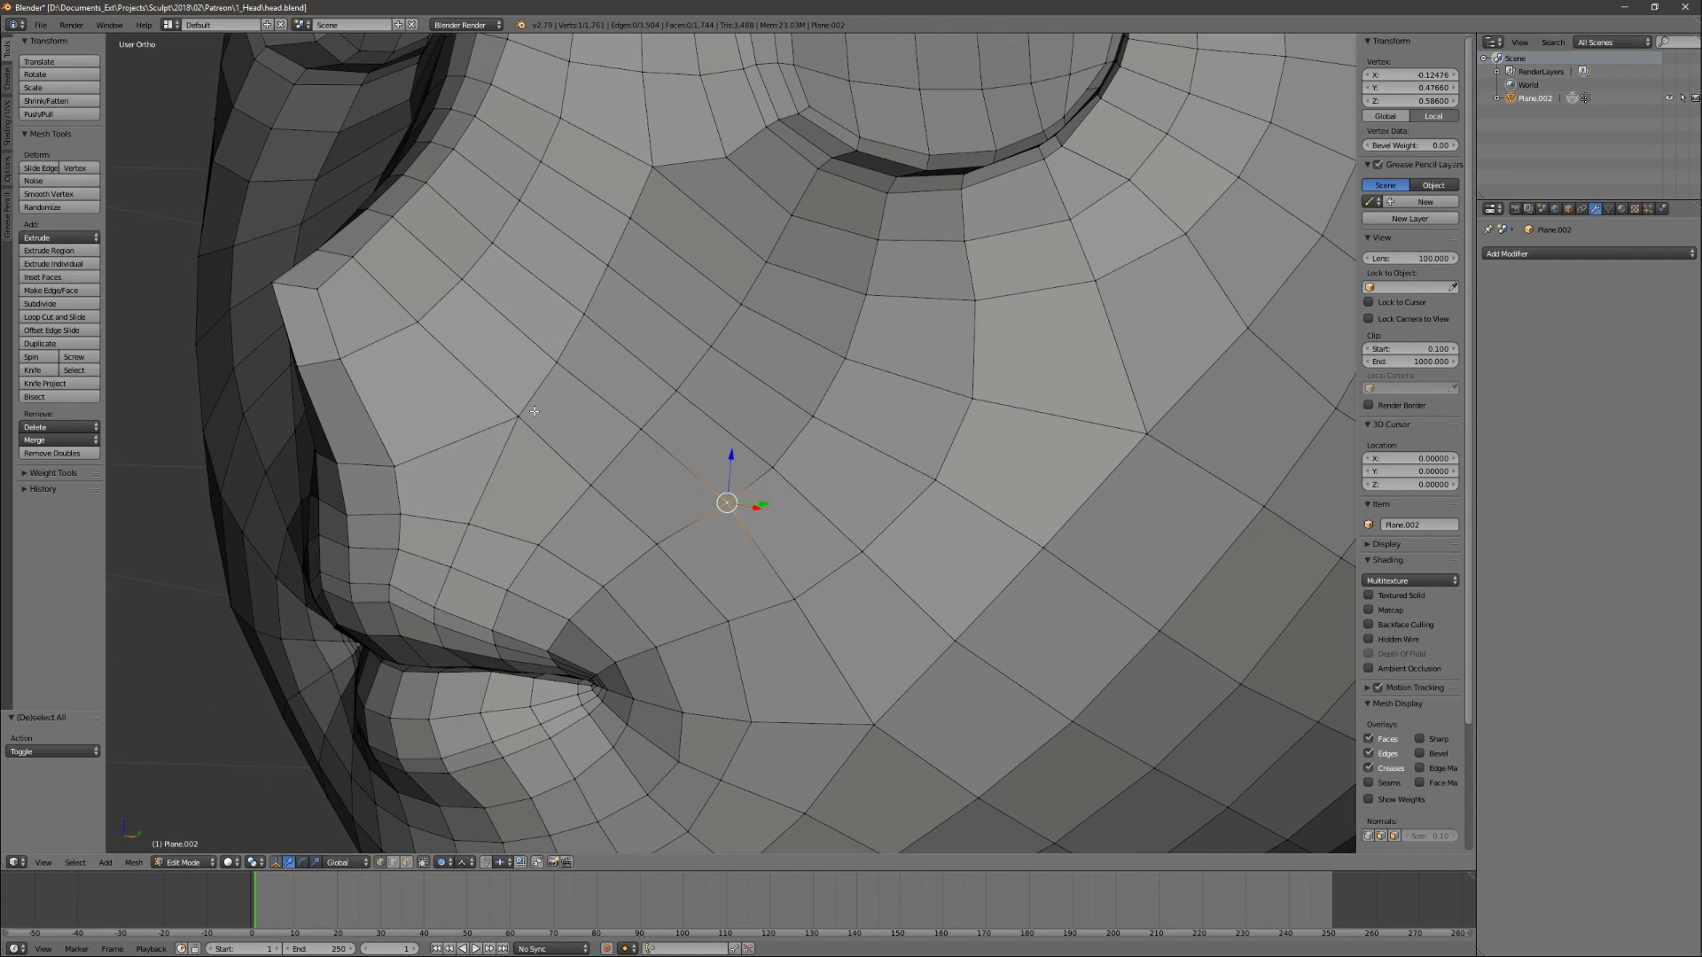
mouse_move(478, 407)
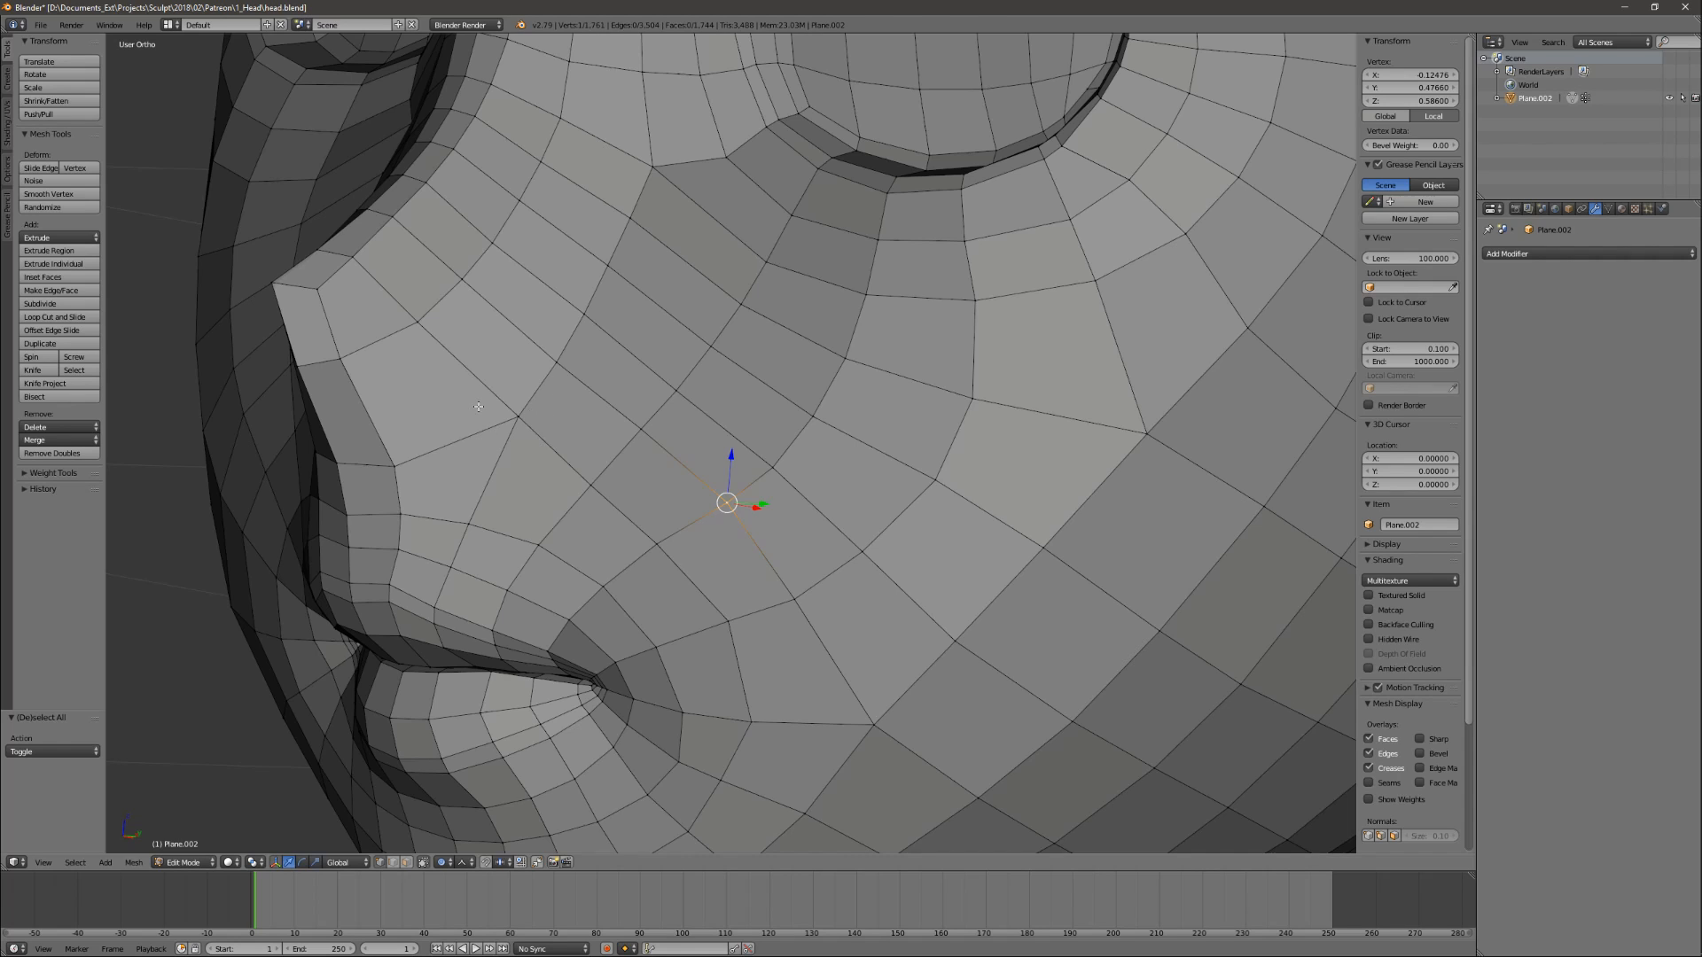
Zoom back out to view the selected cheek vertices.
scroll("down", 3)
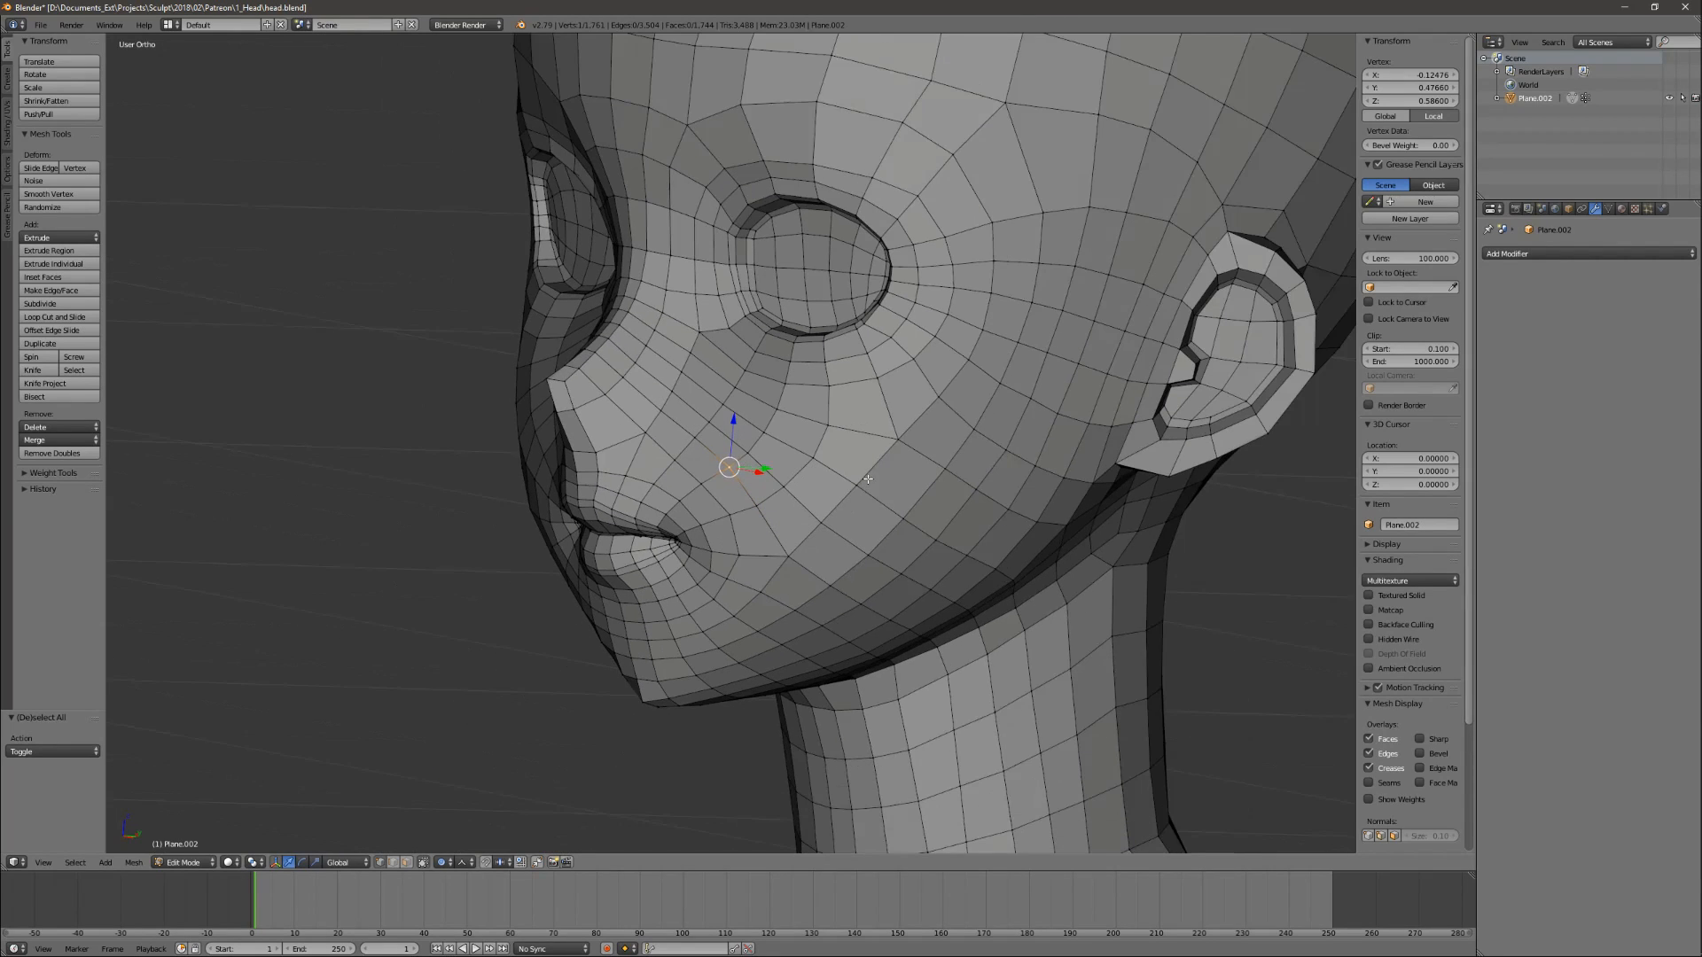
mouse_move(1012, 414)
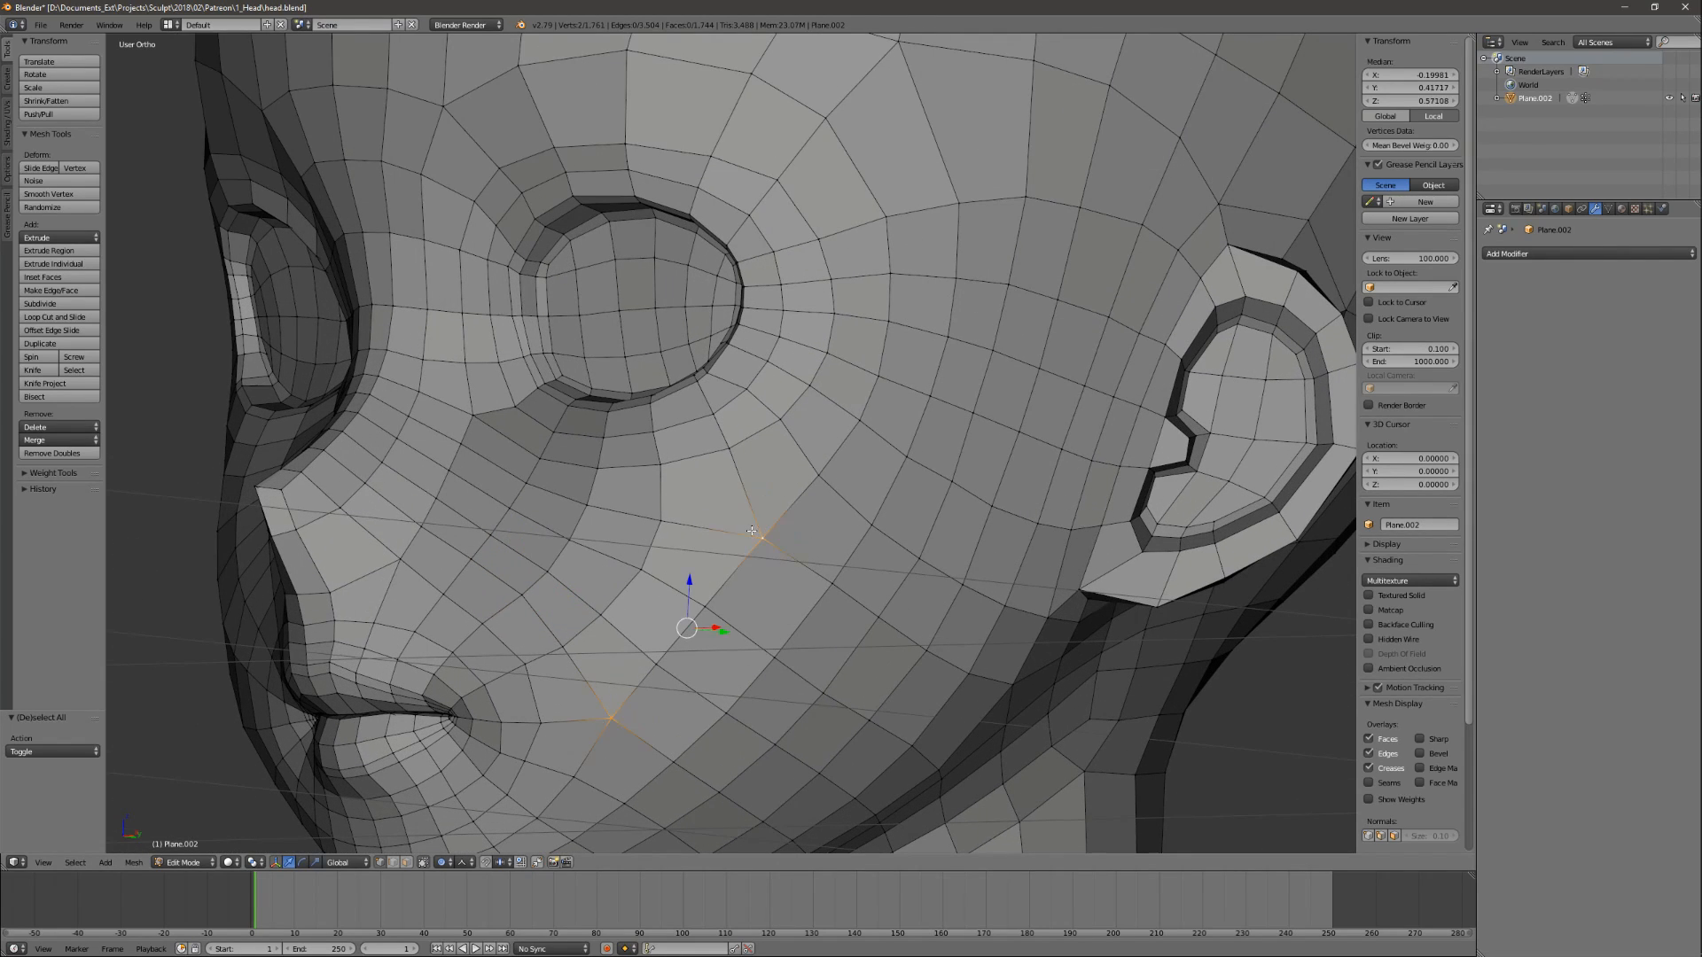
mouse_move(746, 522)
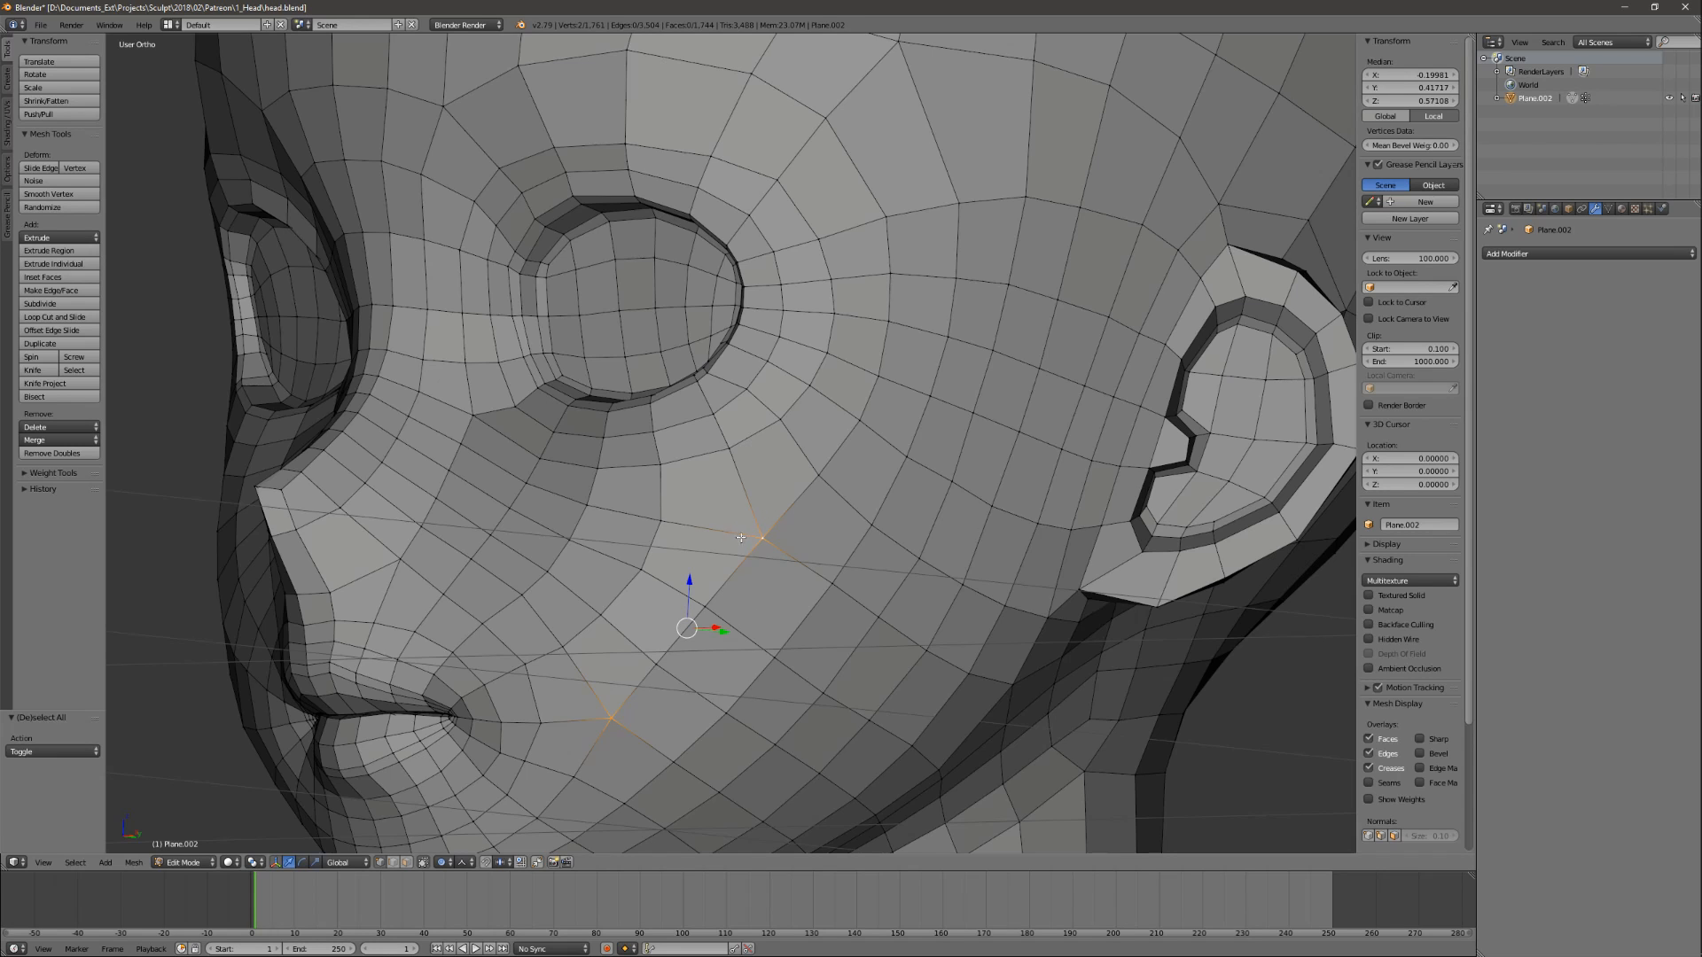
mouse_move(778, 530)
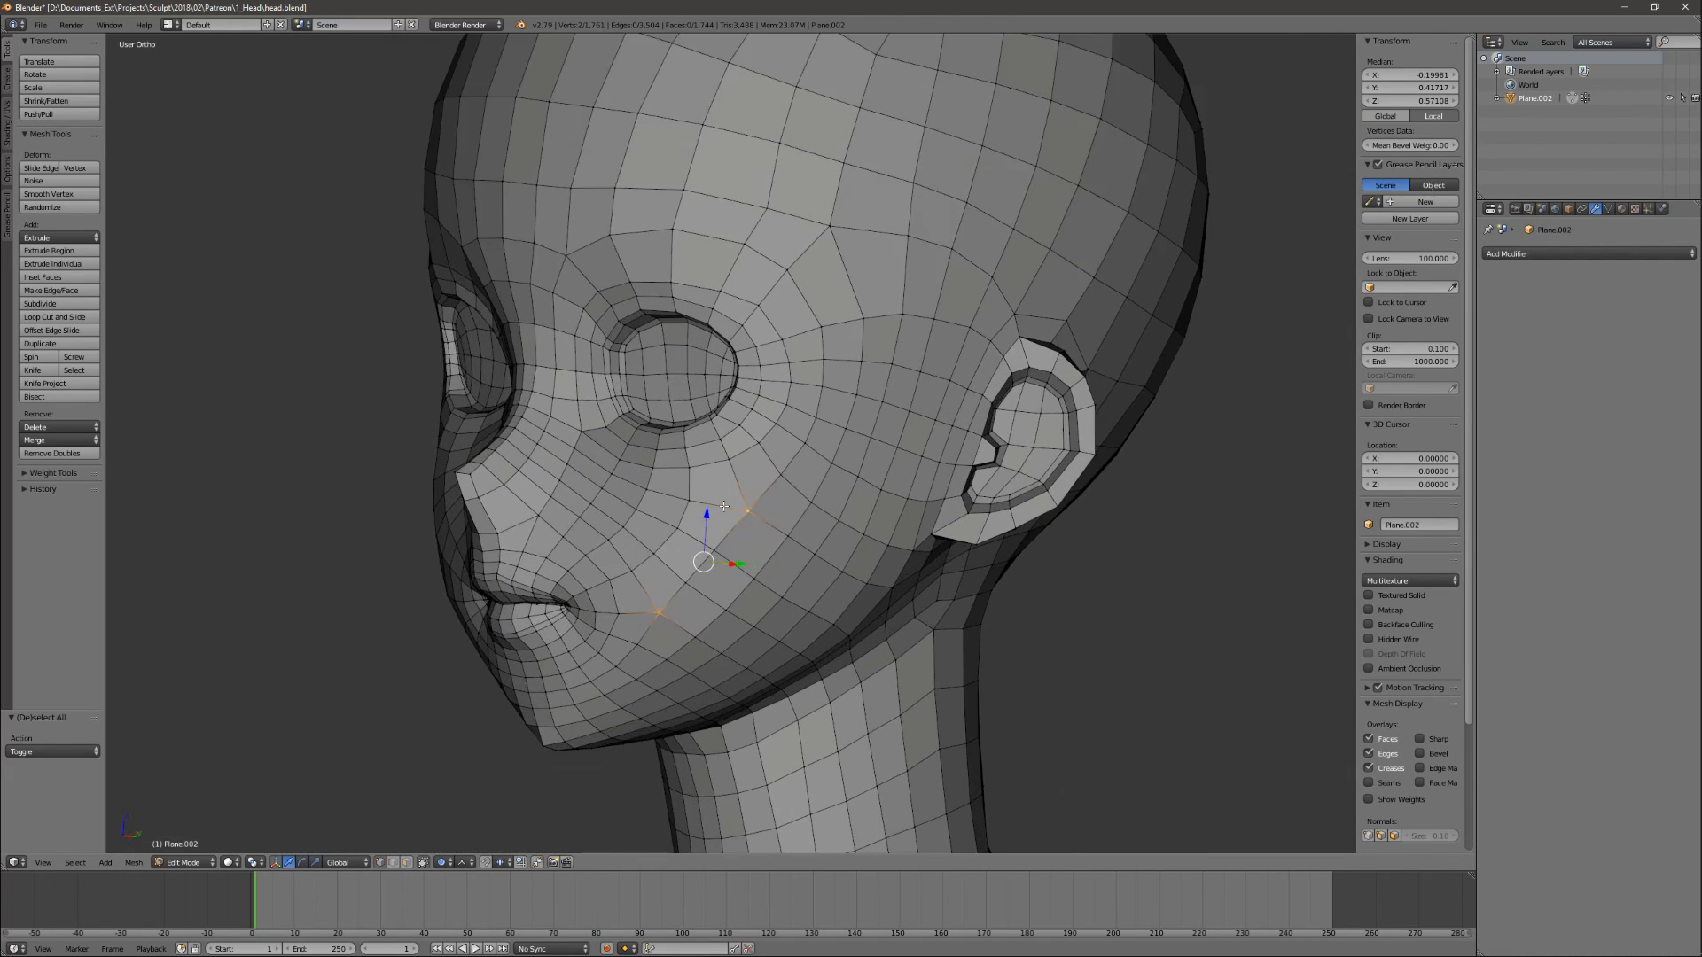
mouse_move(739, 527)
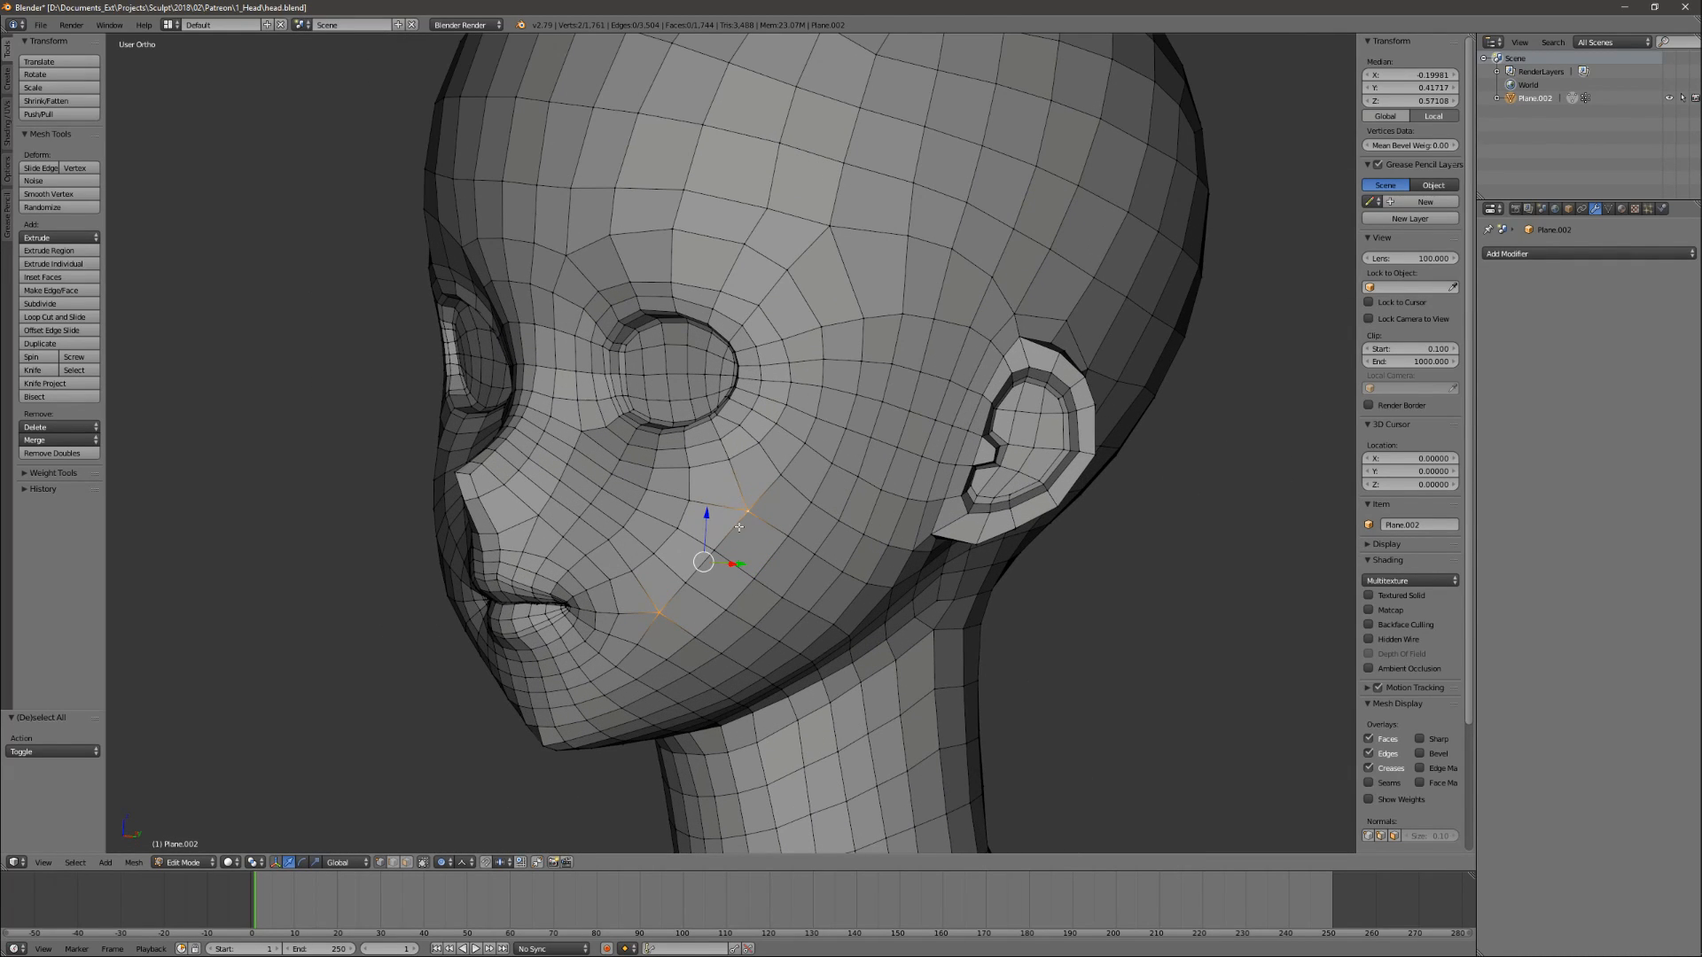
mouse_move(778, 484)
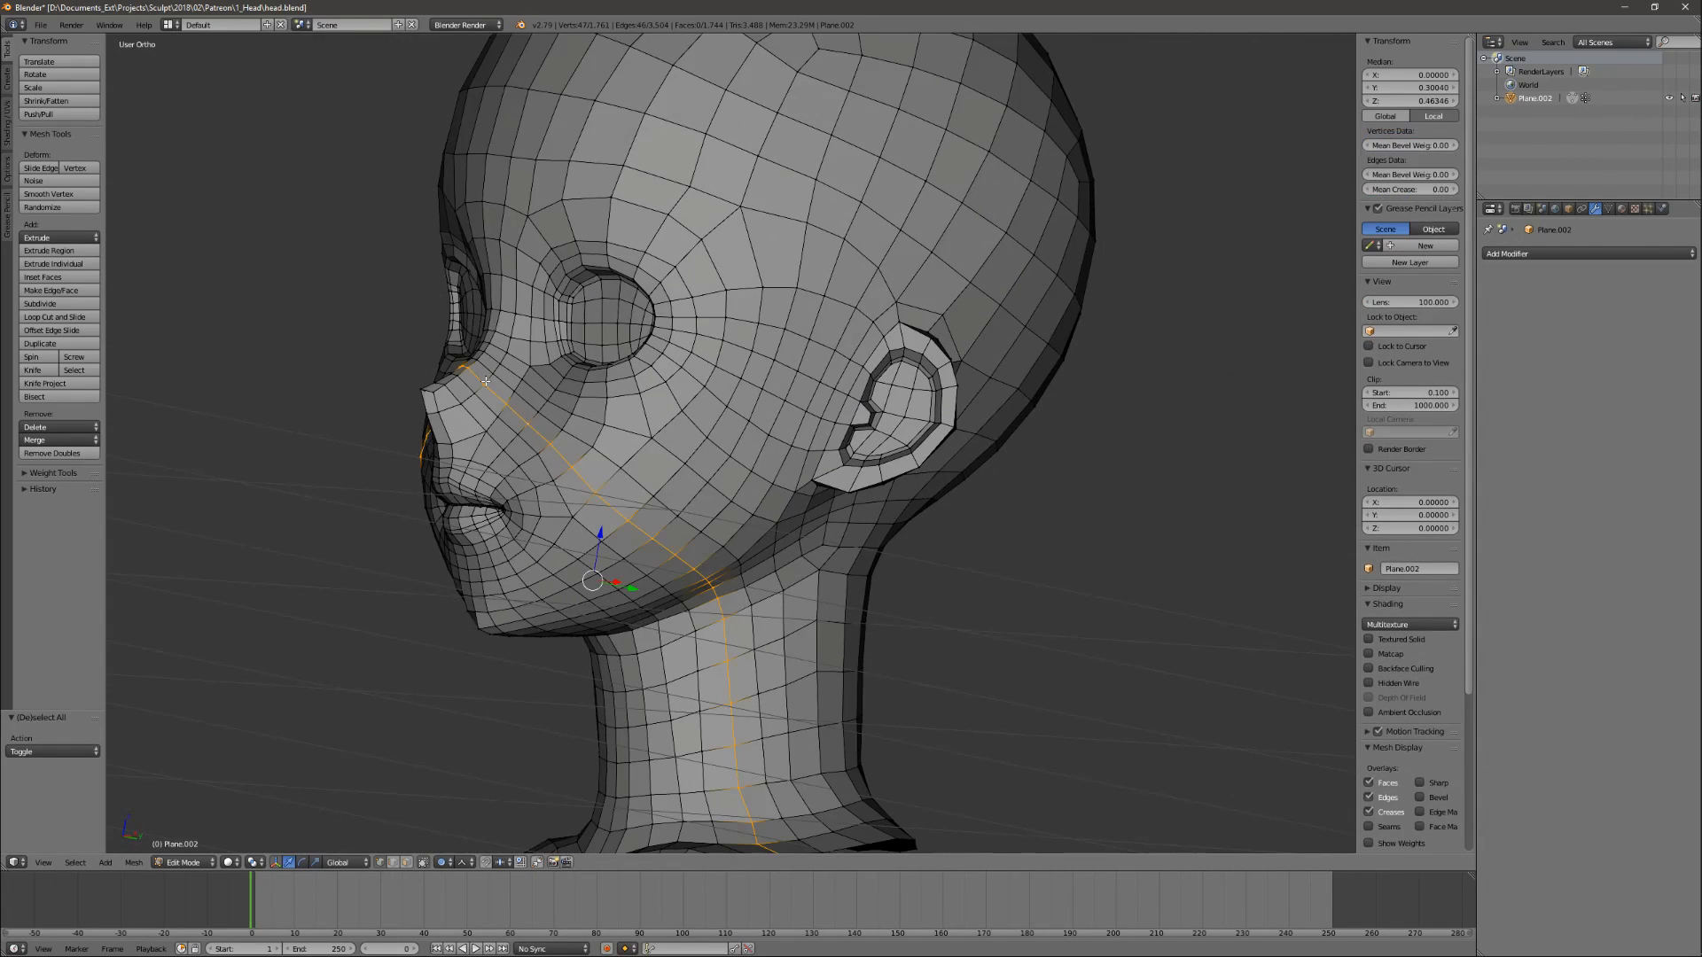
mouse_move(649, 541)
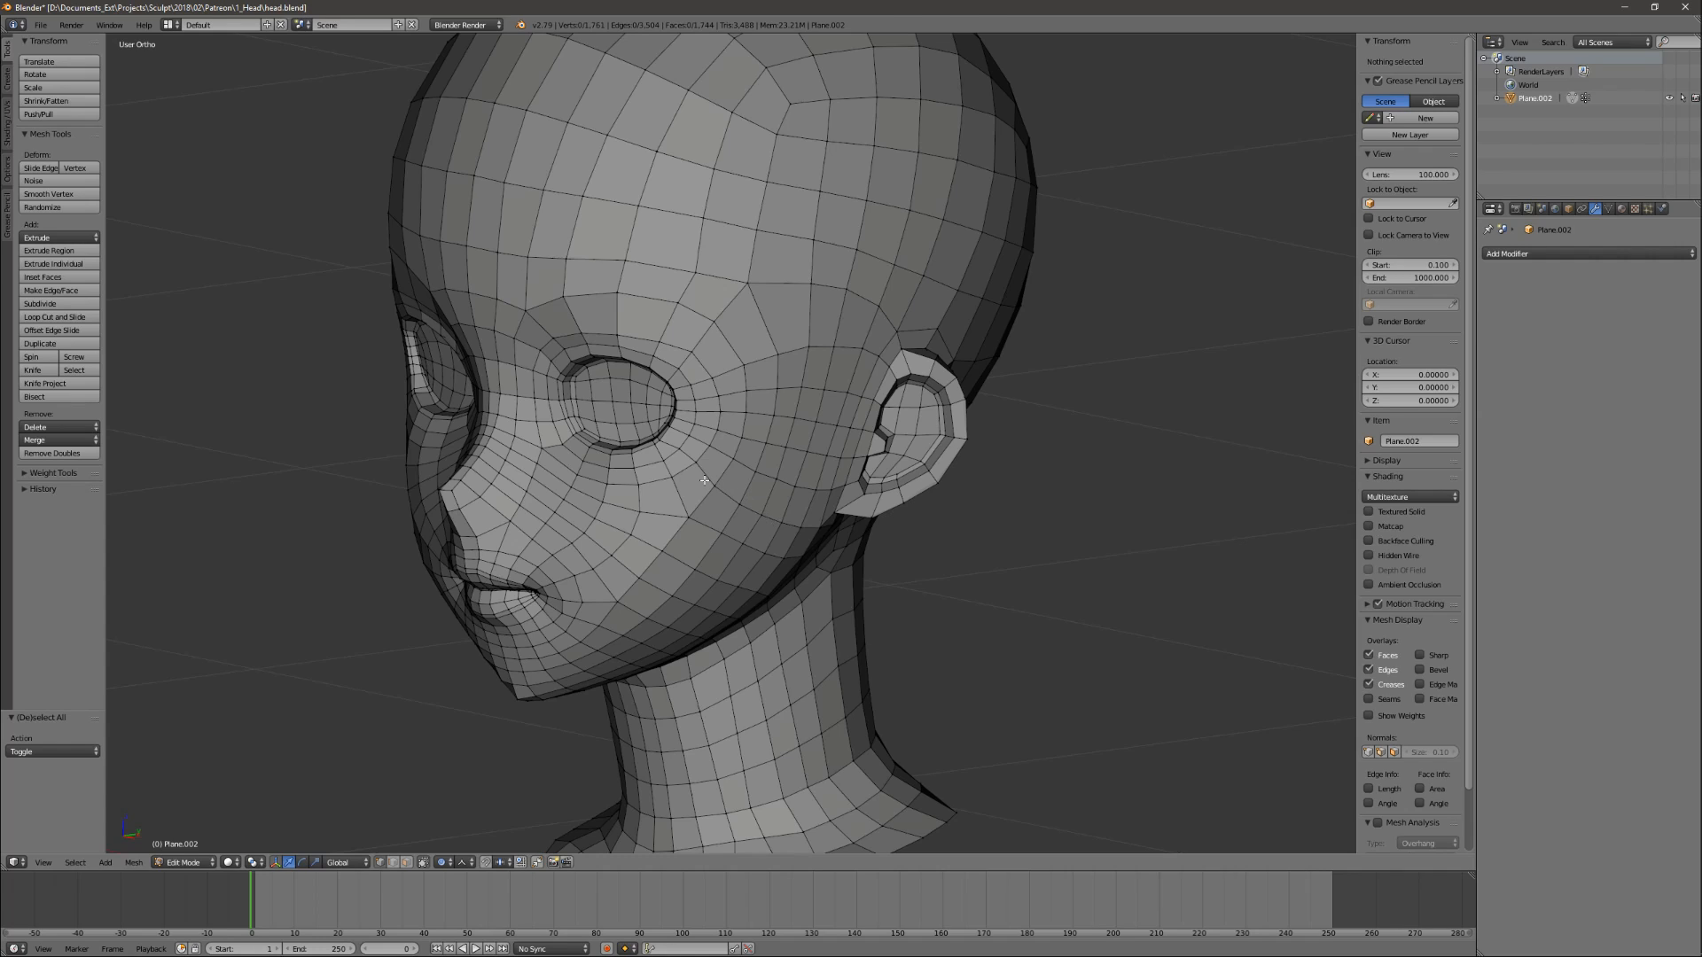
mouse_move(731, 492)
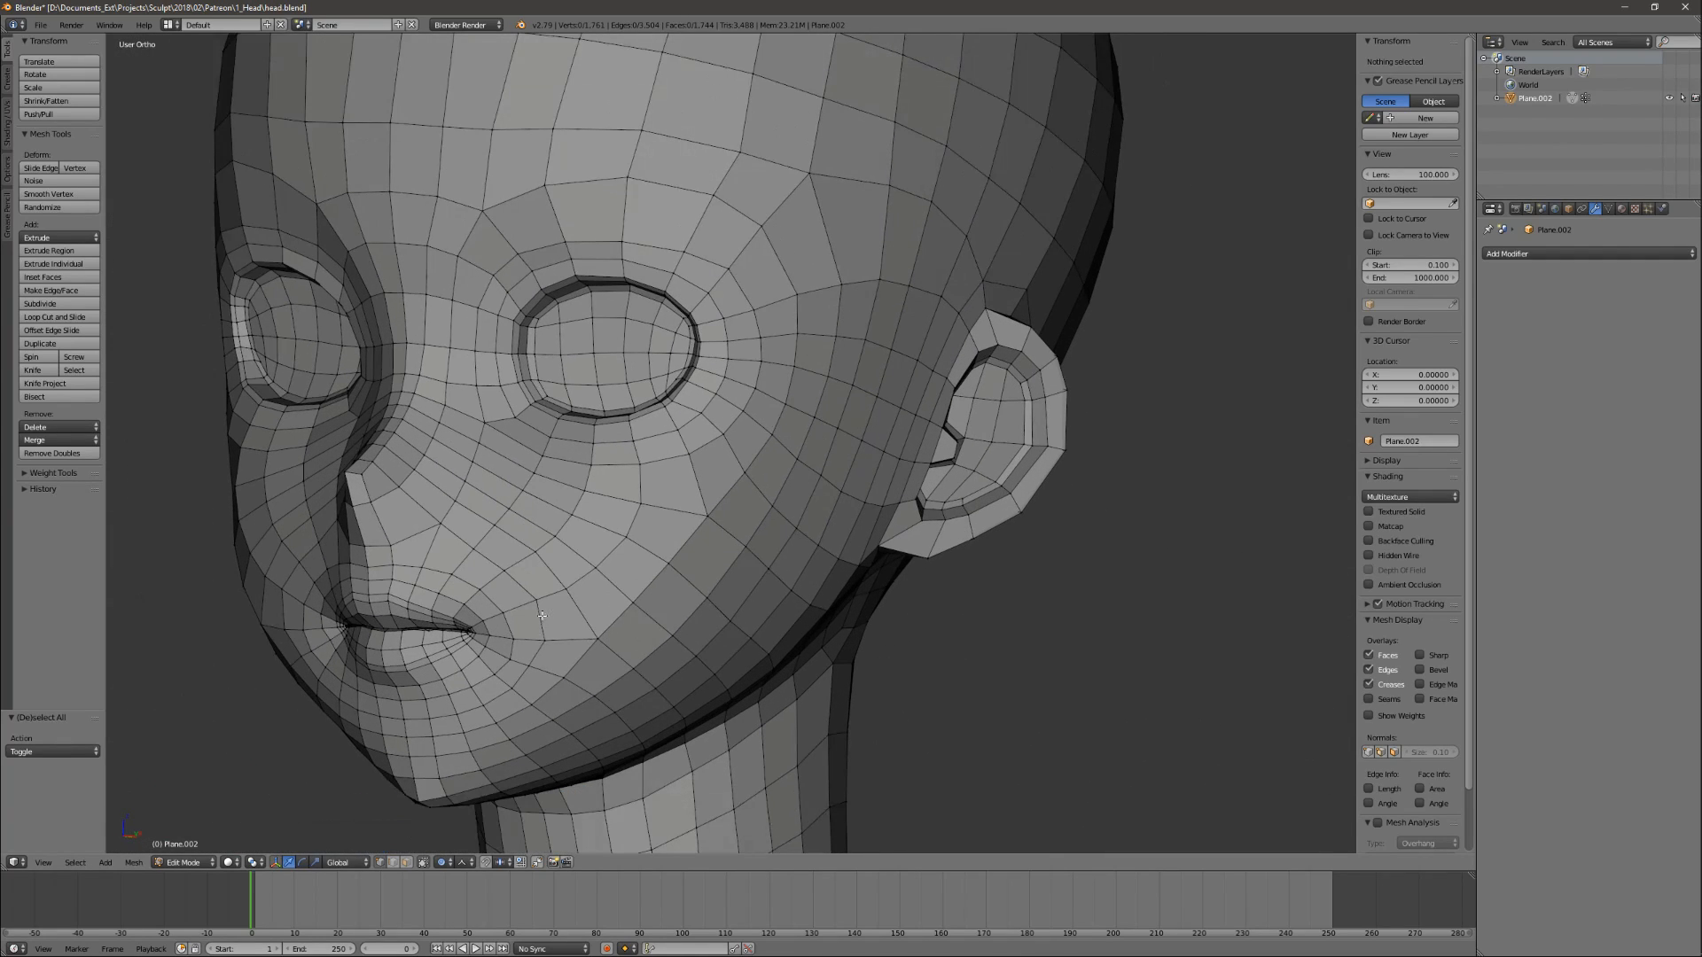
Select the cheek edge loop, then add the eye, mouth and face loops.
left_click(408, 605)
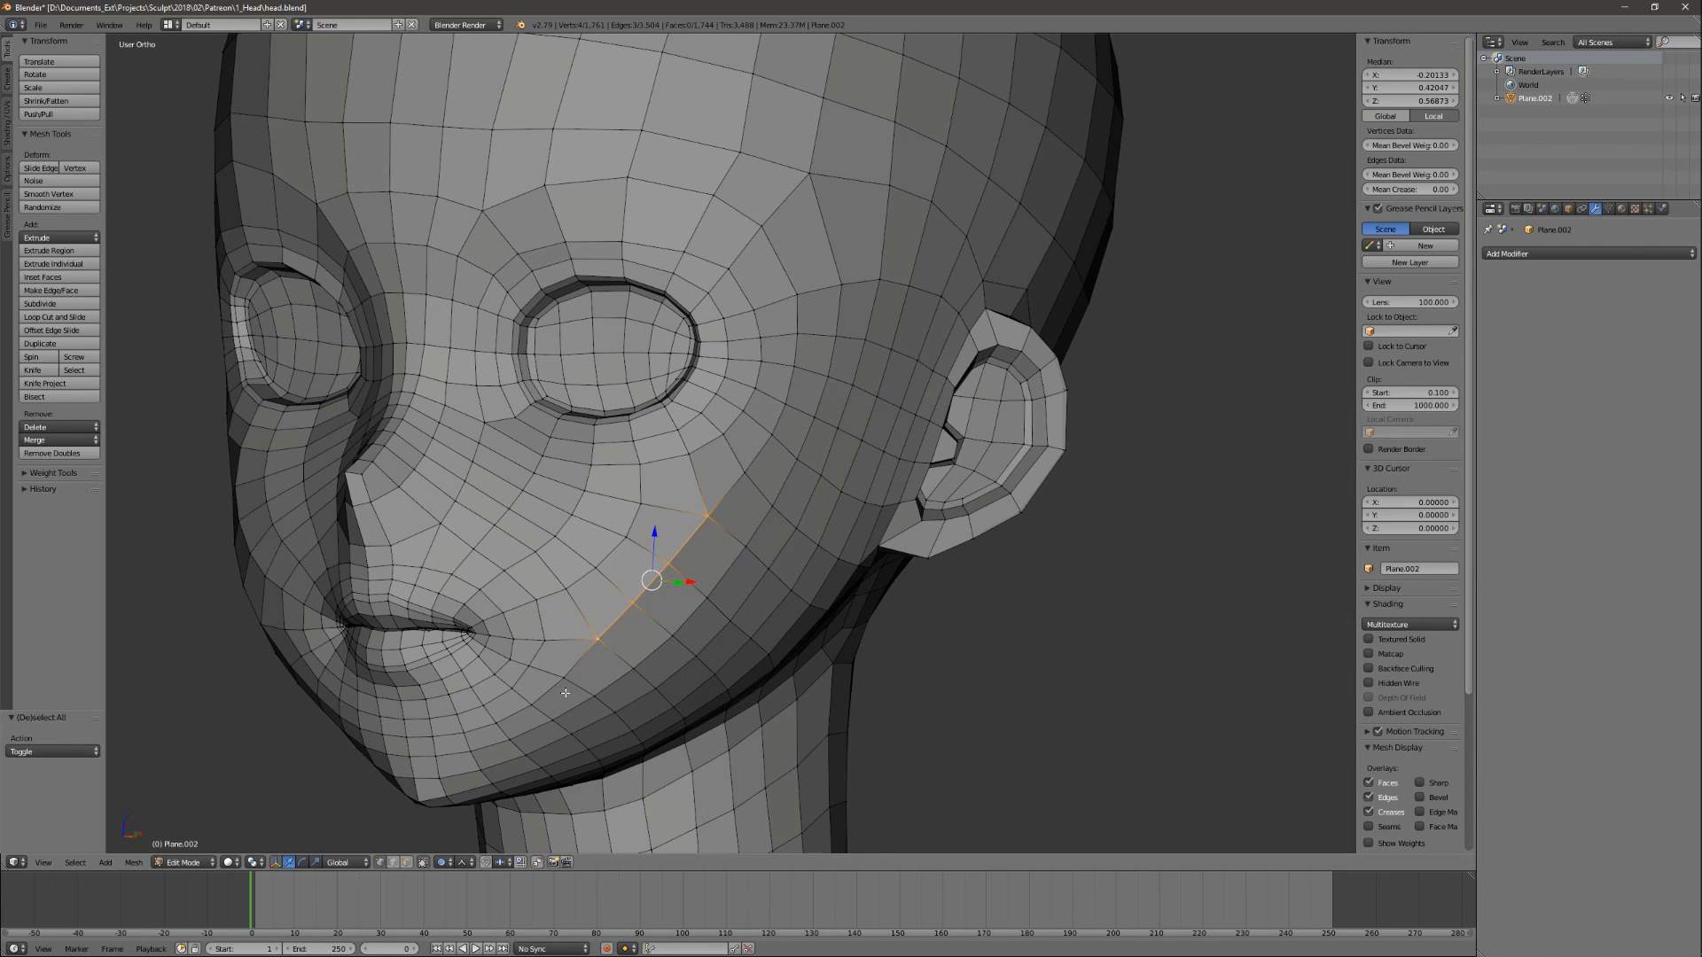
mouse_move(564, 667)
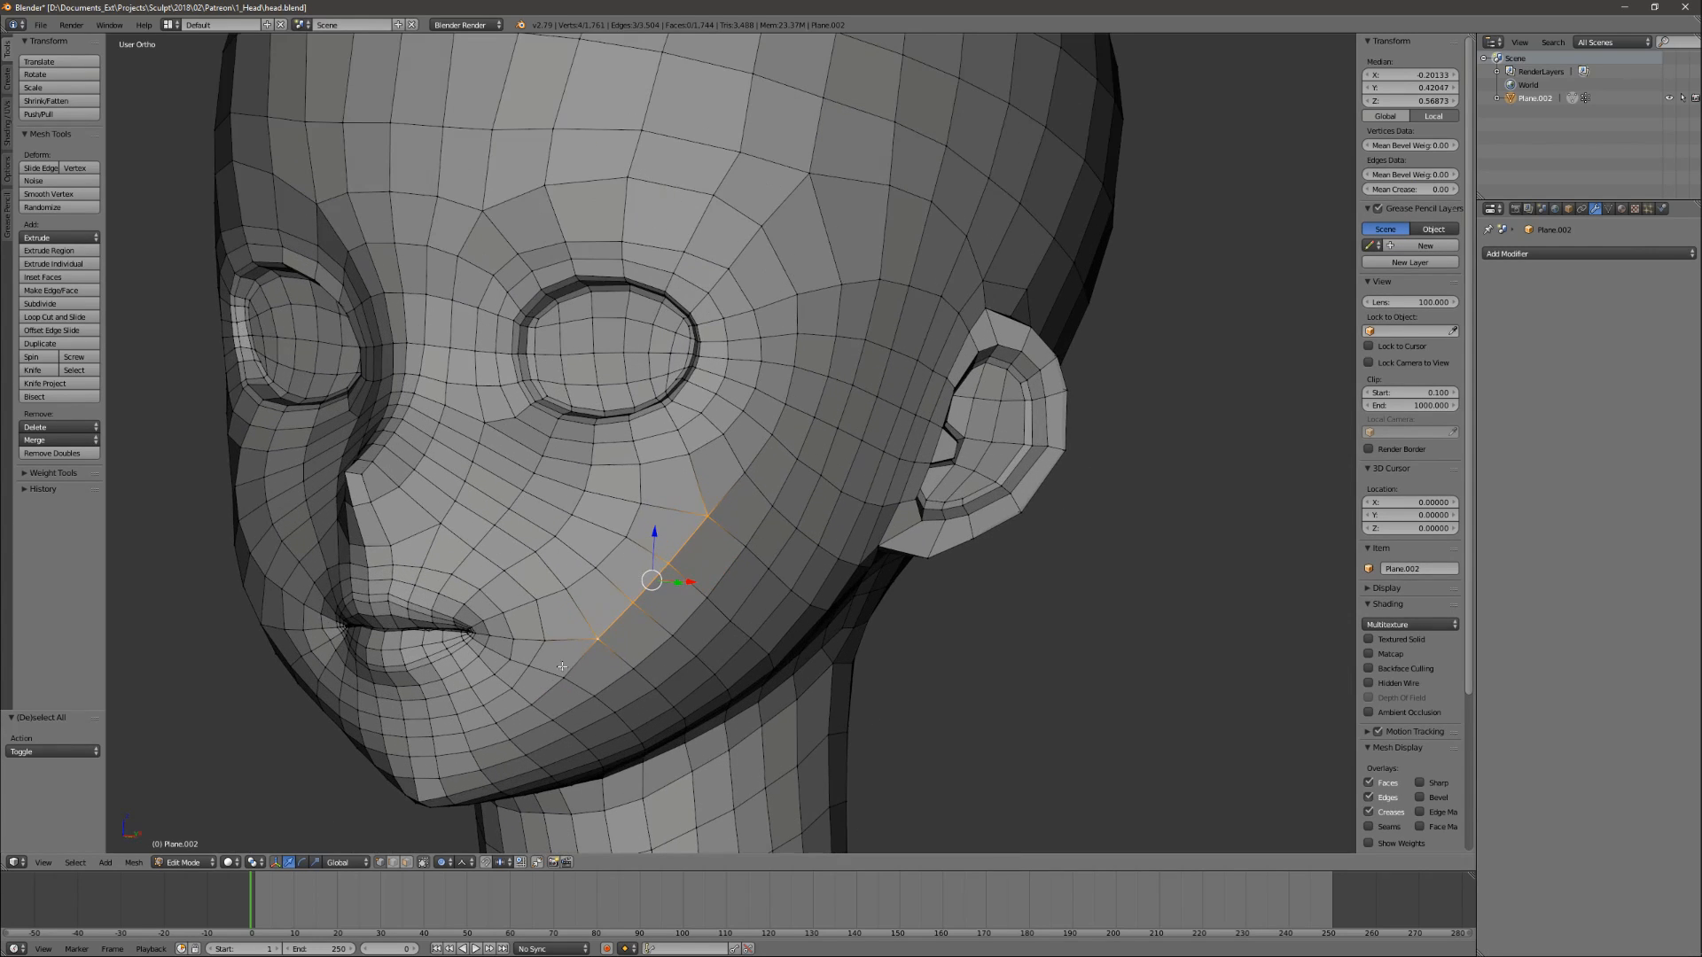
mouse_move(689, 521)
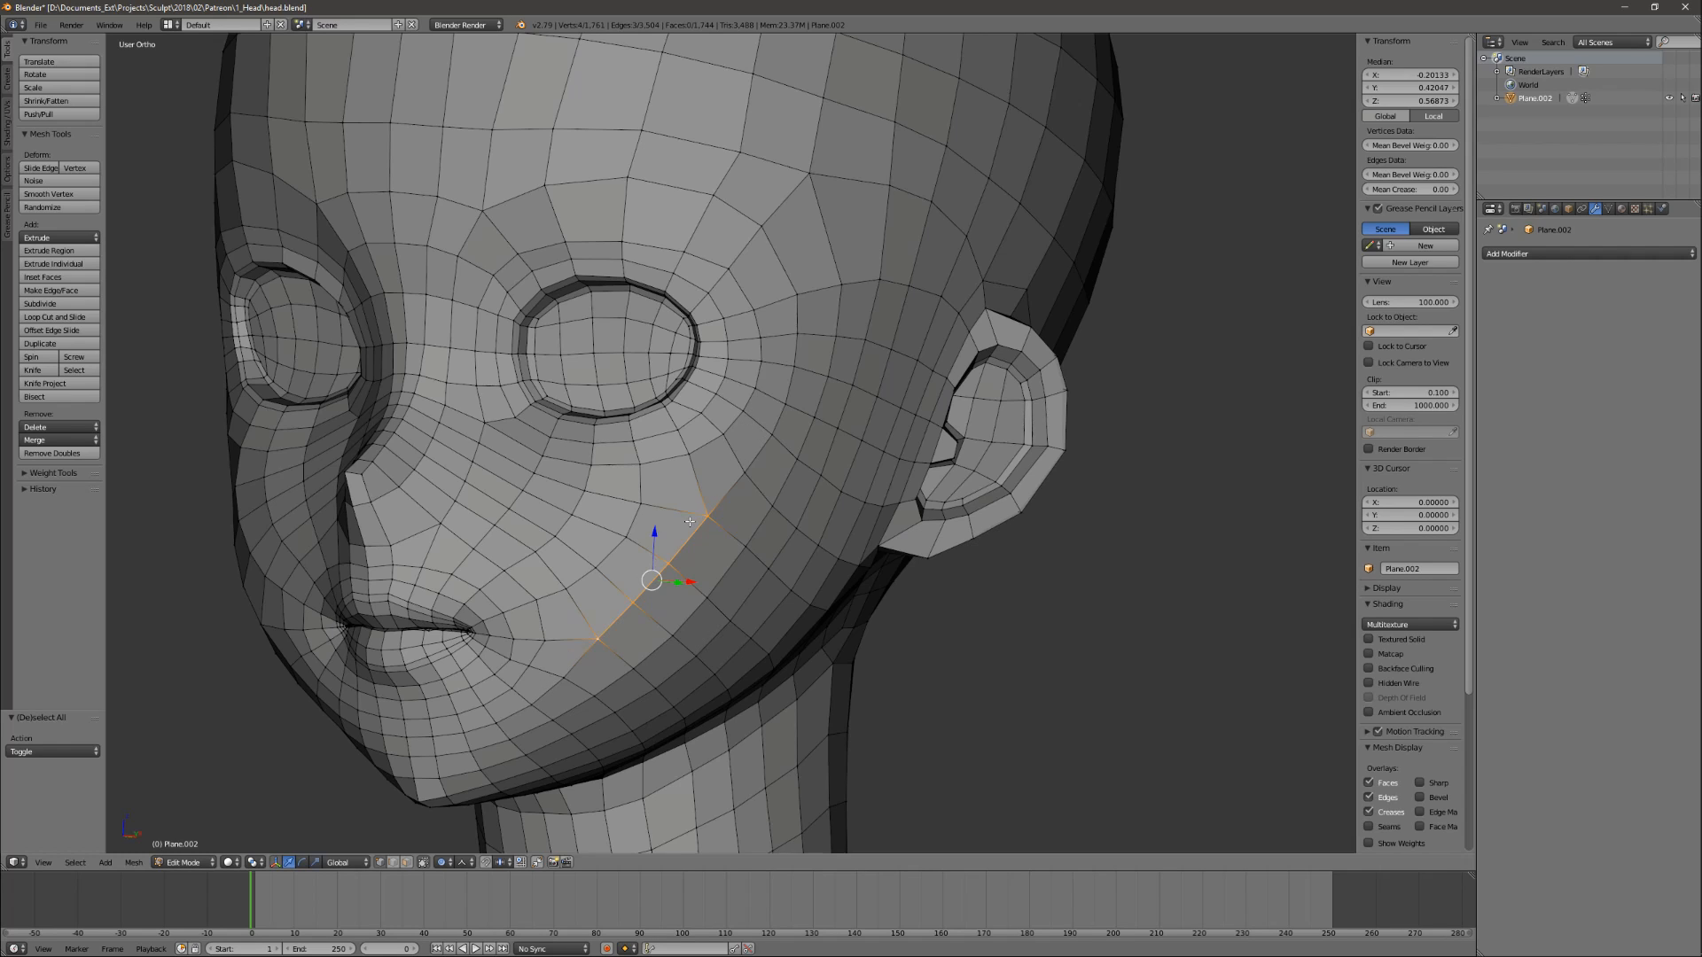
left_click(705, 516)
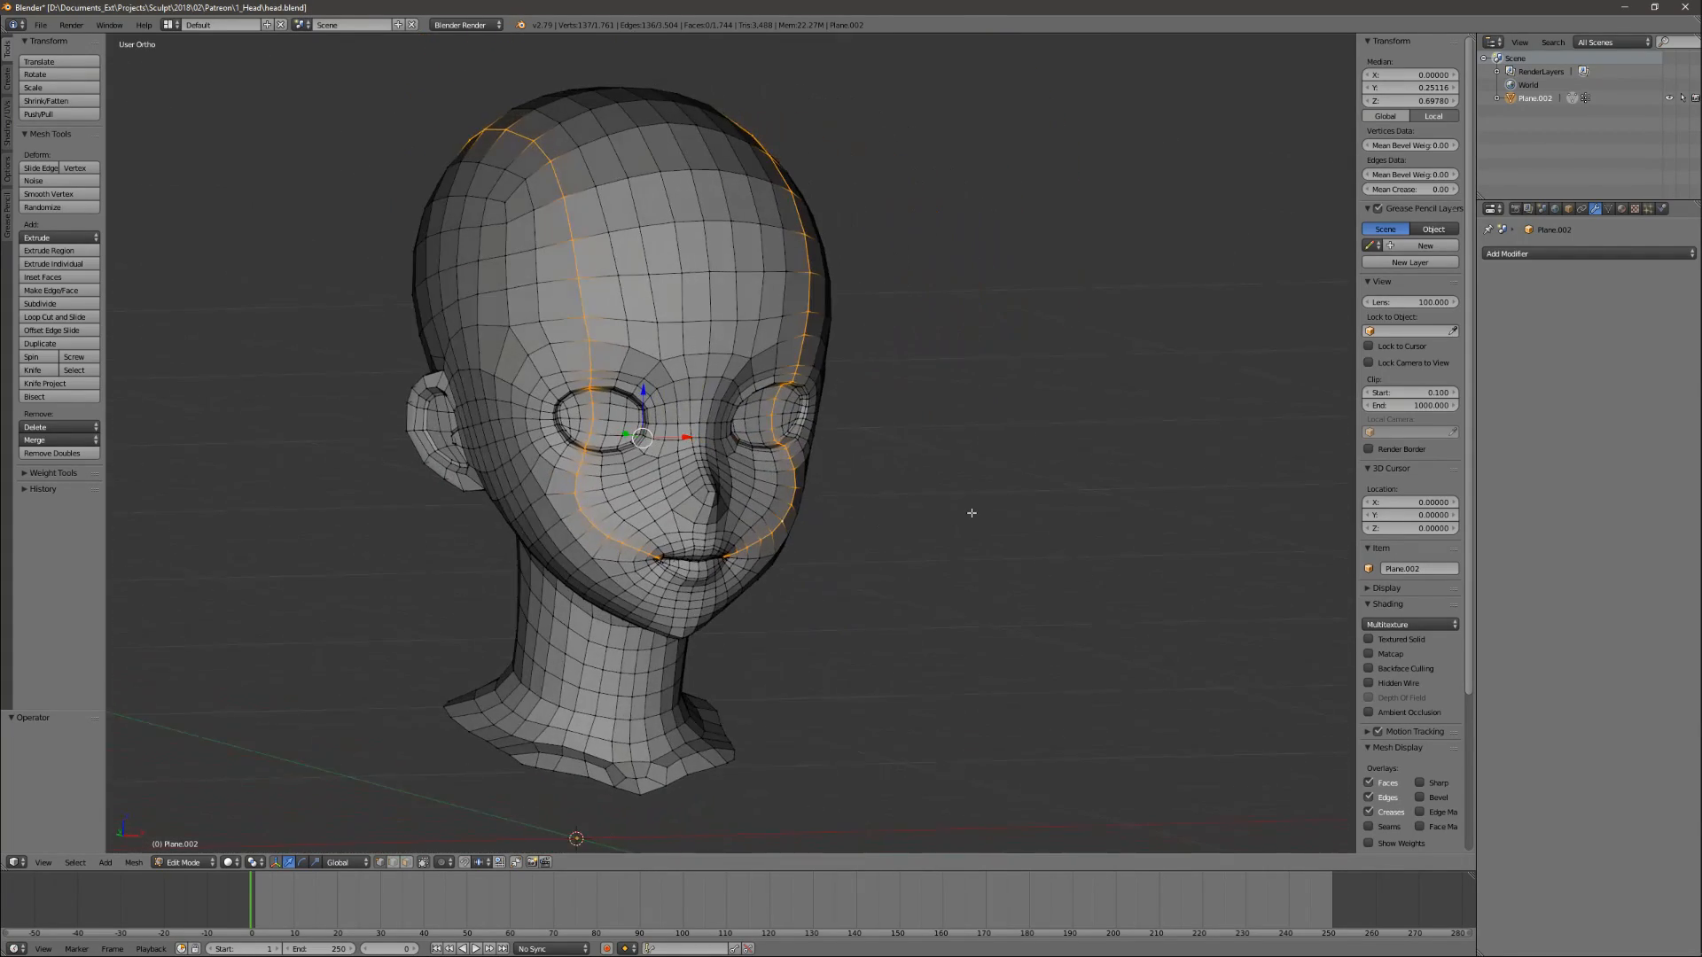
Deselect all the edge loops on the head mesh with A.
key("a")
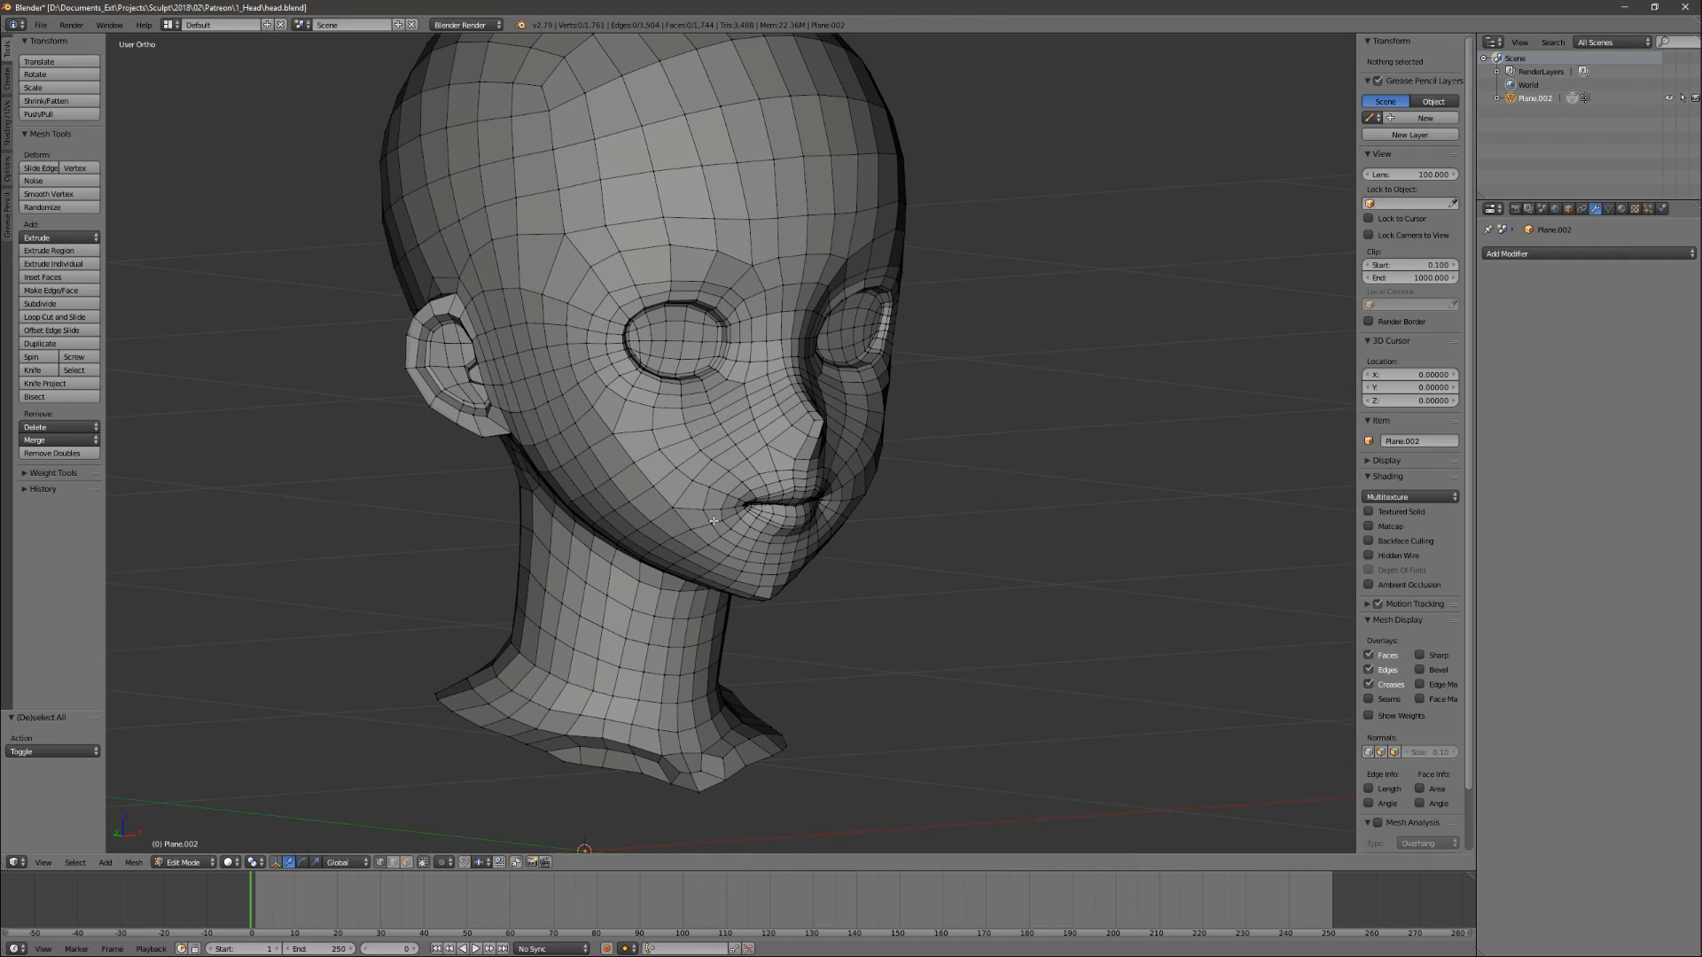
mouse_move(711, 527)
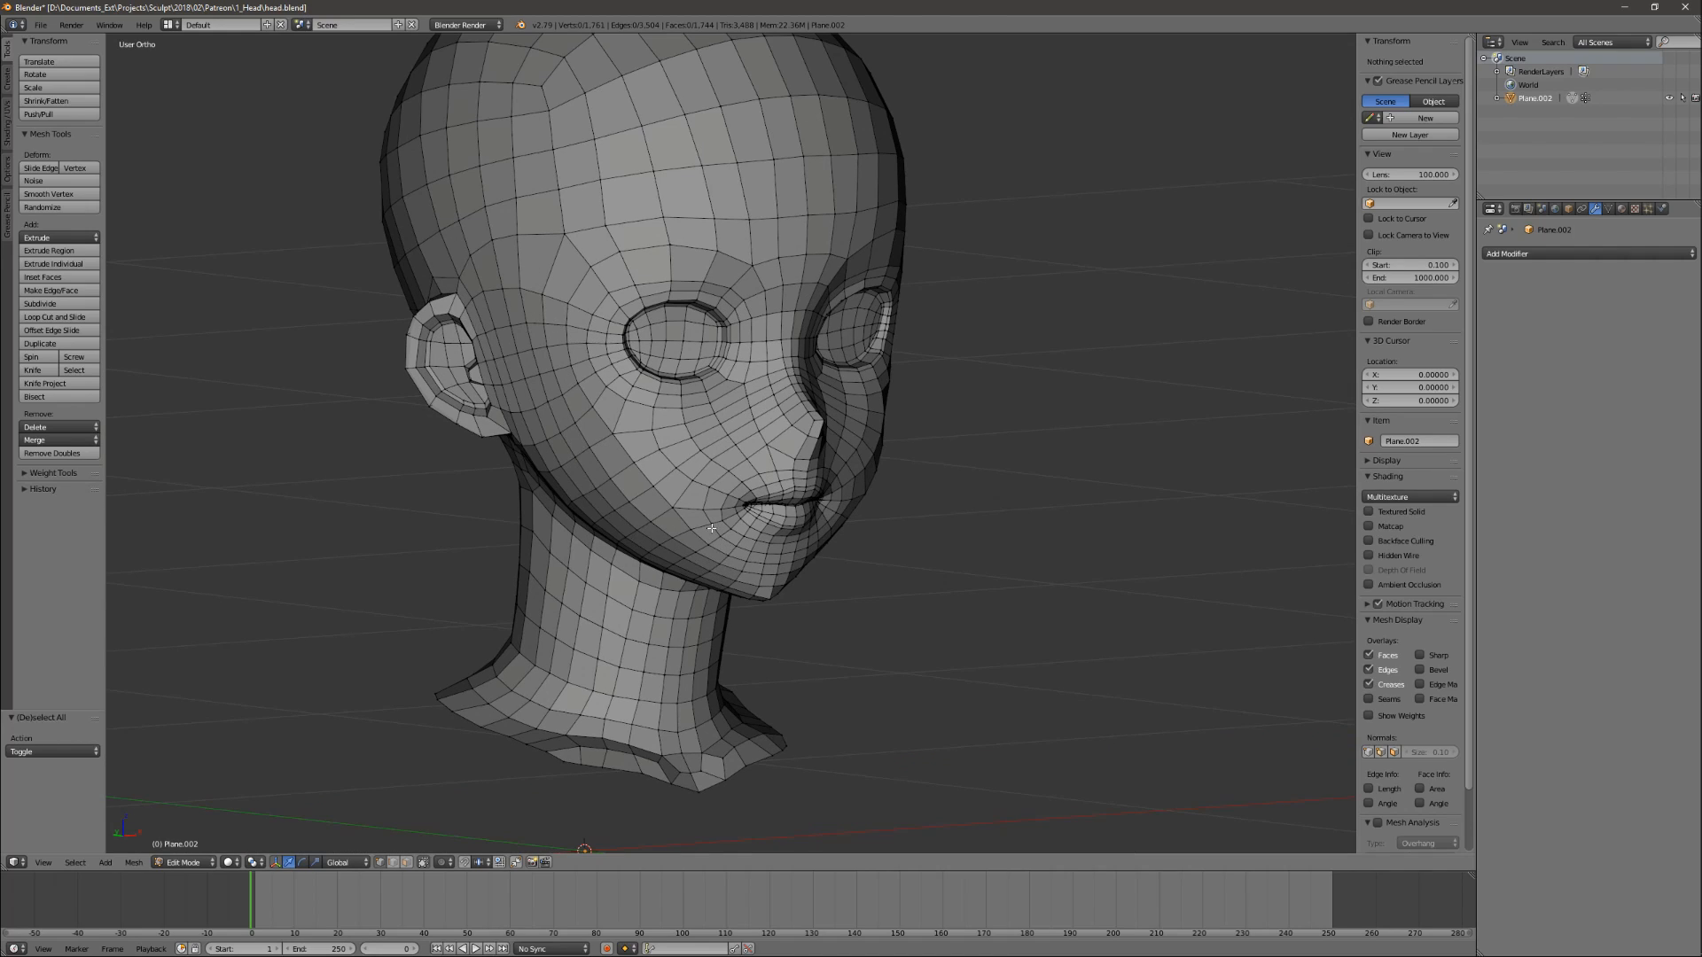
mouse_move(913, 271)
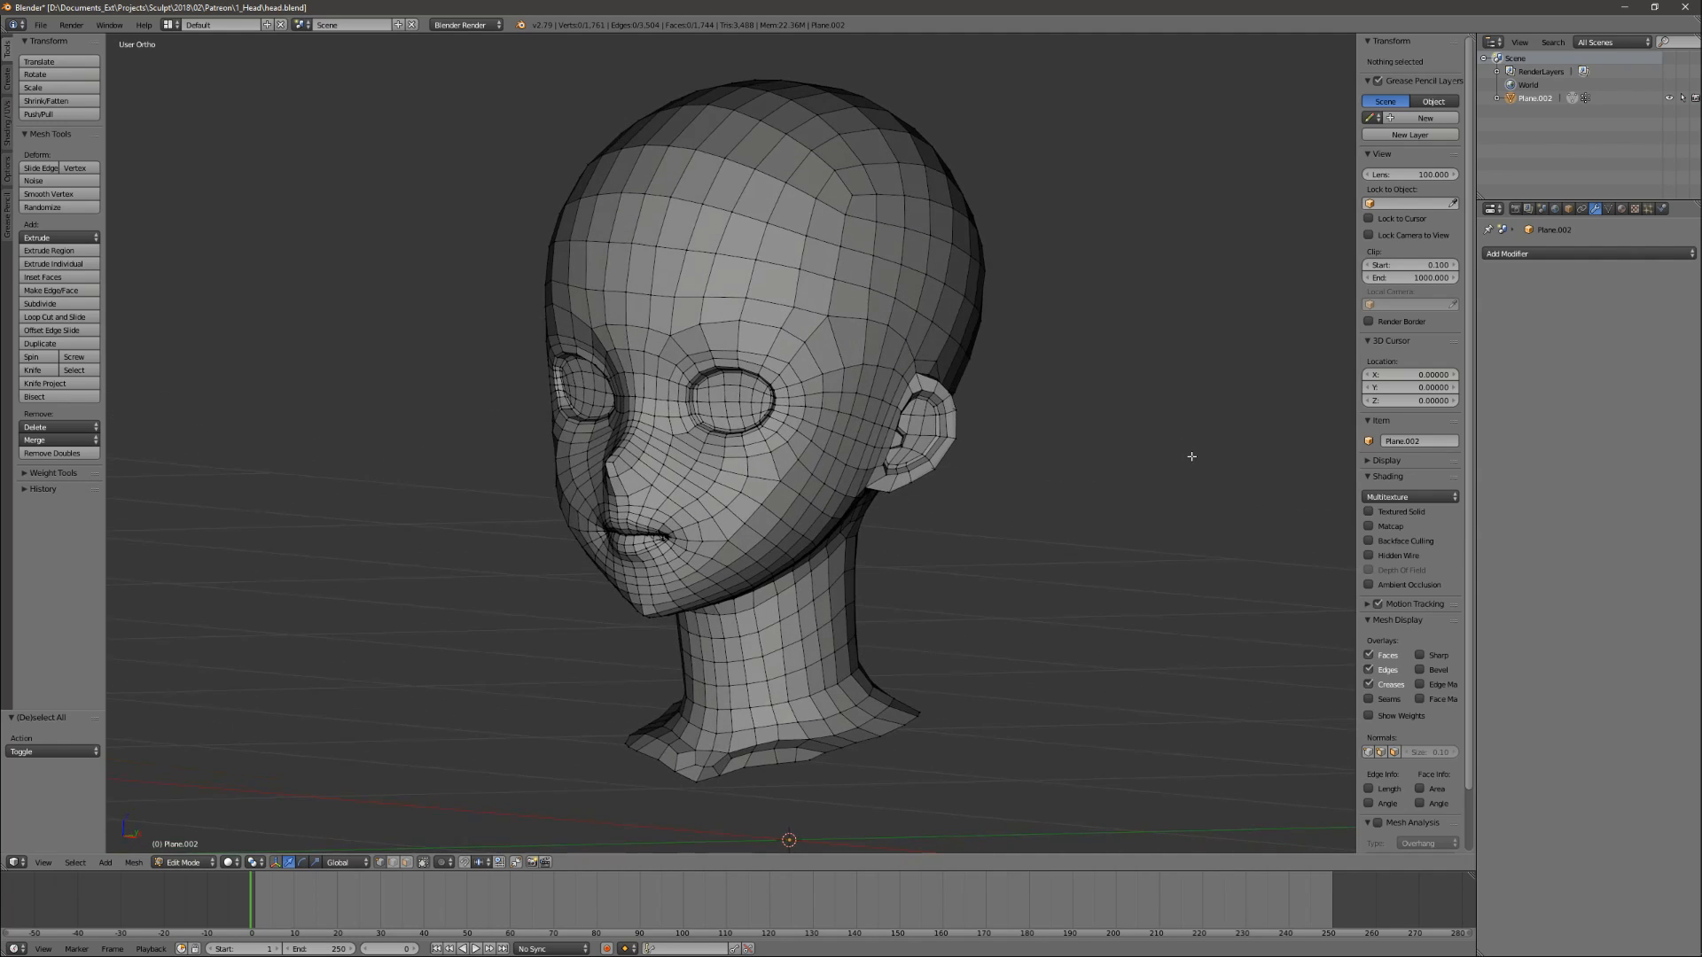
mouse_move(1089, 489)
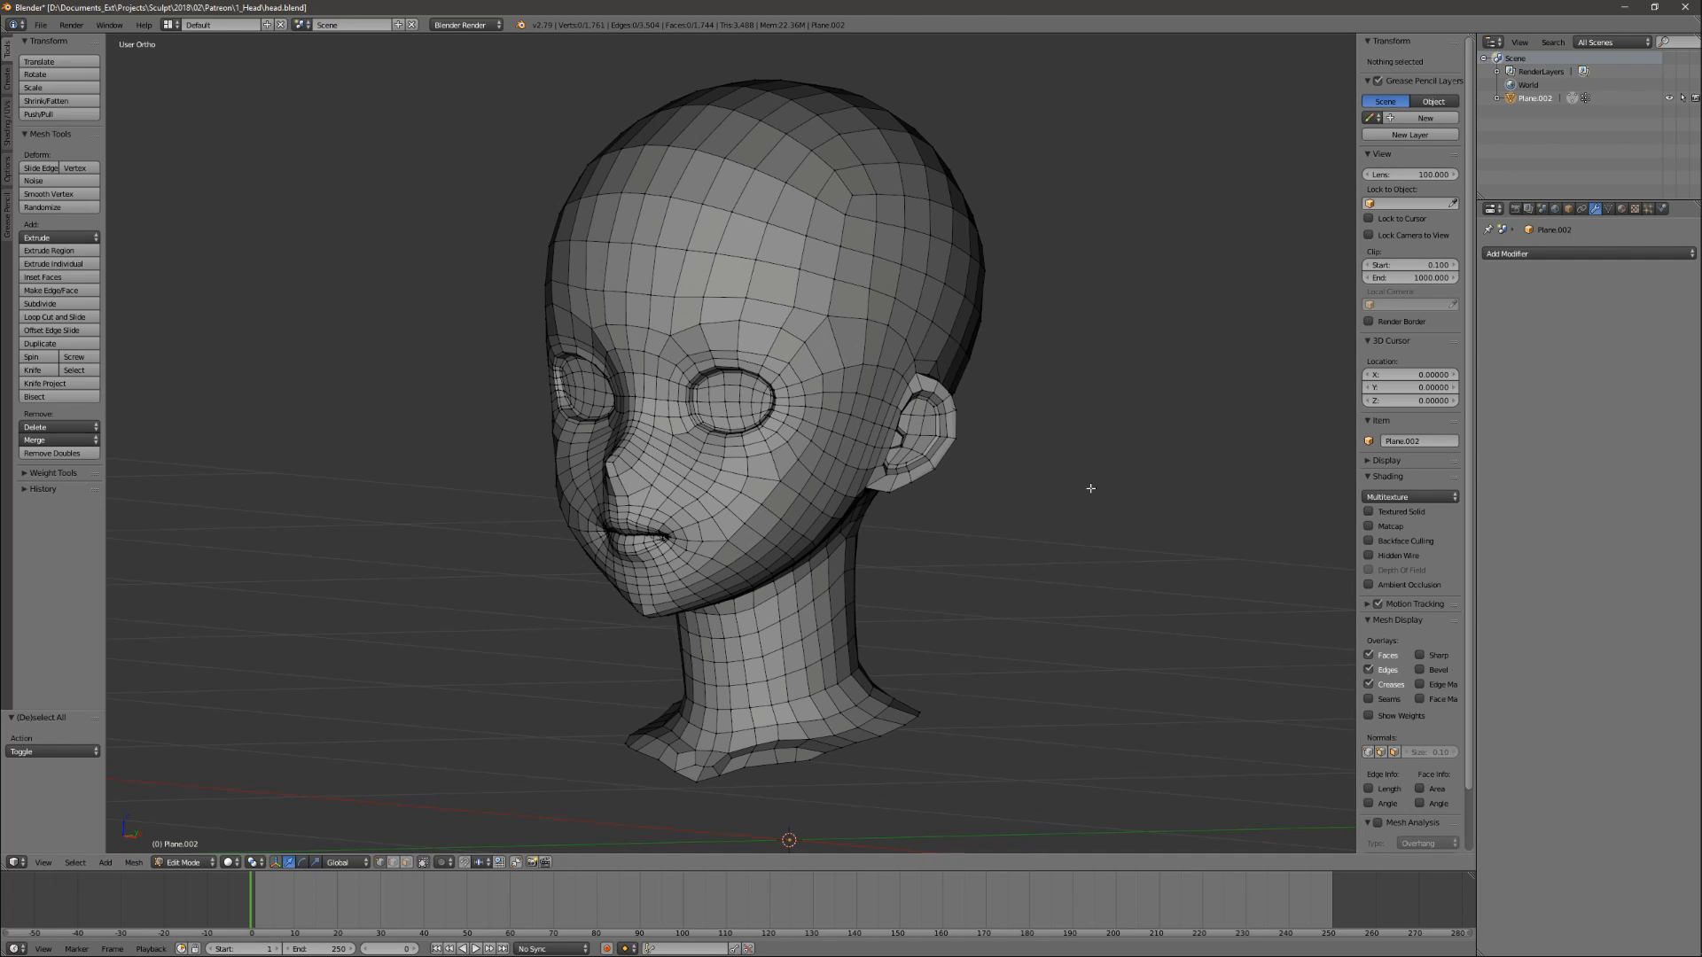
mouse_move(1059, 494)
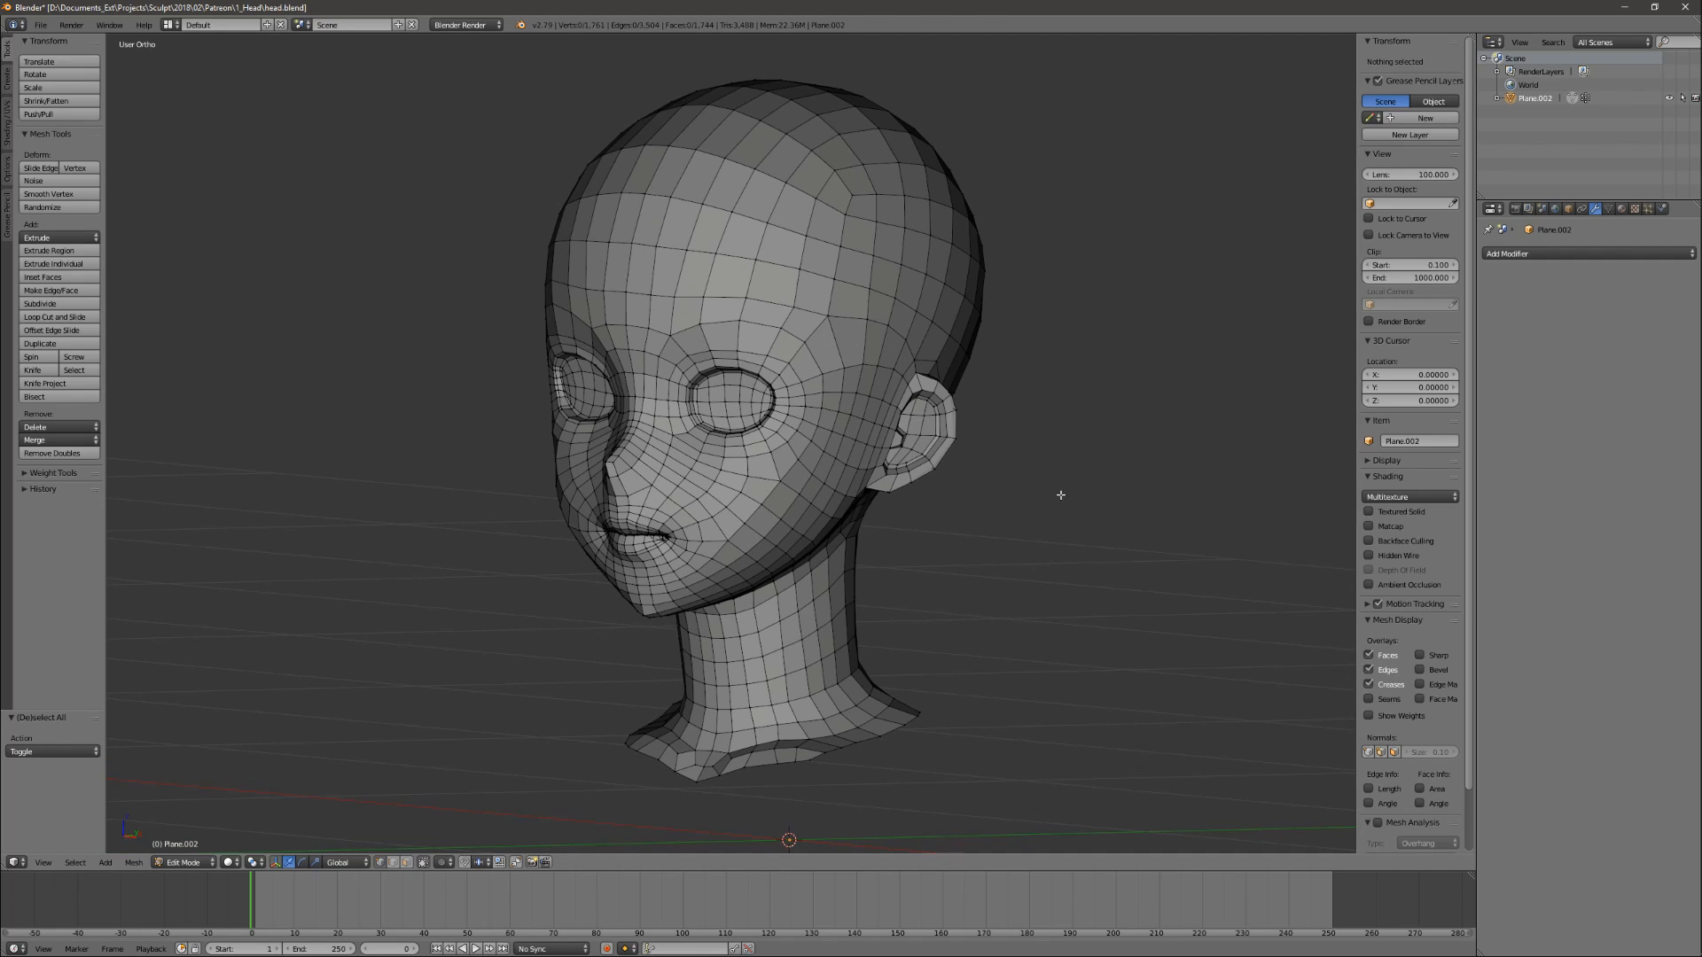
mouse_move(1055, 507)
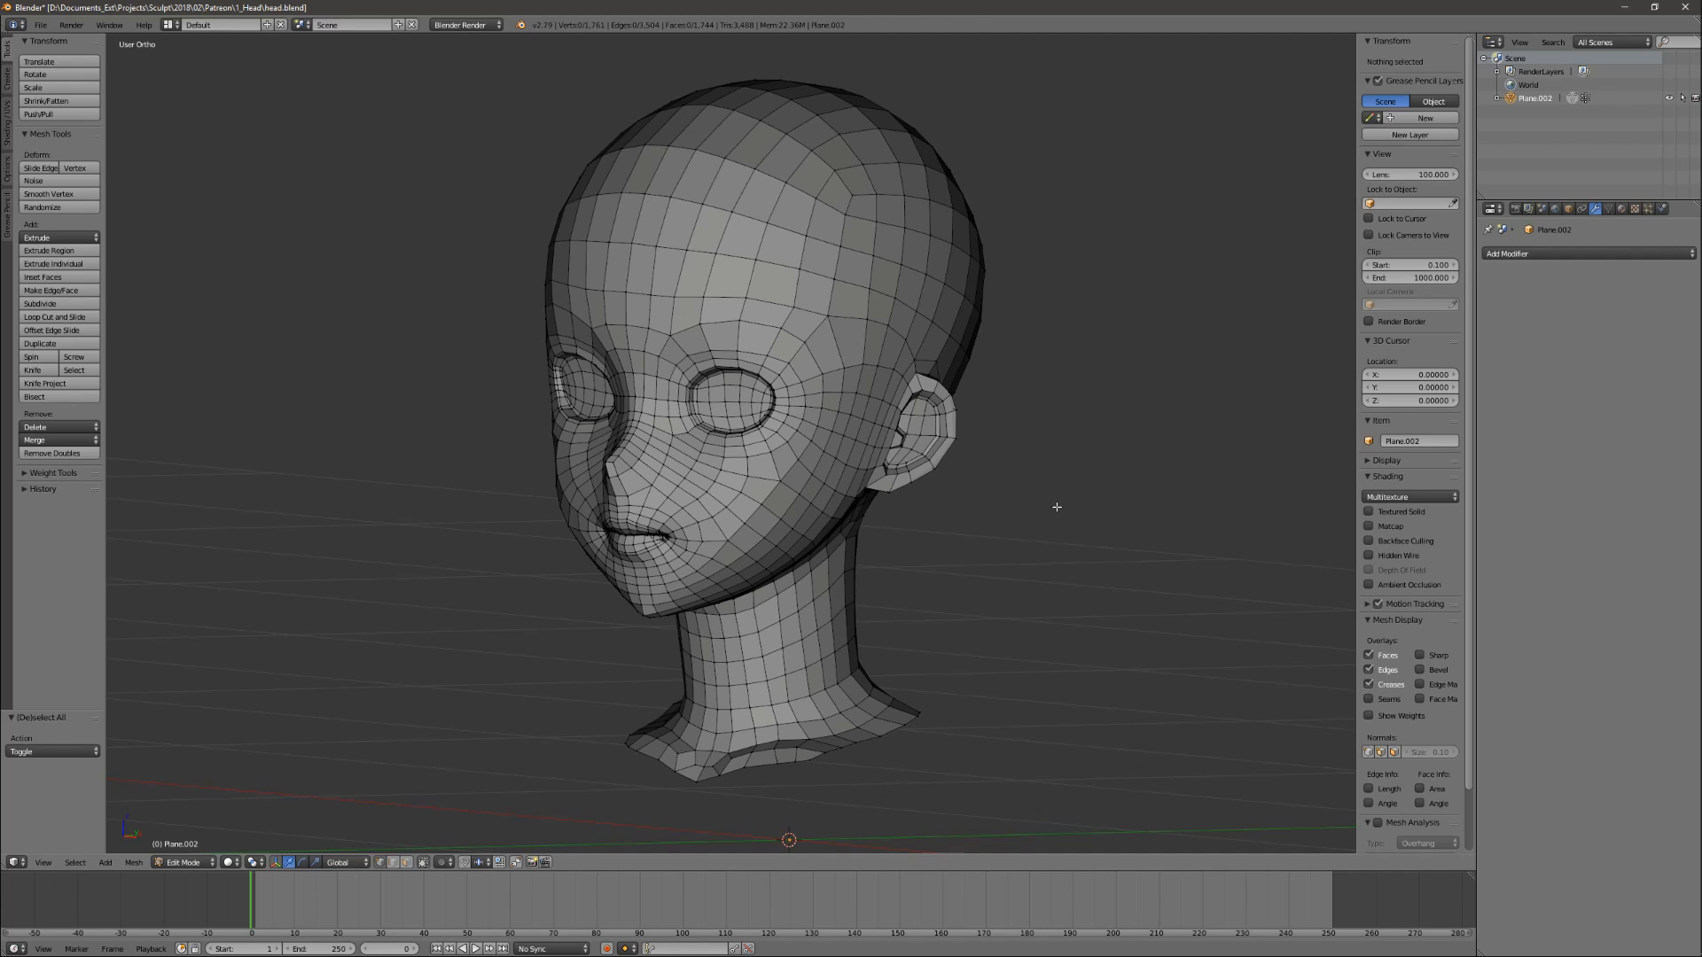
mouse_move(1115, 483)
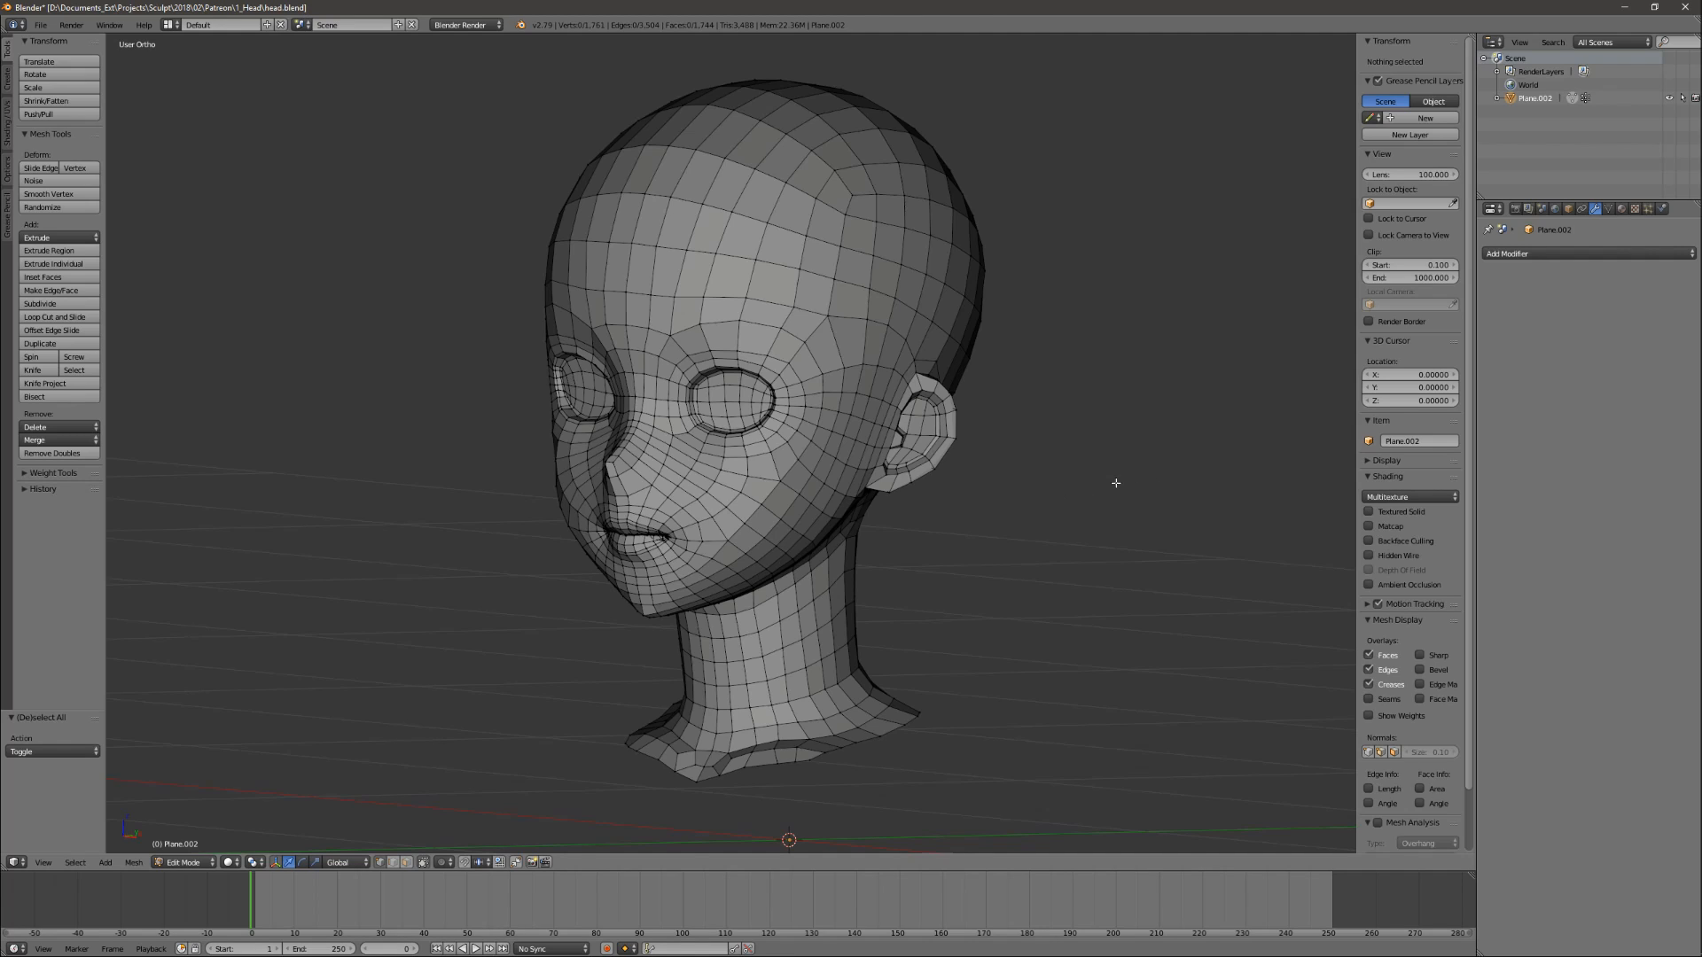